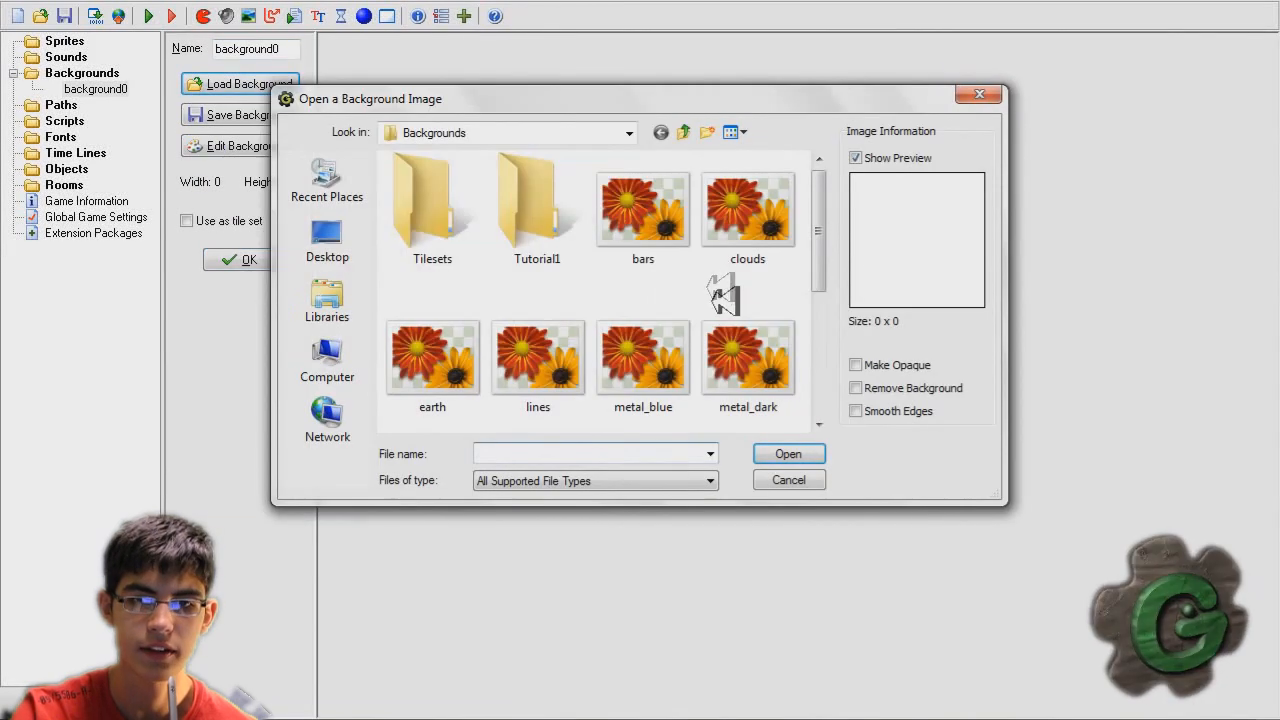
Load the parquet image into a new background, stretch it to 50%, and name it floor_tex.
{"action": "left_click", "coordinate": [683, 132]}
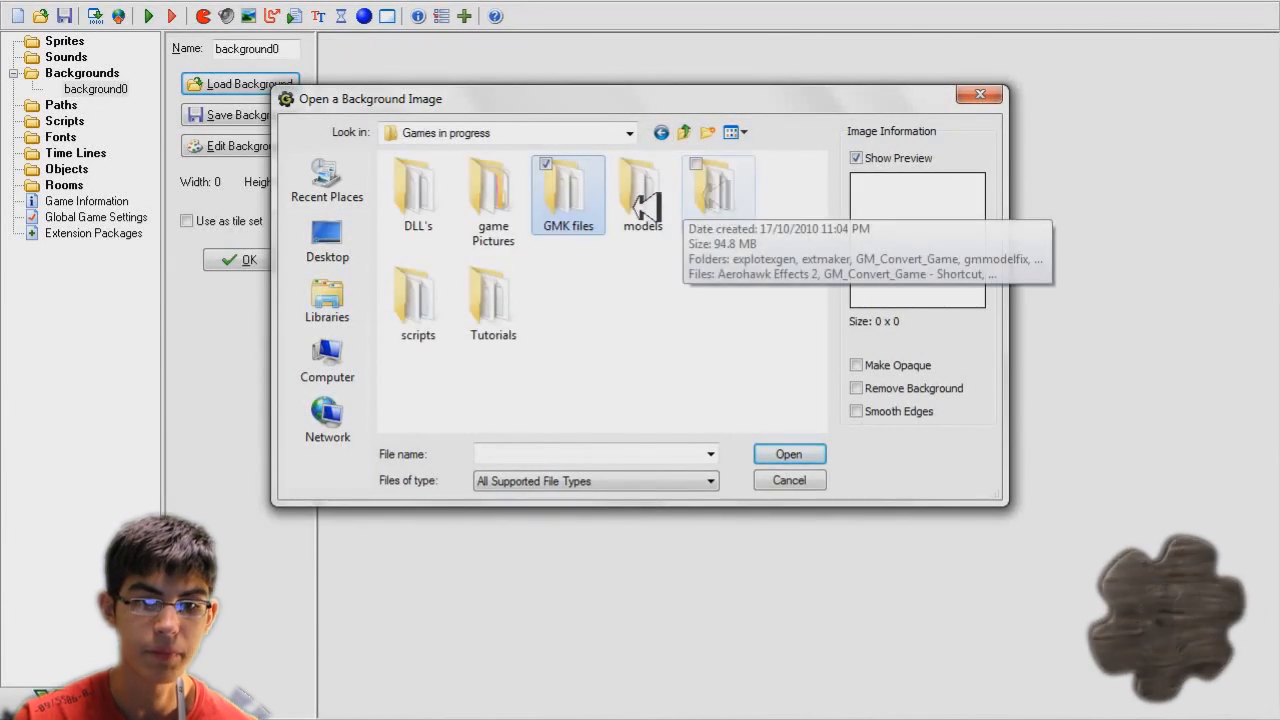
{"action": "double_click", "coordinate": [492, 190]}
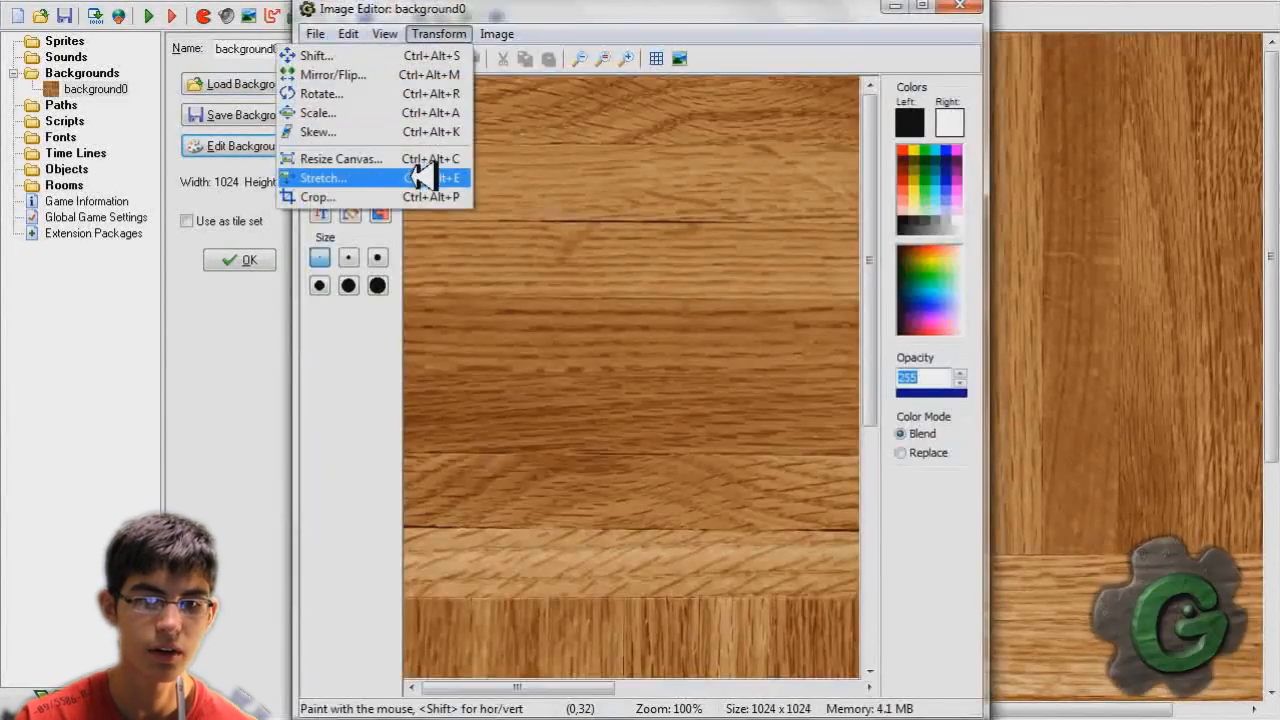
{"action": "left_click", "coordinate": [322, 177]}
{"action": "type", "text": "50"}
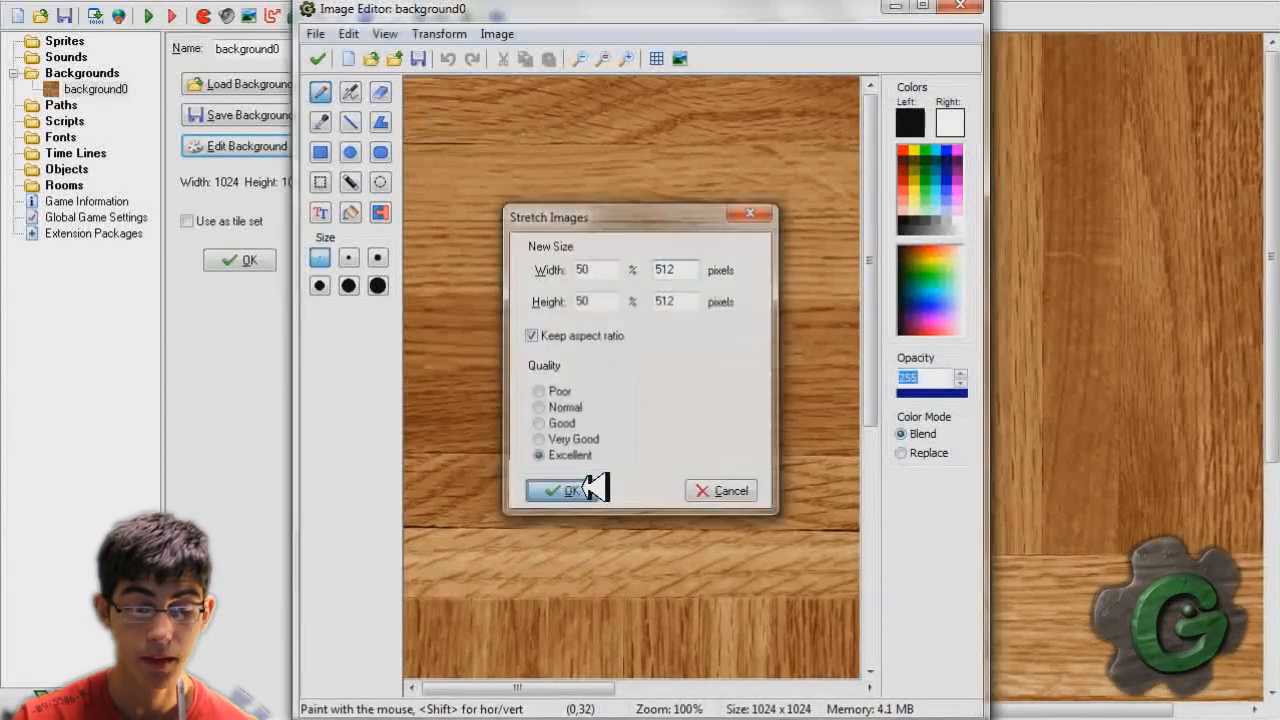
{"action": "left_click", "coordinate": [560, 490]}
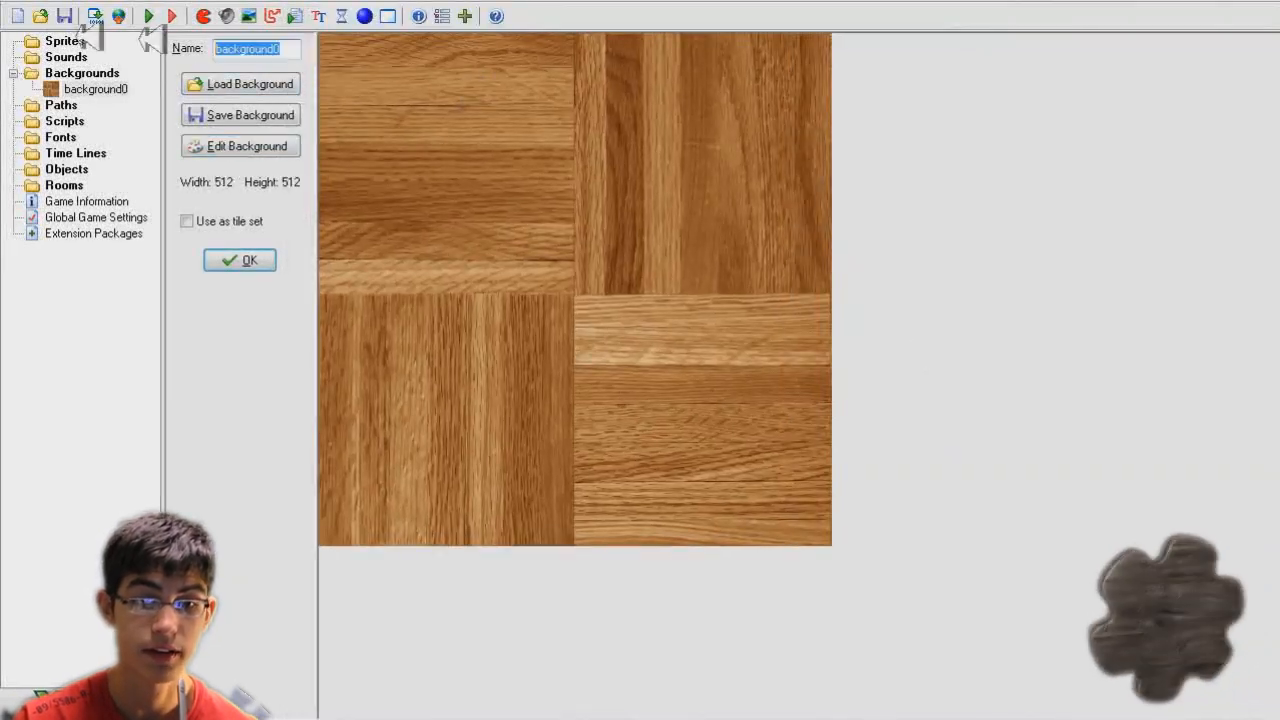
{"action": "type", "text": "floor_"}
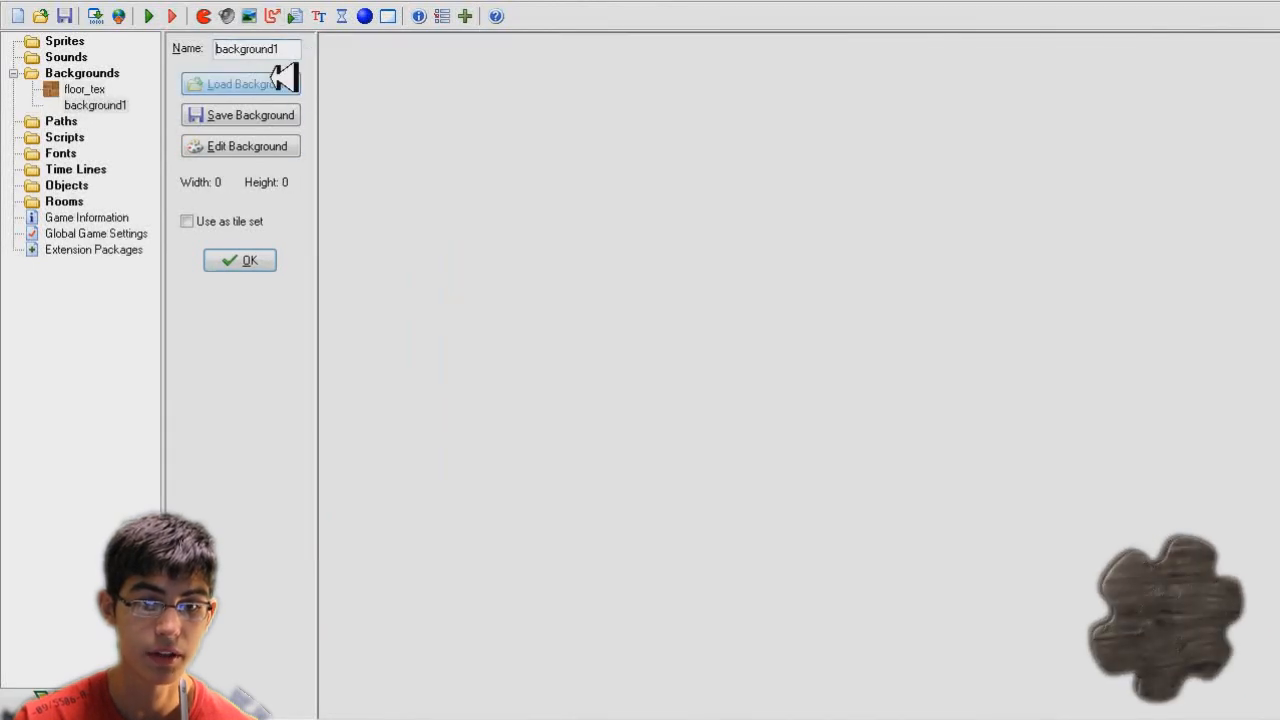
Add a second background with the gravel texture 5924, named roof_tex.
{"action": "left_click", "coordinate": [240, 83]}
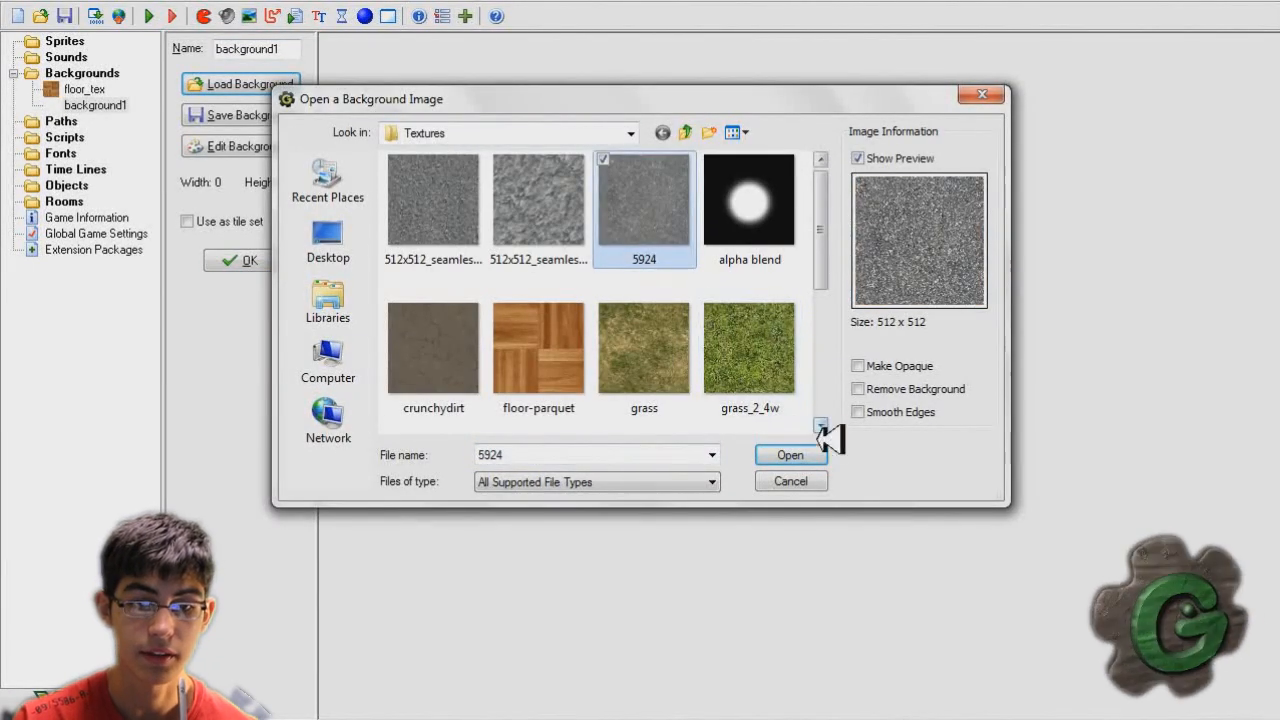
{"action": "left_click", "coordinate": [790, 454]}
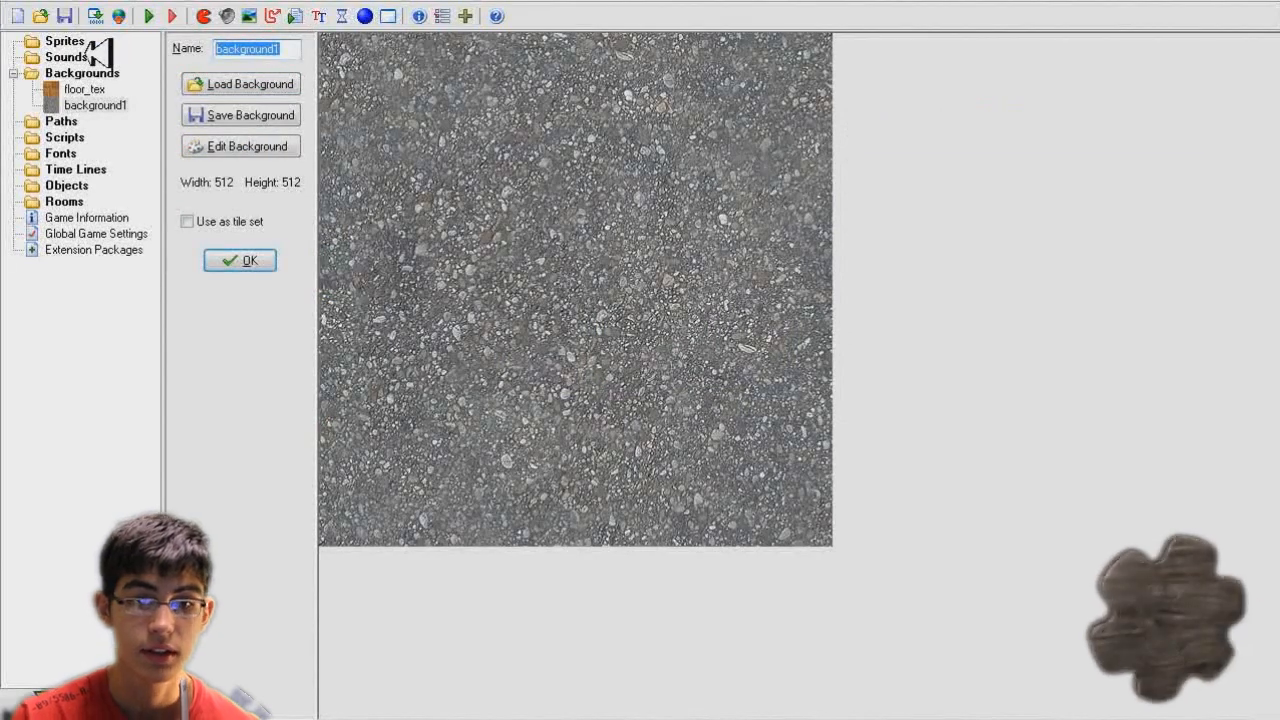
{"action": "type", "text": "roof_tex"}
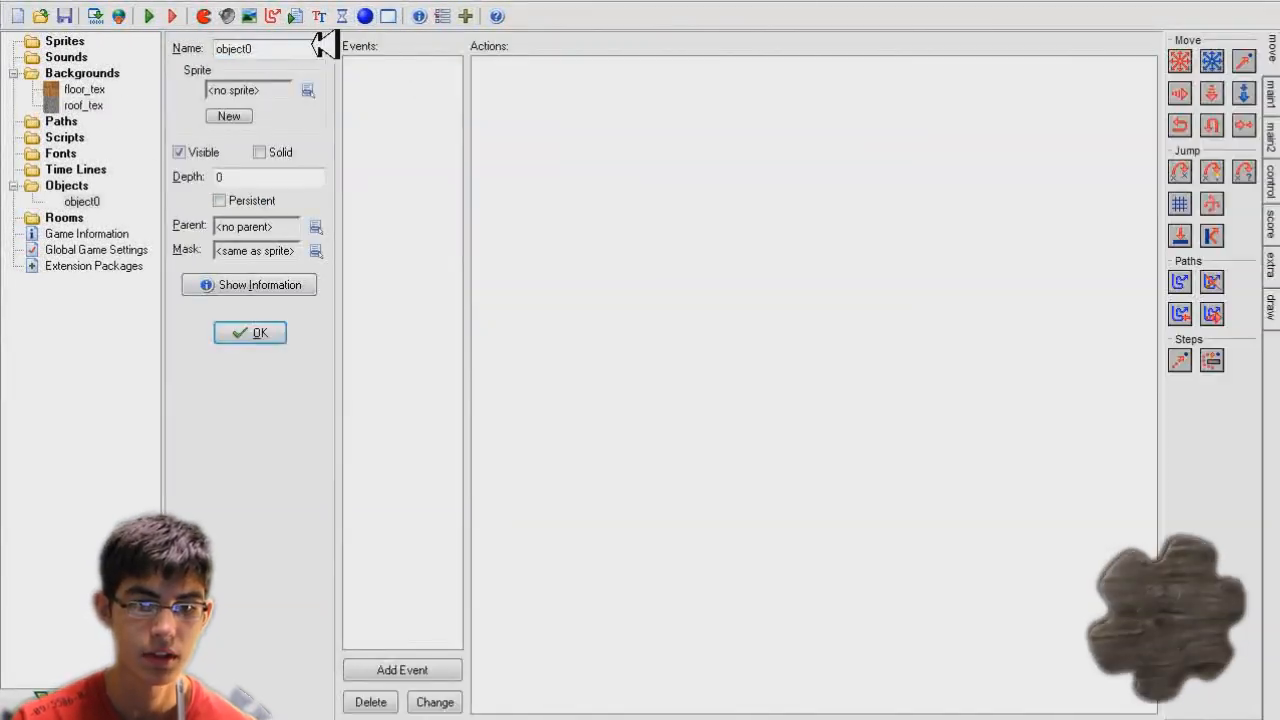
Name the object obj_player, set up a 1280x480 room_1 with blue background, and place the player.
{"action": "type", "text": "obj_player"}
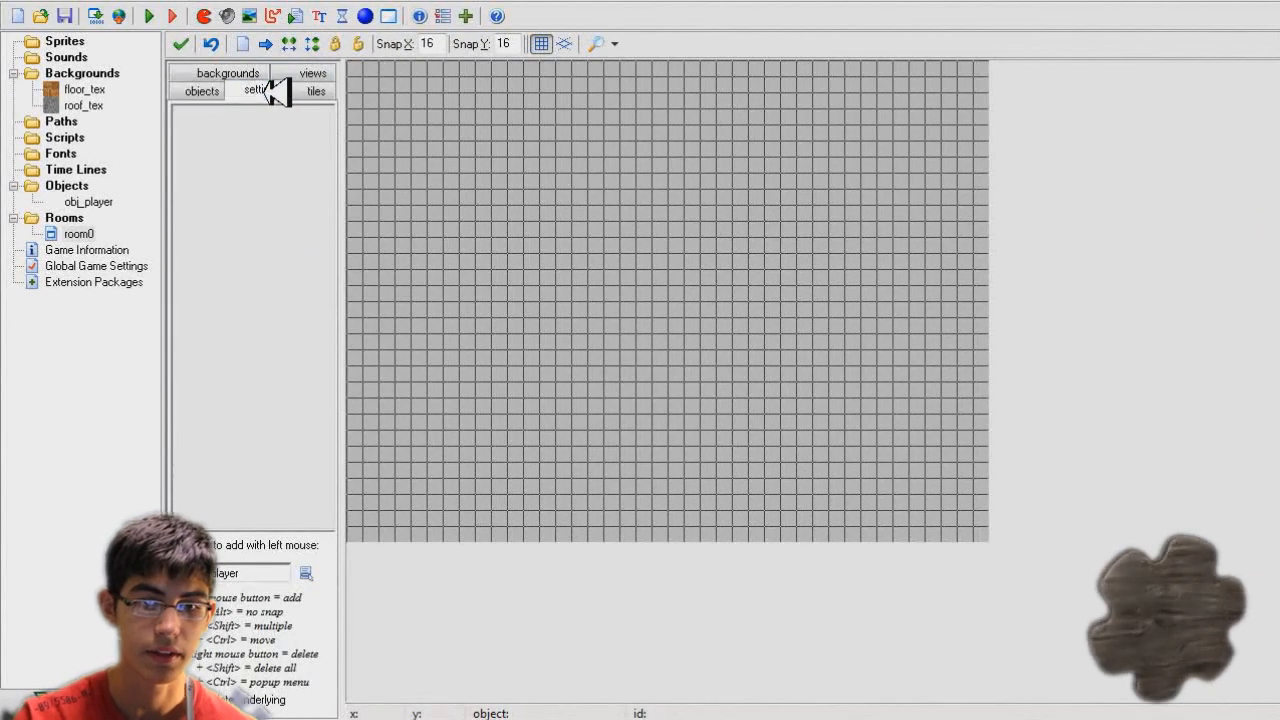
{"action": "left_click", "coordinate": [261, 90]}
{"action": "type", "text": "1280"}
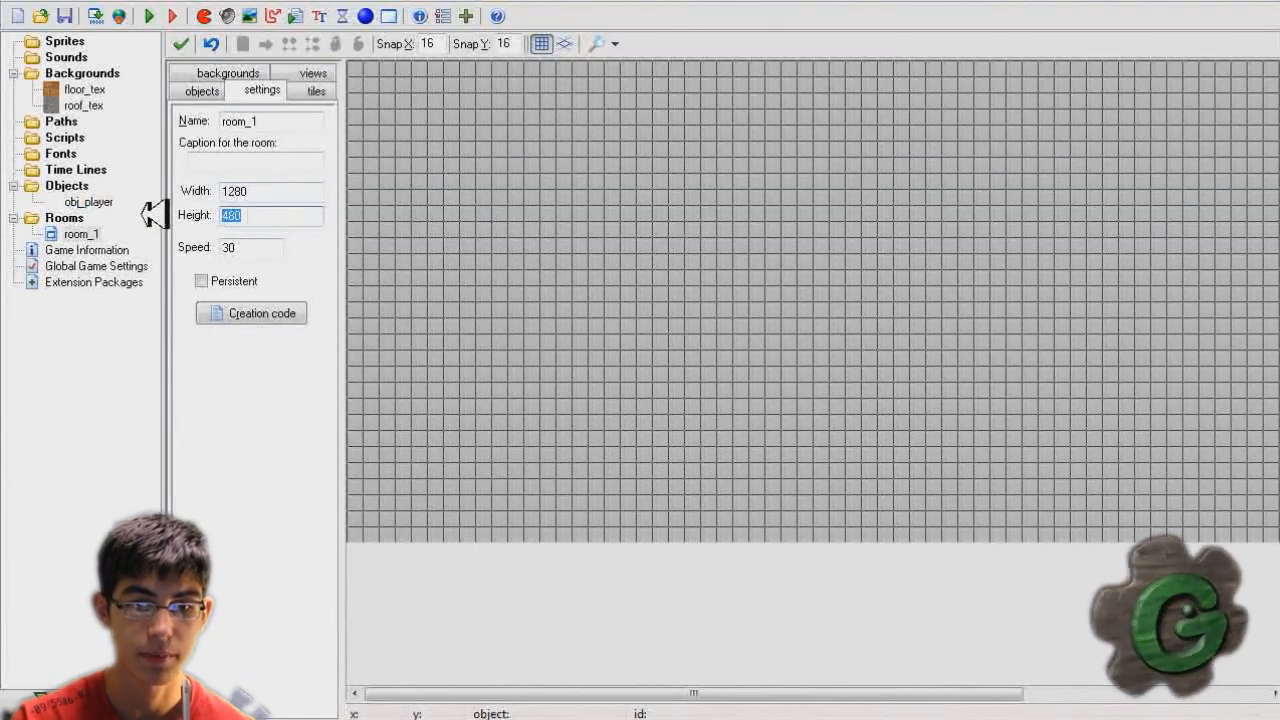
{"action": "type", "text": "720"}
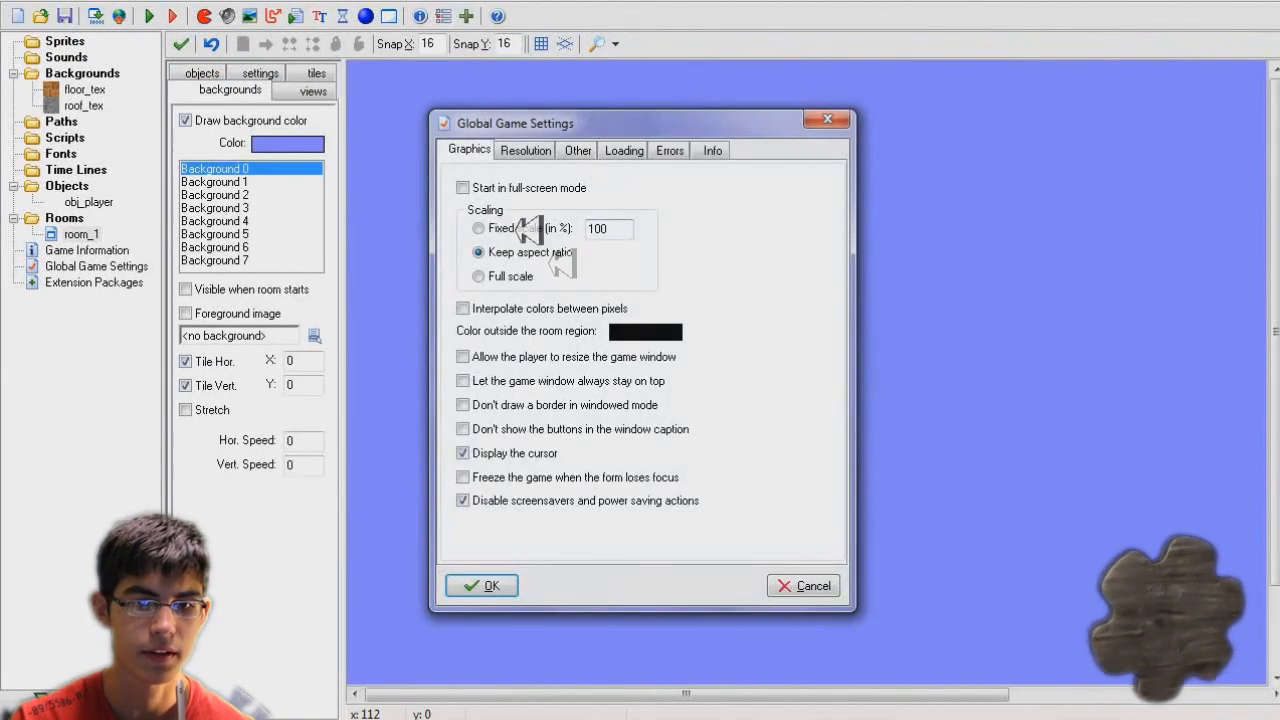
{"action": "left_click", "coordinate": [481, 585]}
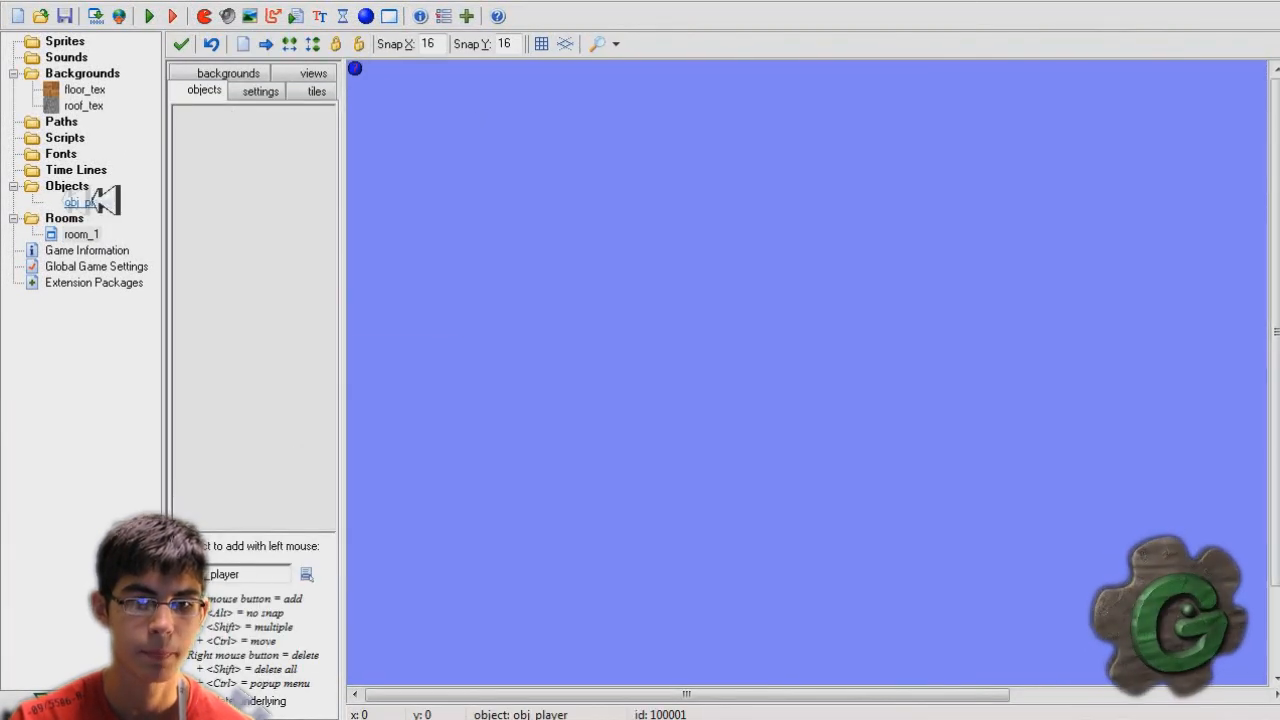
{"action": "double_click", "coordinate": [80, 202]}
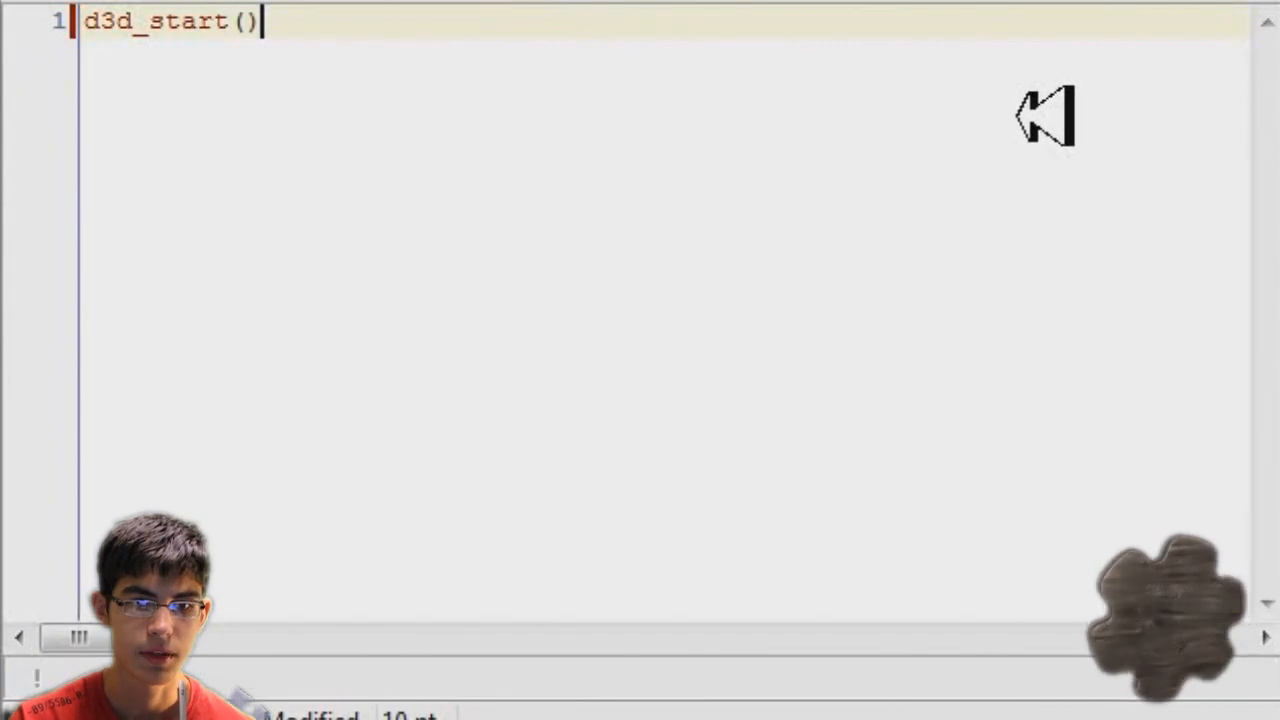
In the Create code, set x and y to room_width/2, z to 50, xto/yto/zto to x/y/z, and direction = 0.
{"action": "type", "text": "x ="}
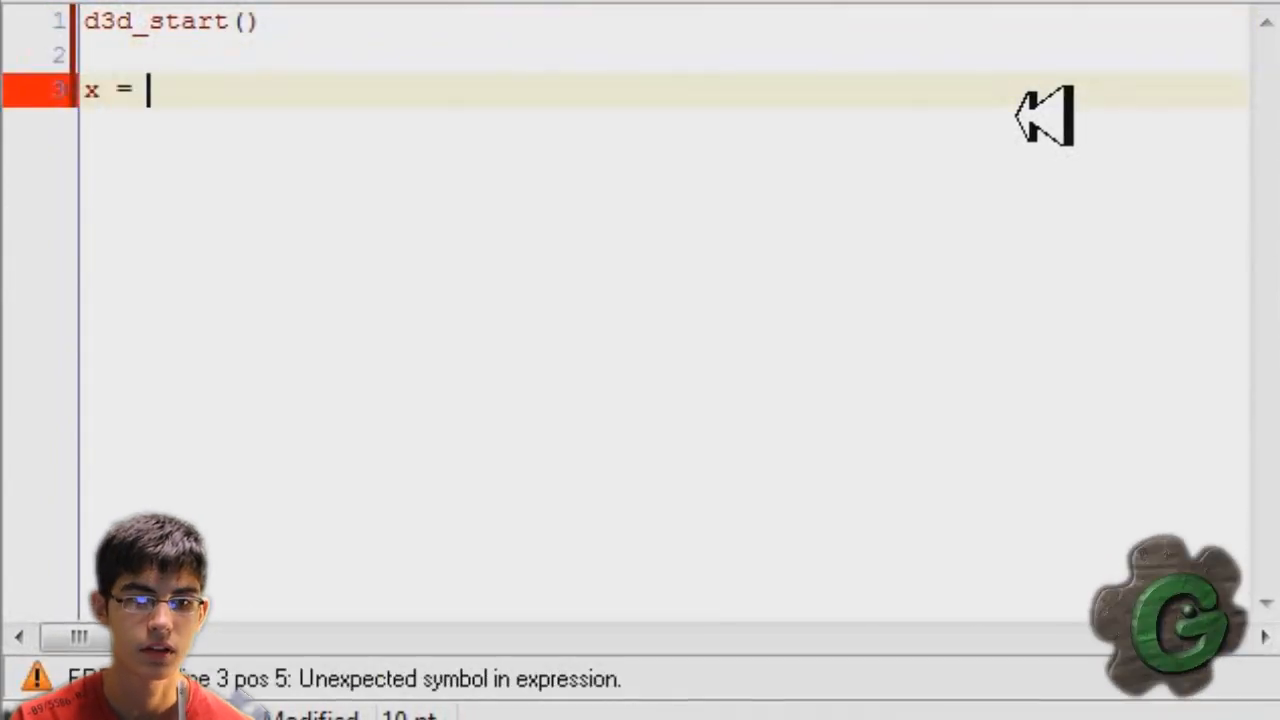
{"action": "type", "text": "room_width/2"}
{"action": "type", "text": "y ="}
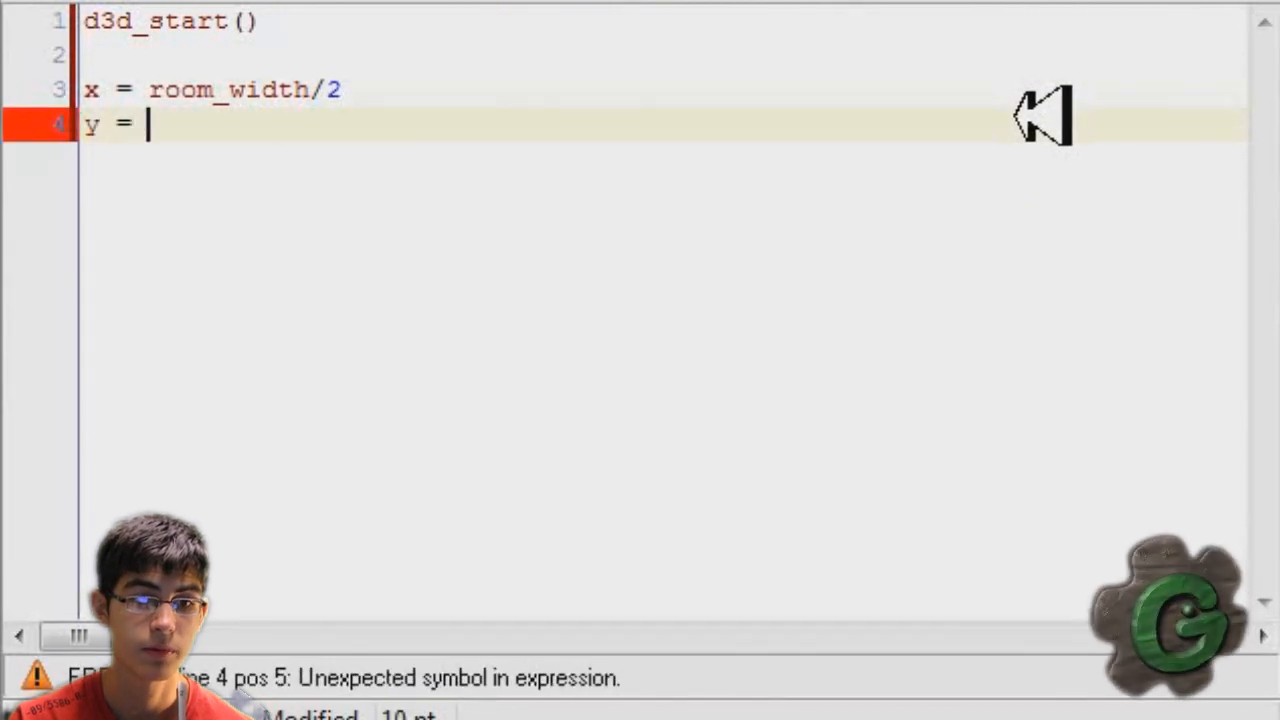
{"action": "type", "text": "room_width/2"}
{"action": "type", "text": "z ="}
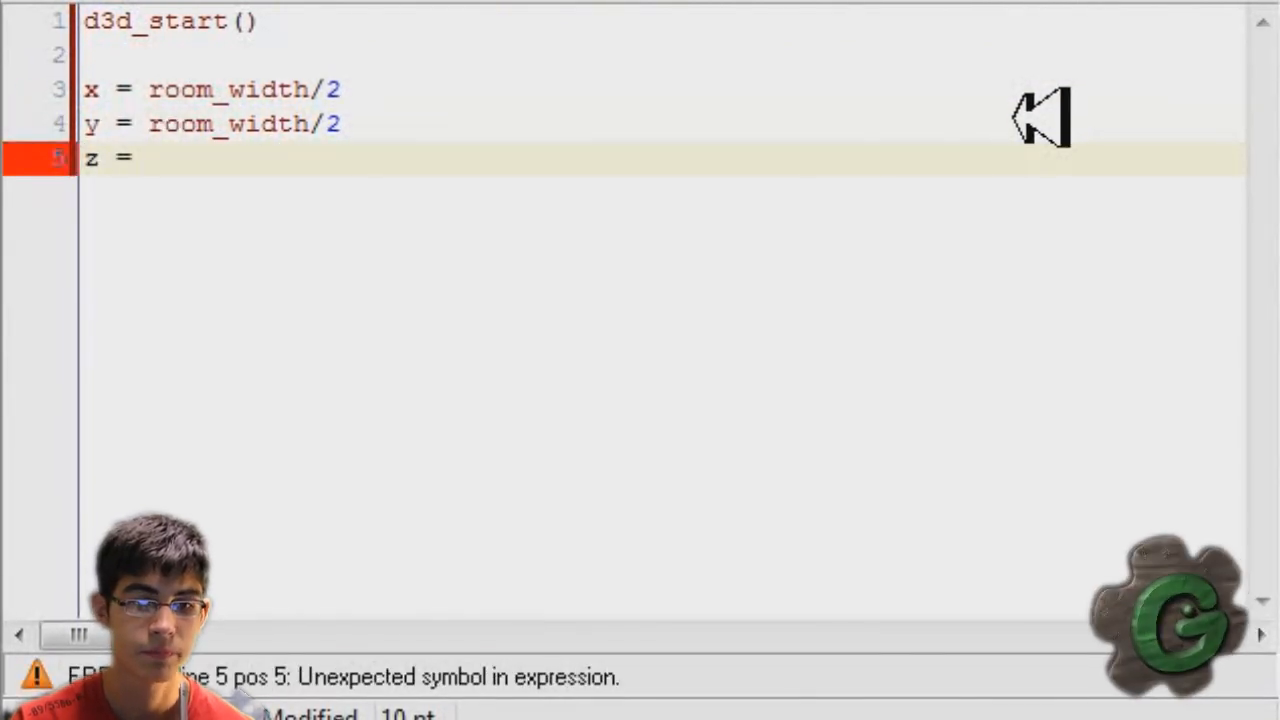
{"action": "type", "text": "50"}
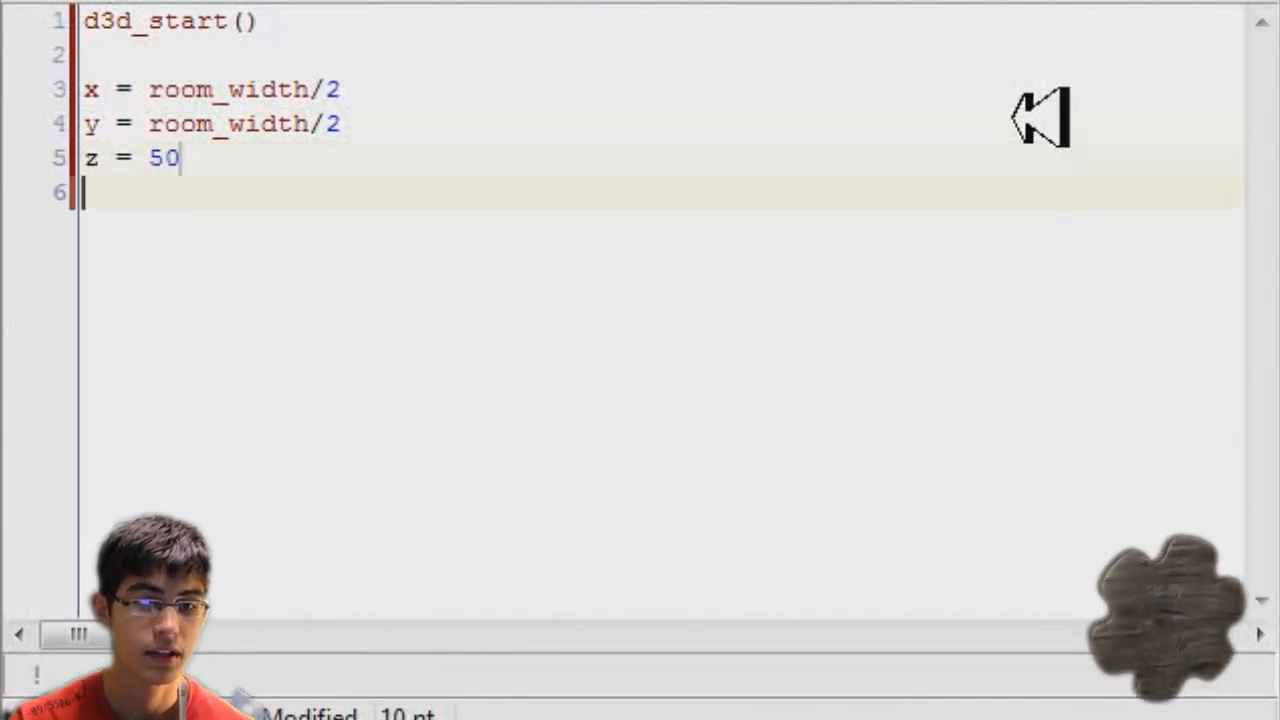
{"action": "type", "text": "xtc"}
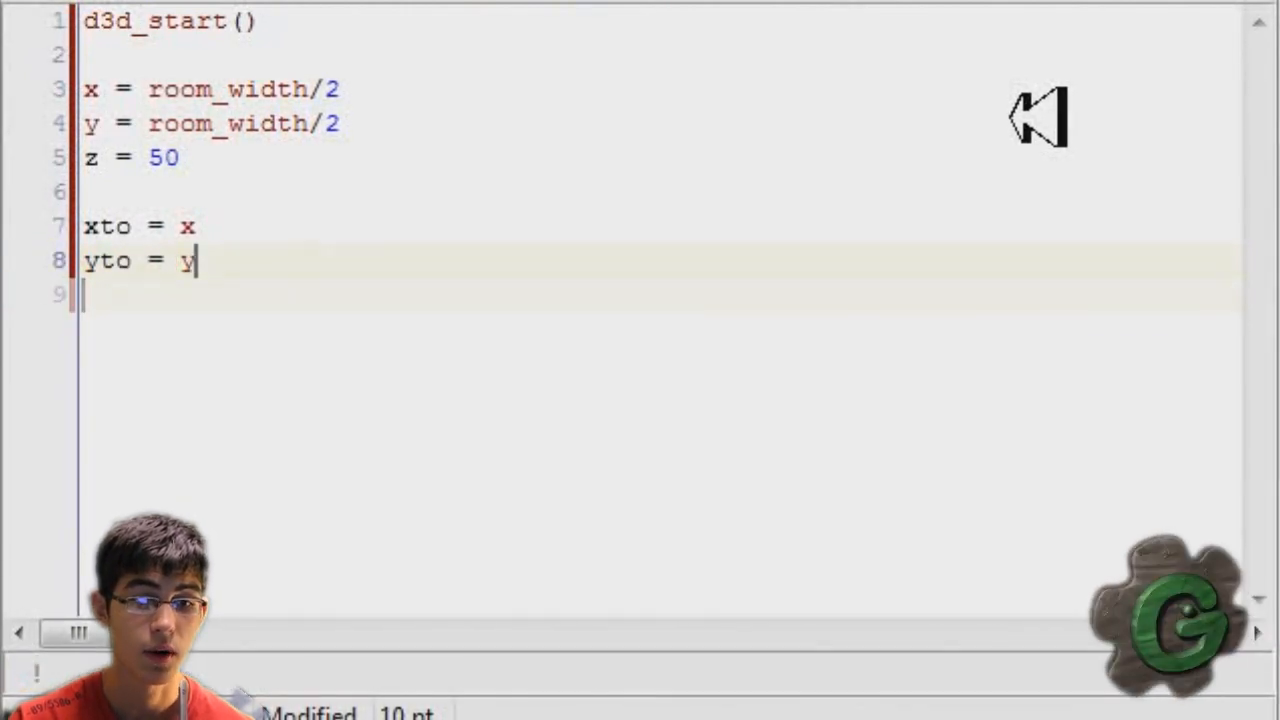
{"action": "type", "text": "zto ="}
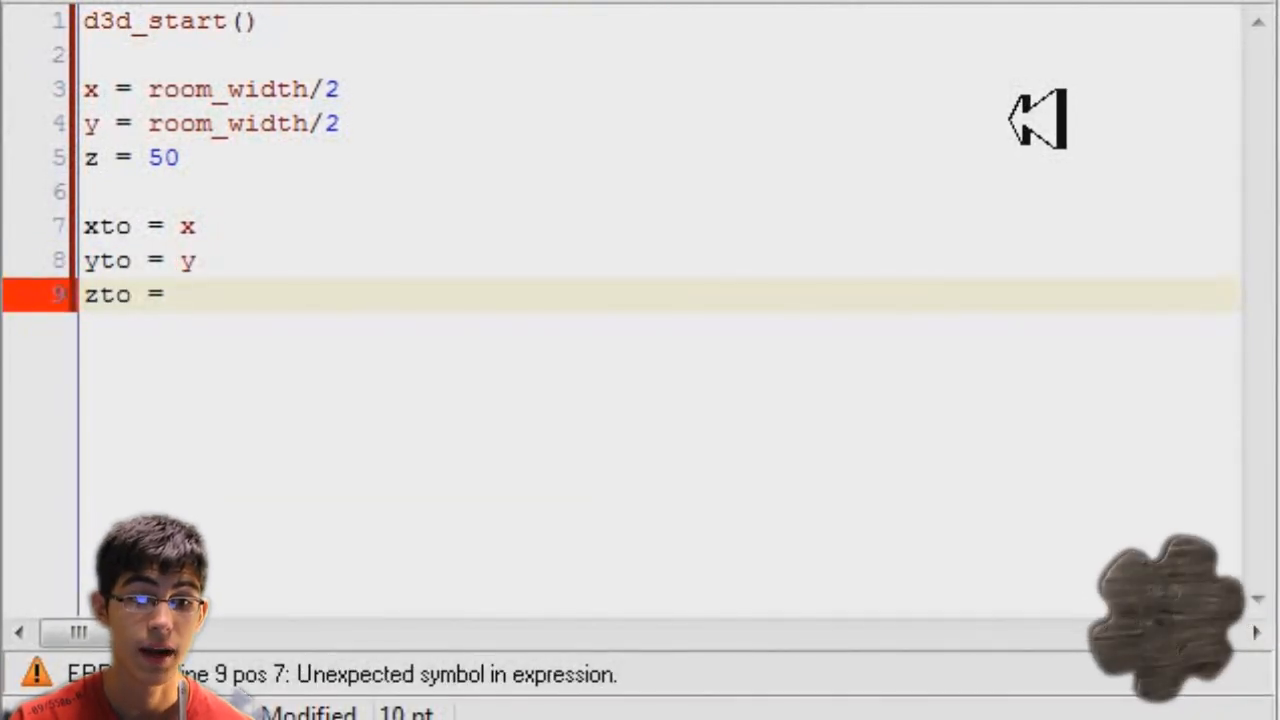
{"action": "type", "text": "z"}
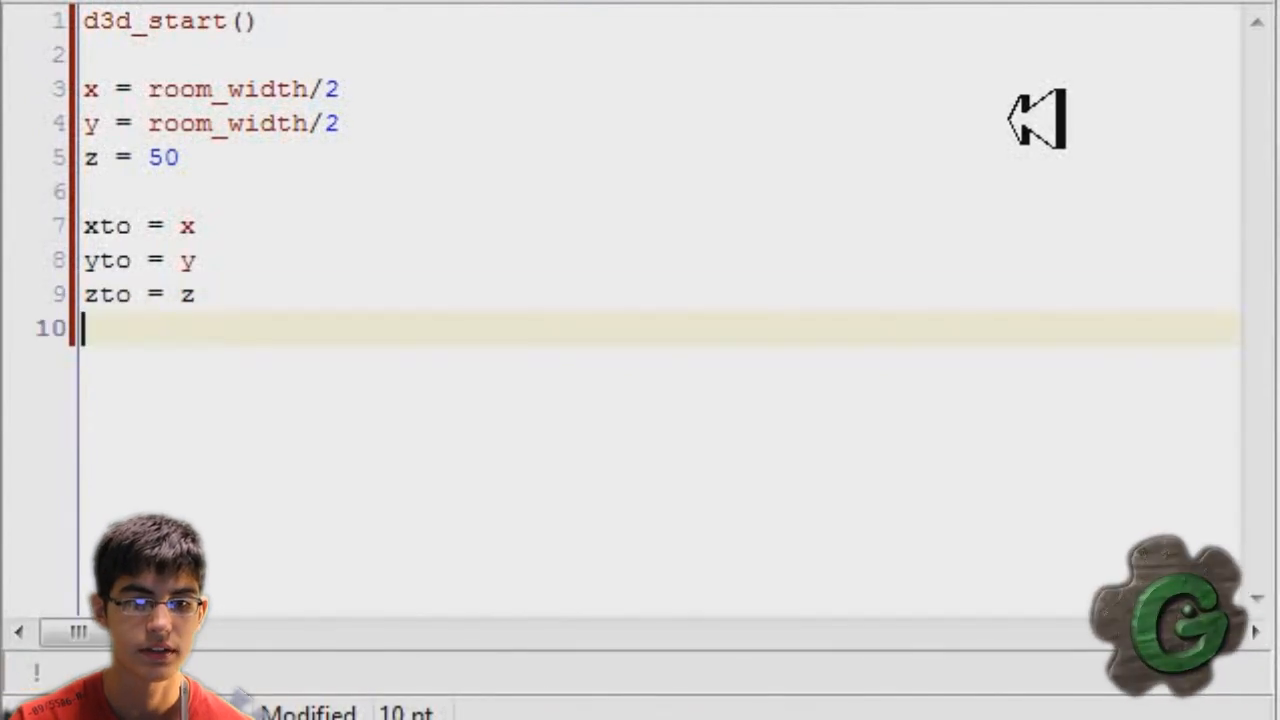
{"action": "type", "text": "direction"}
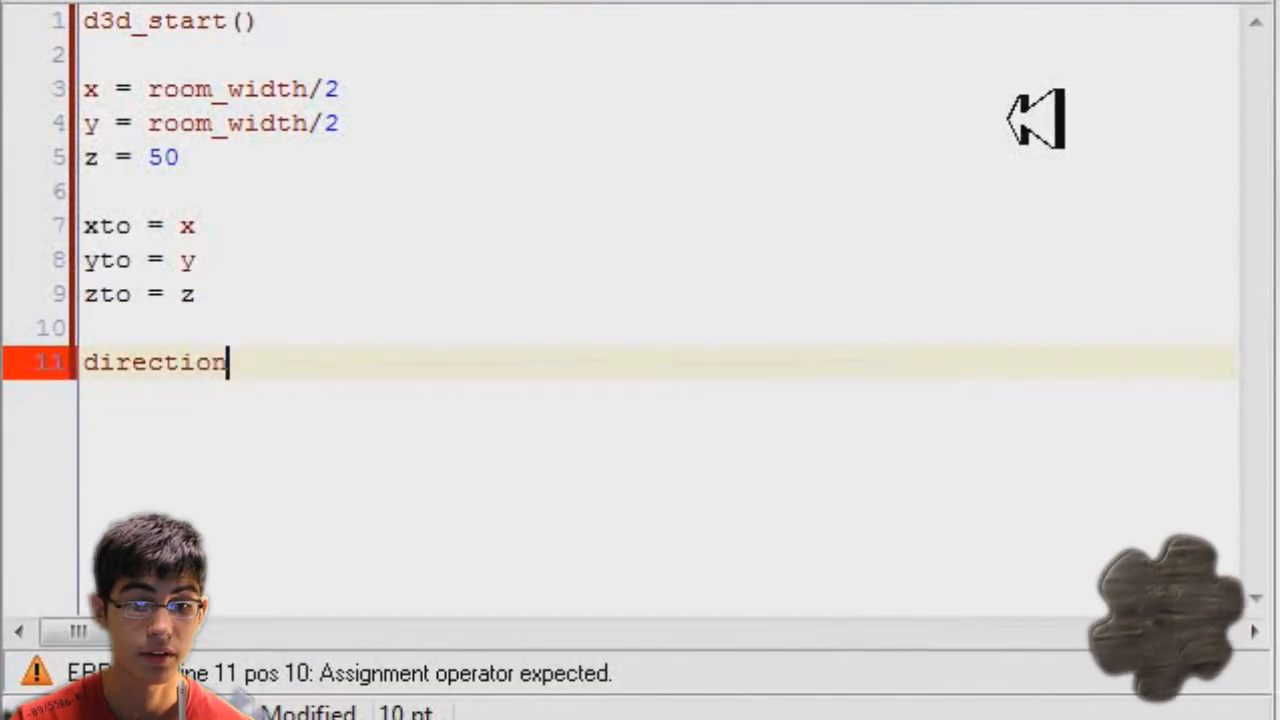
{"action": "type", "text": "= 0"}
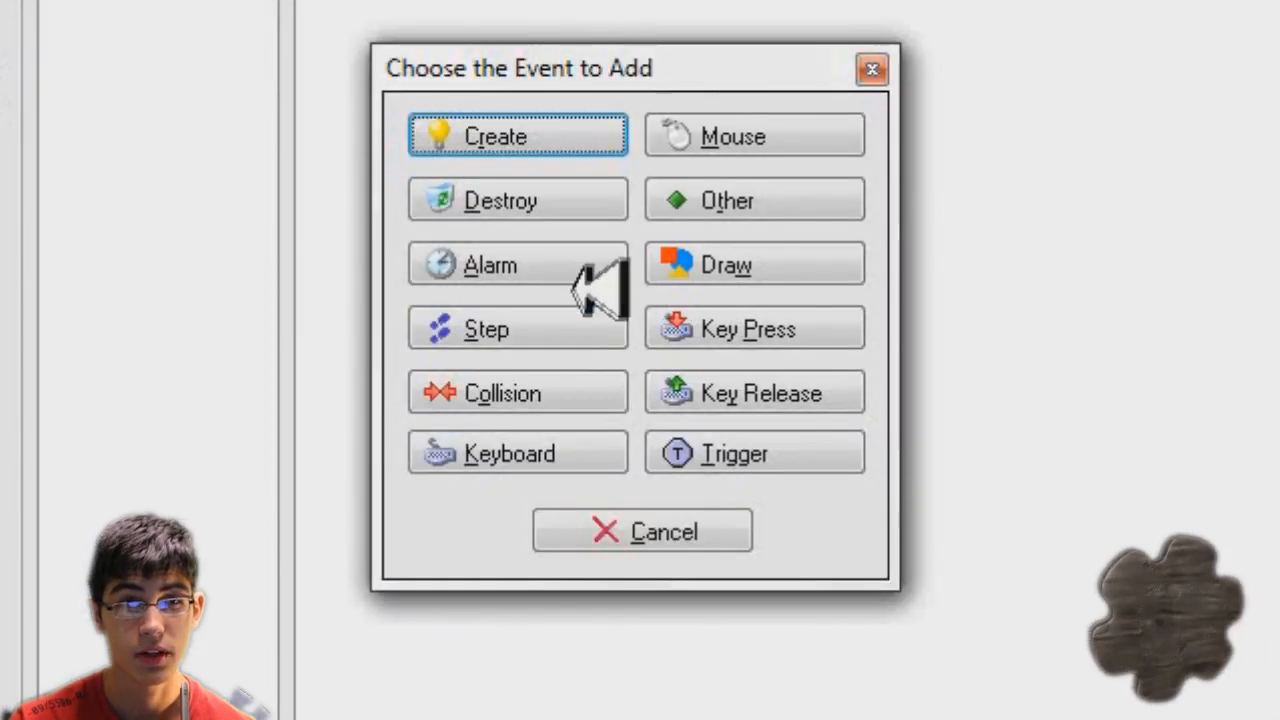
In a new event's code, set speed to 2 while vk_up is held and -2 while vk_down is held.
{"action": "left_click", "coordinate": [517, 136]}
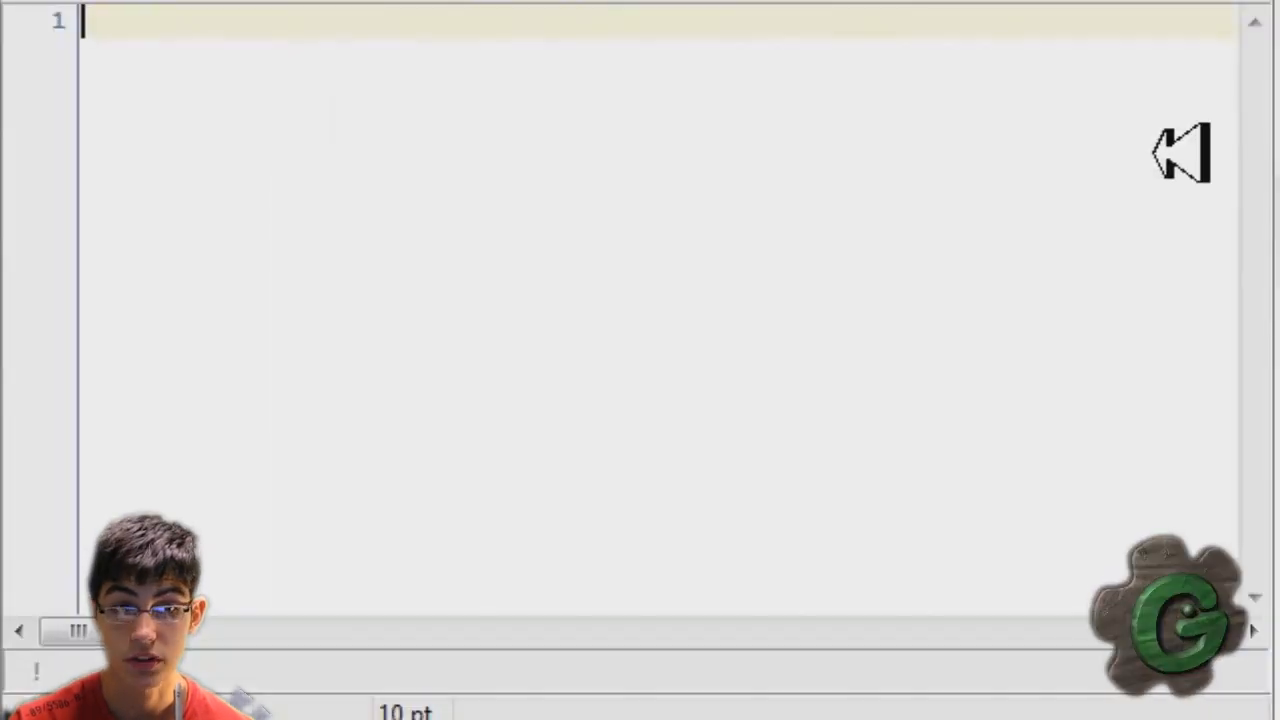
{"action": "type", "text": "if keyboard_check(vk_"}
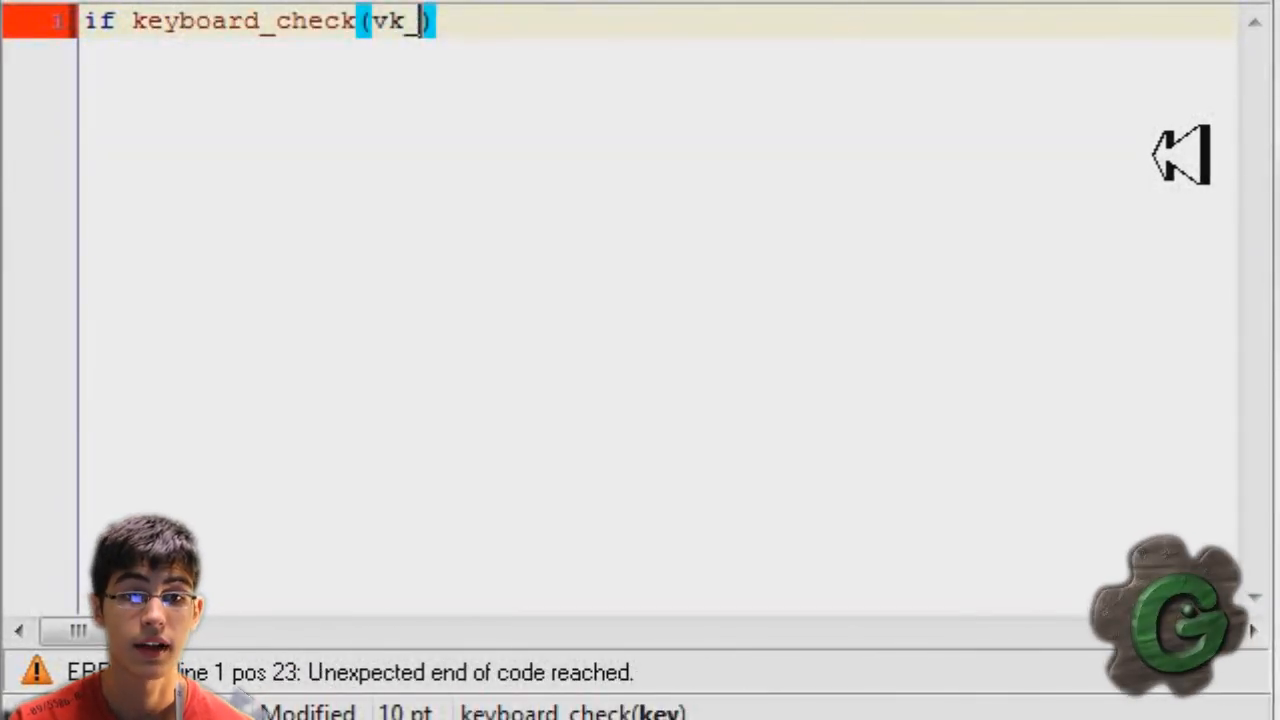
{"action": "type", "text": "right"}
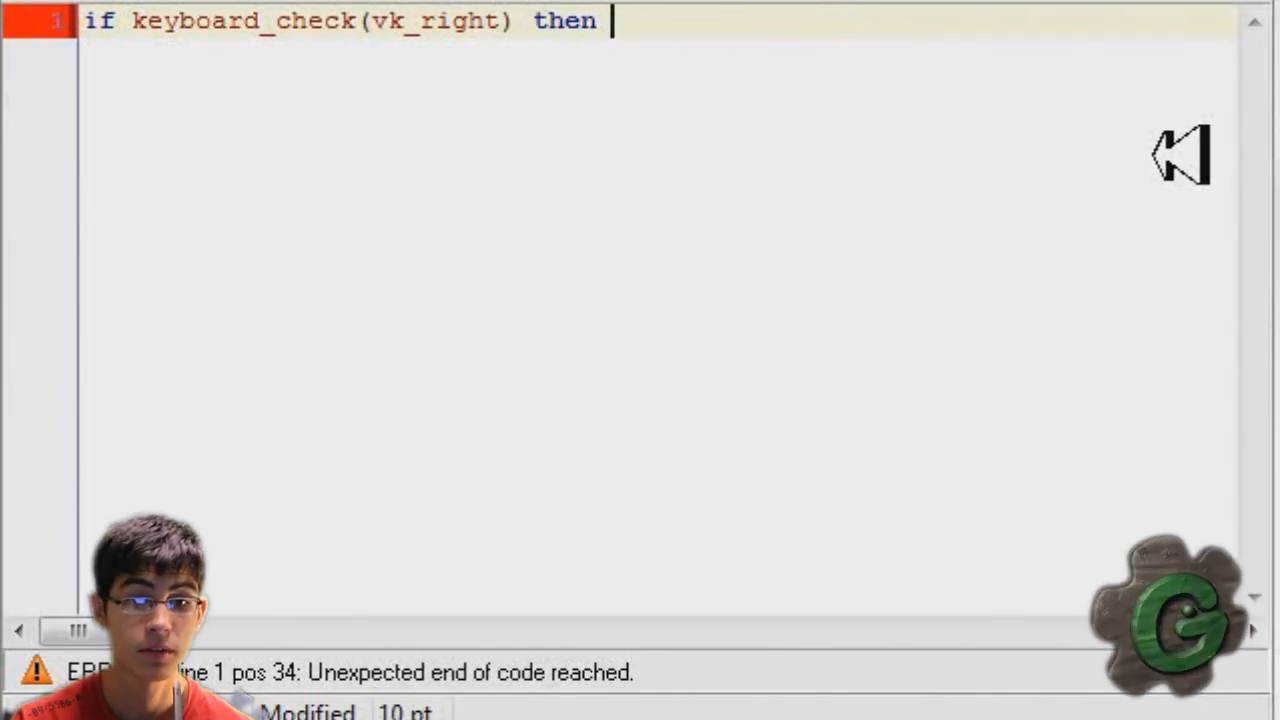
{"action": "type", "text": "vk_up"}
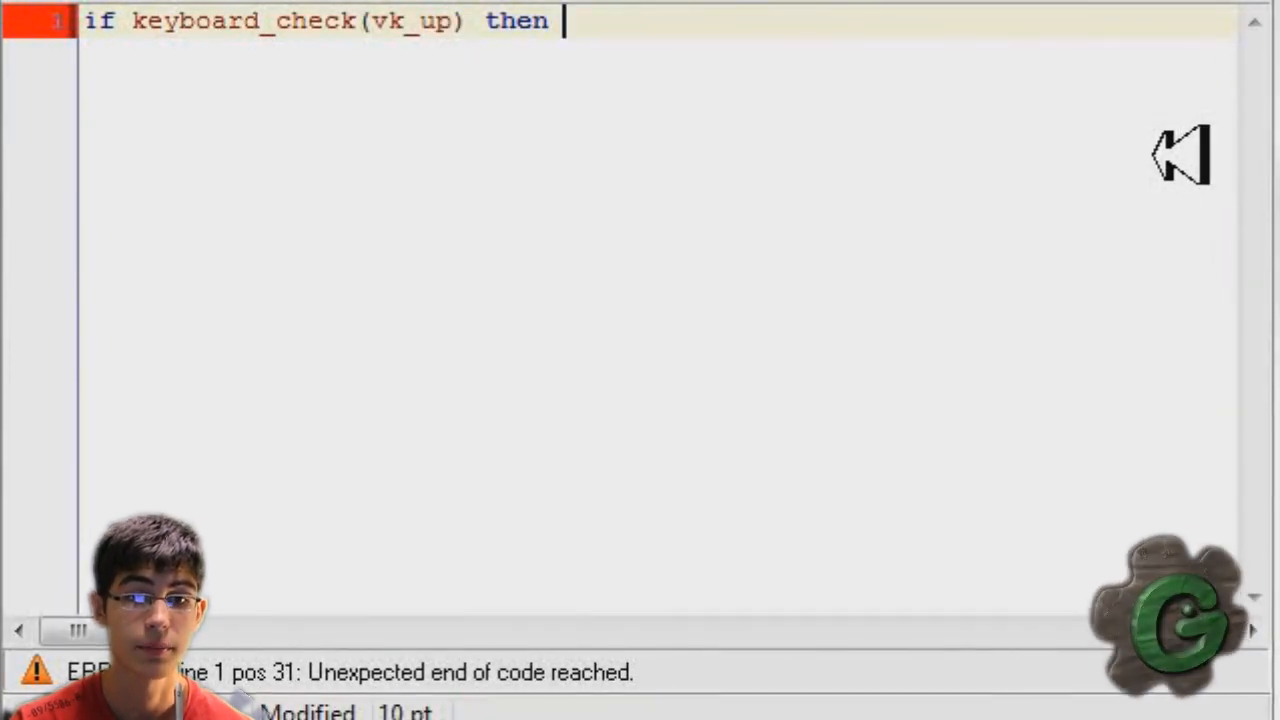
{"action": "type", "text": "speed ="}
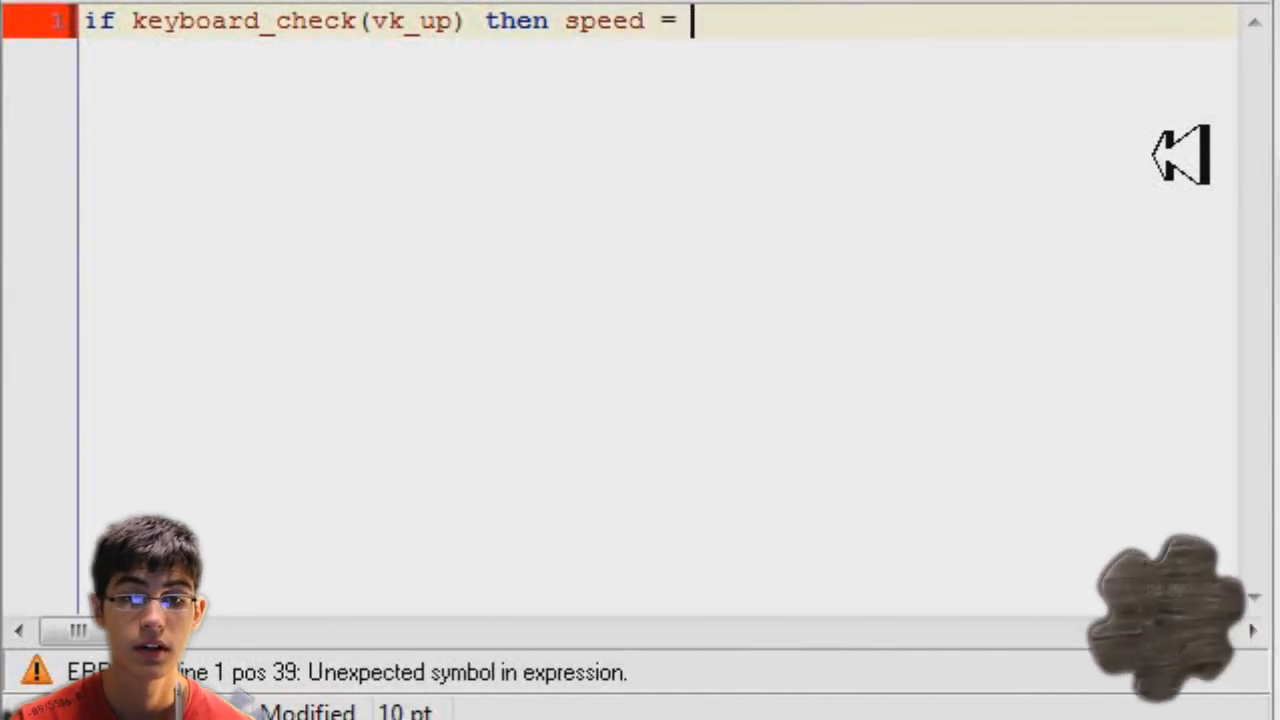
{"action": "type", "text": "2"}
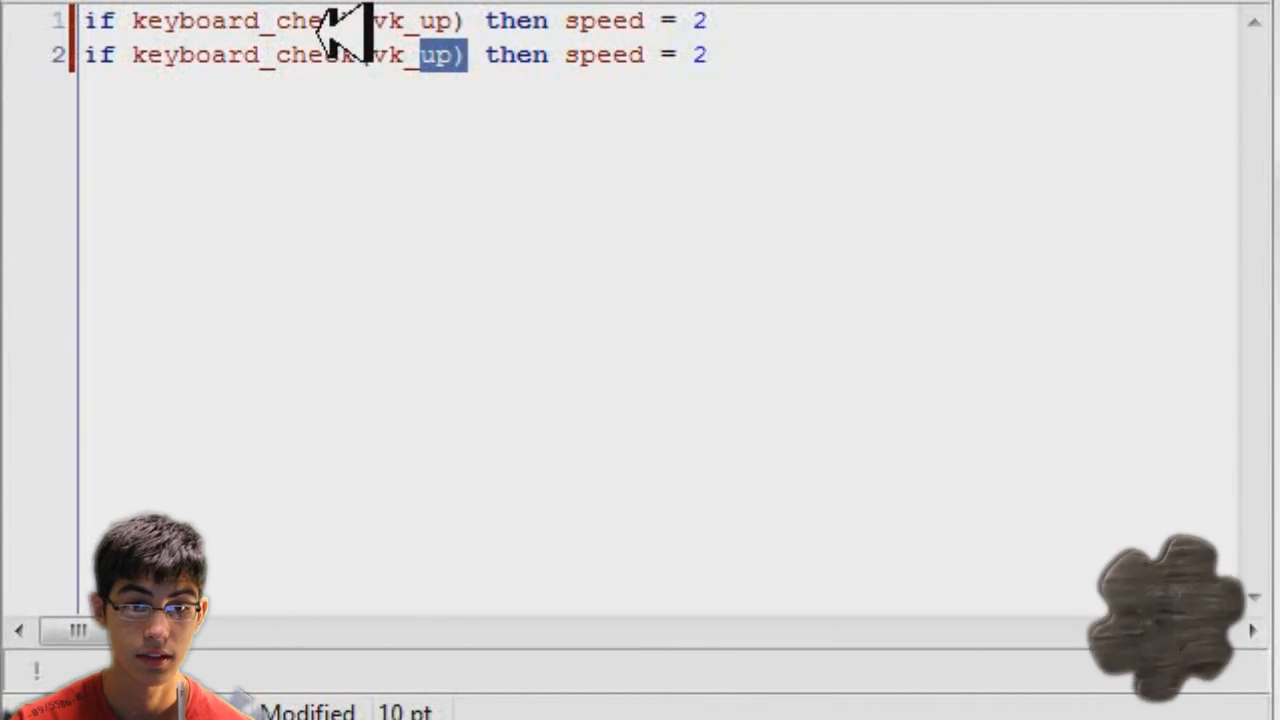
{"action": "type", "text": "down"}
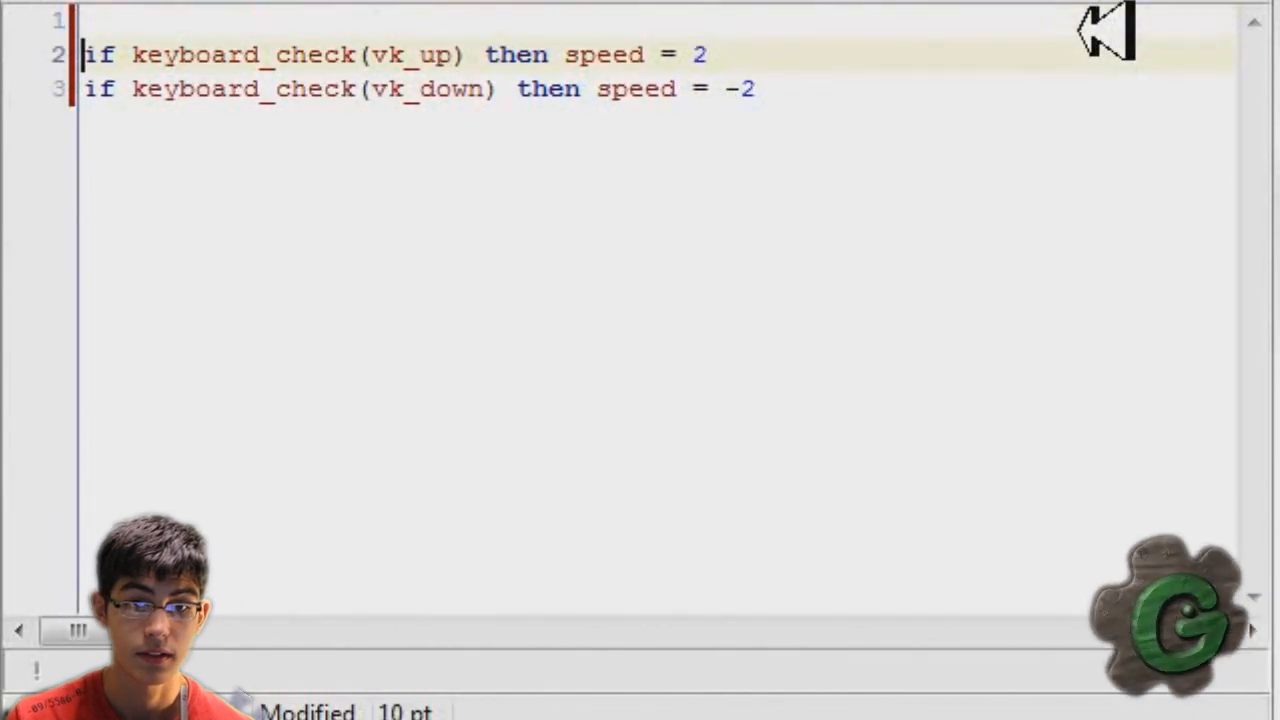
{"action": "type", "text": "friction"}
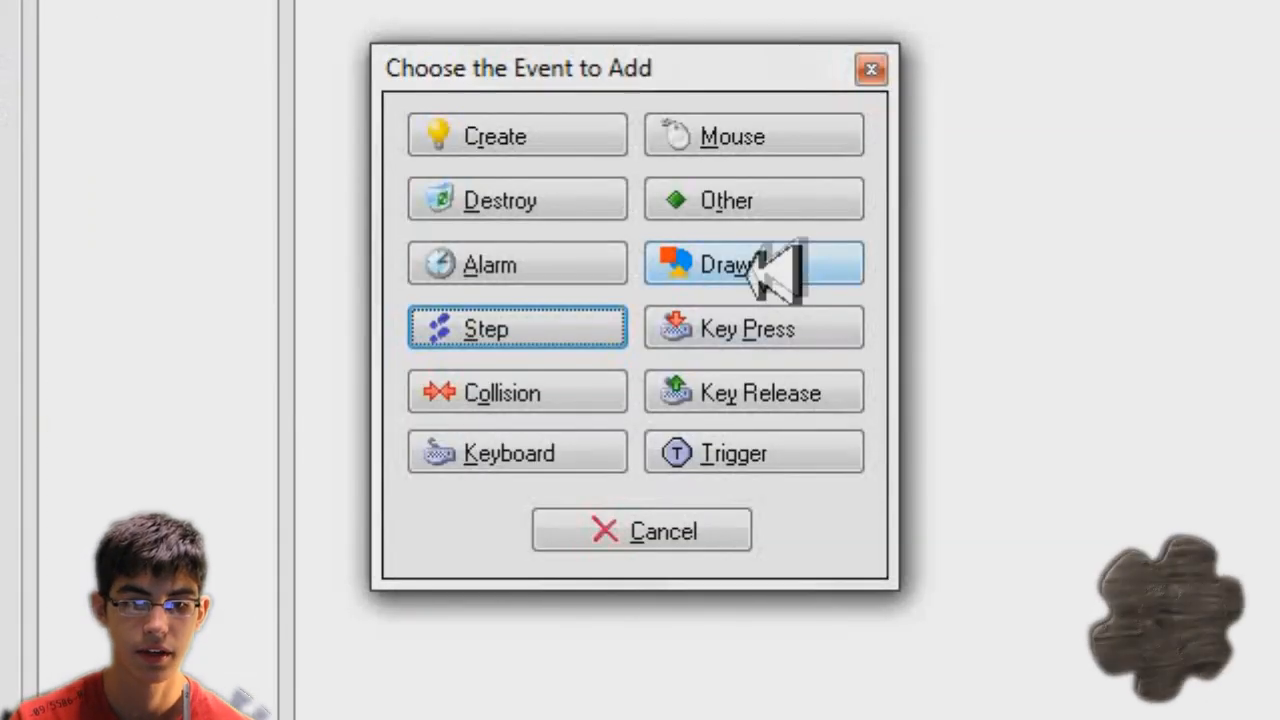
Add a Draw event whose code decreases direction and increases zto from the mouse offsets divided by 5.
{"action": "left_click", "coordinate": [753, 263]}
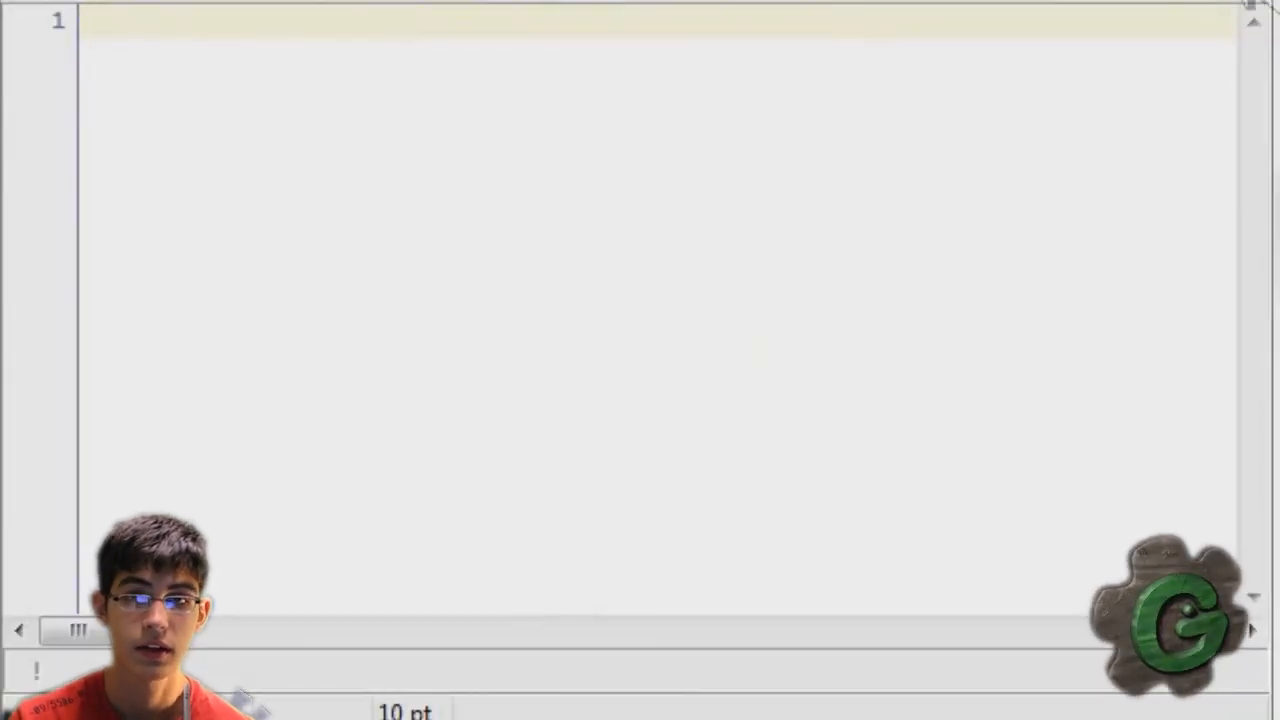
{"action": "type", "text": "direction"}
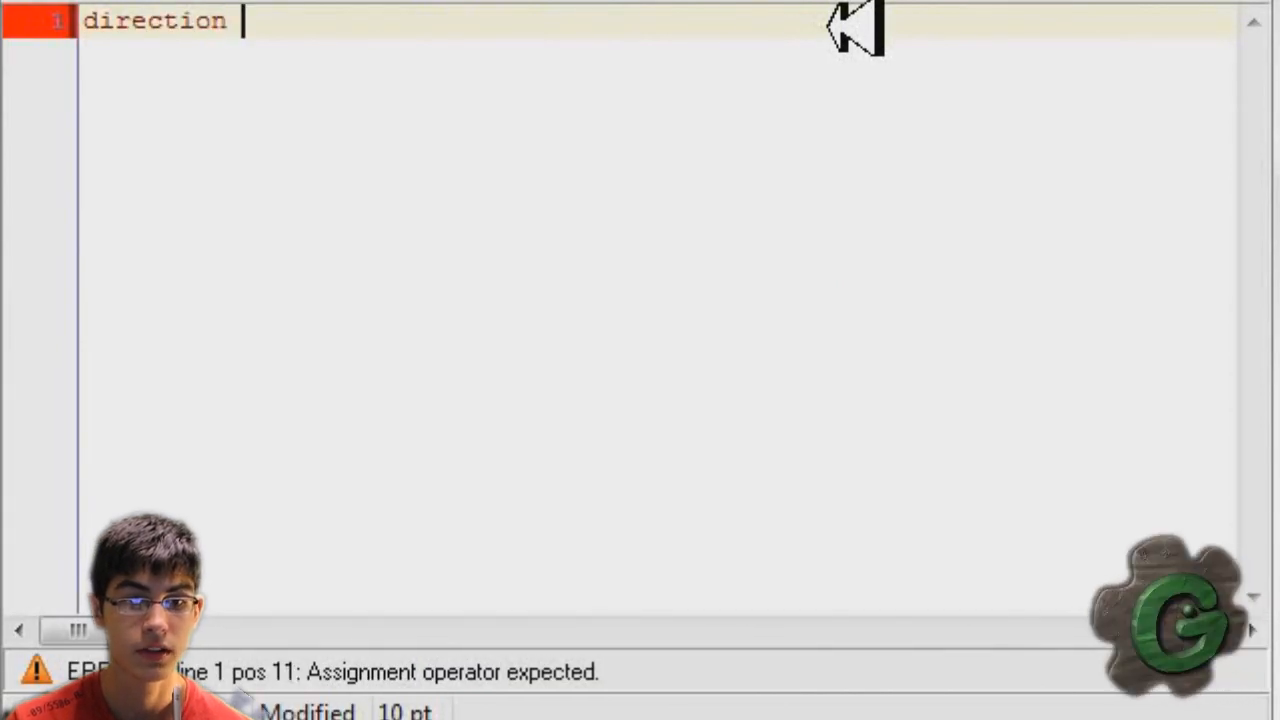
{"action": "type", "text": "-="}
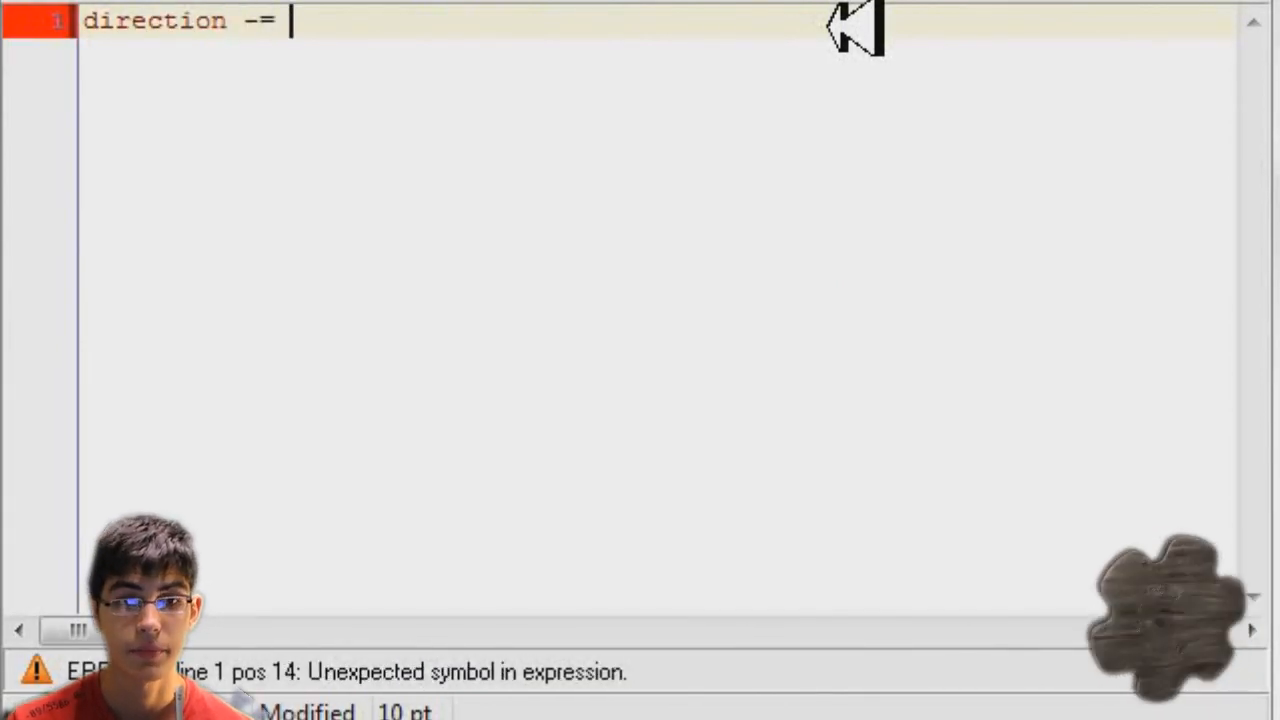
{"action": "type", "text": "di"}
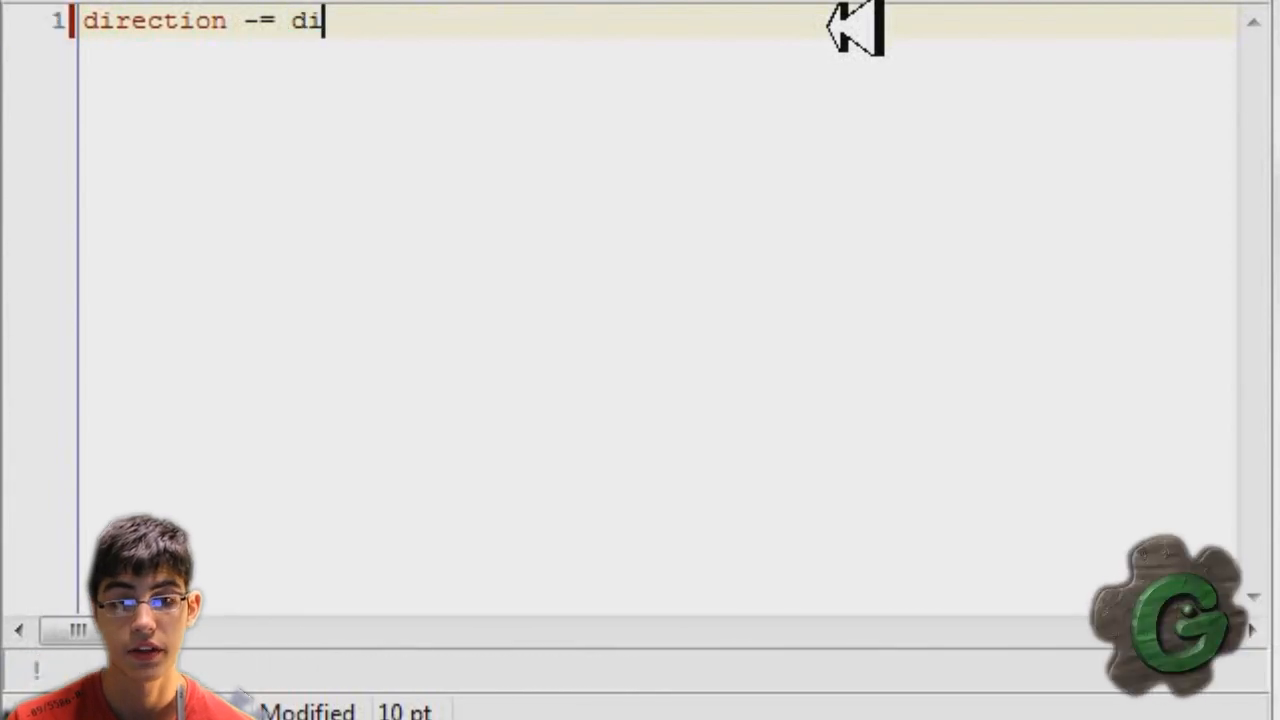
{"action": "type", "text": "splay_mouse_get_x"}
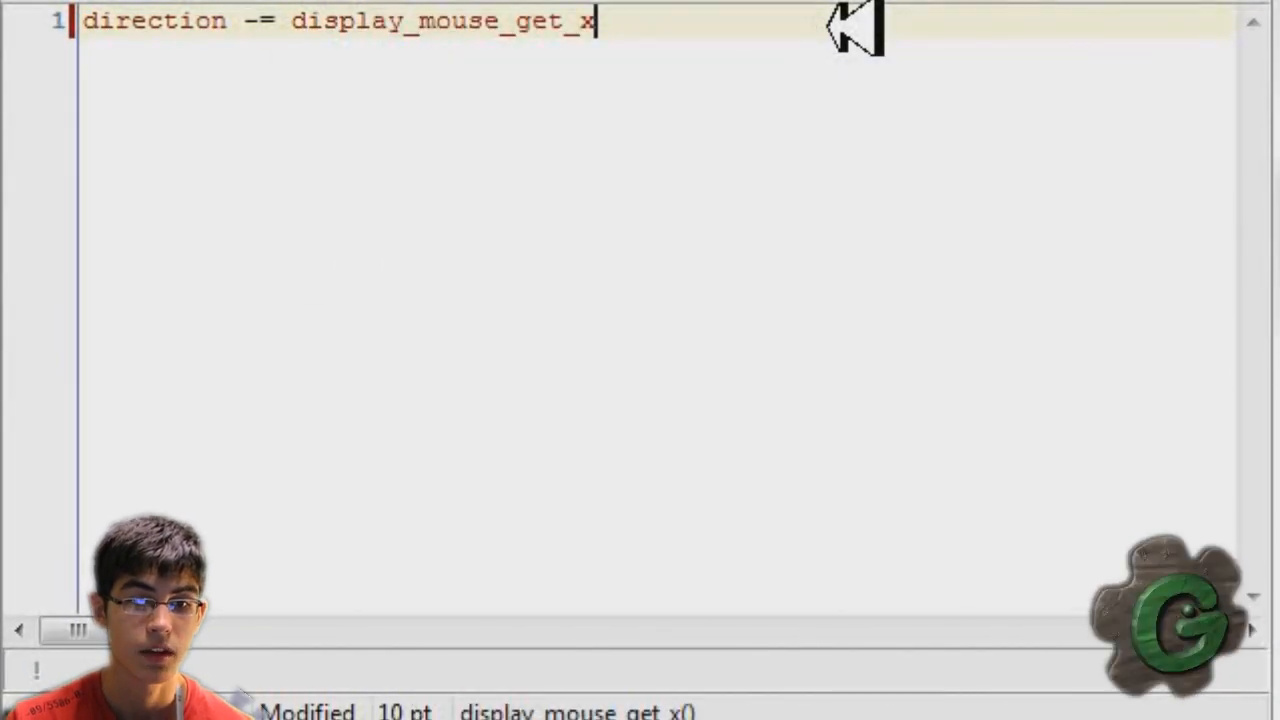
{"action": "type", "text": "()"}
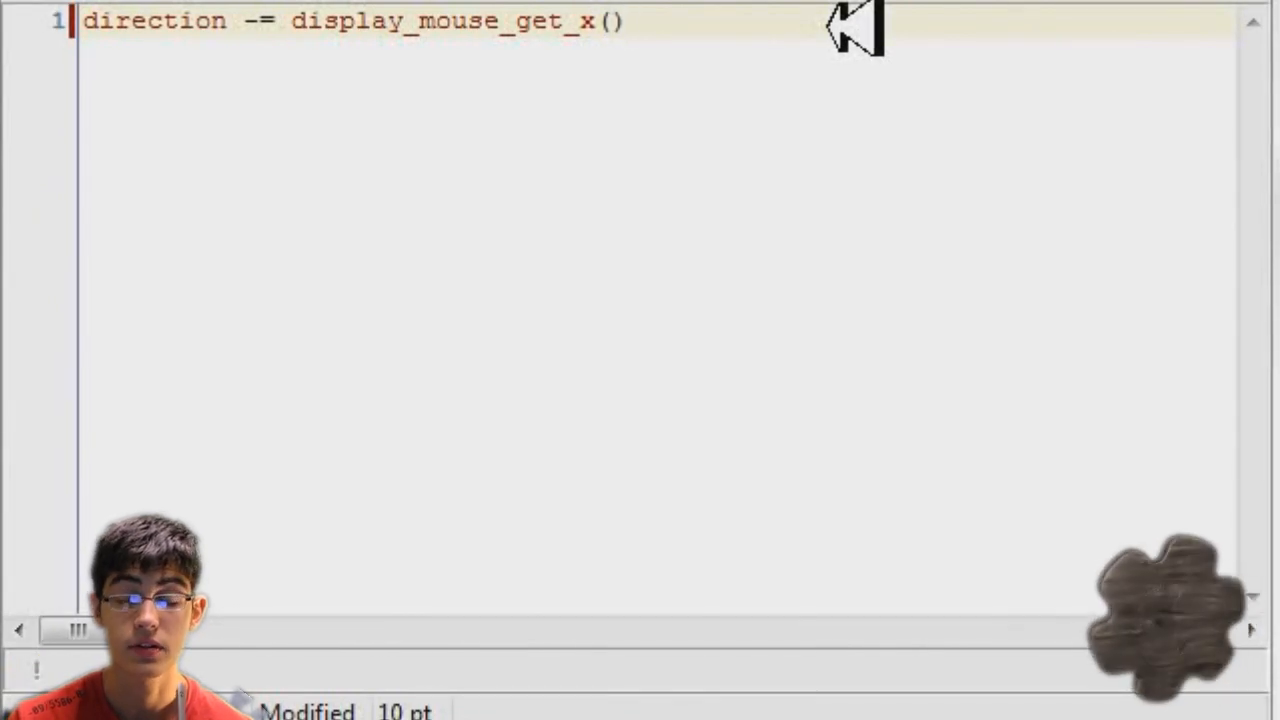
{"action": "type", "text": "-displa"}
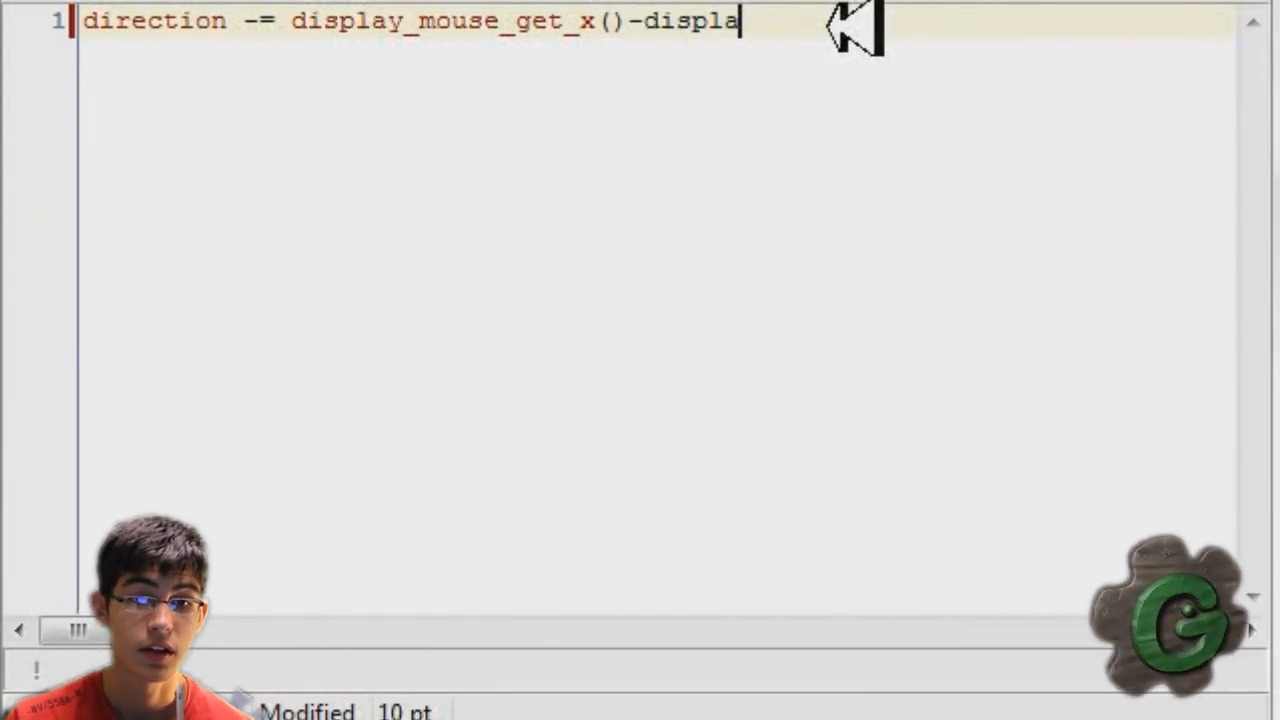
{"action": "type", "text": "y_get_width("}
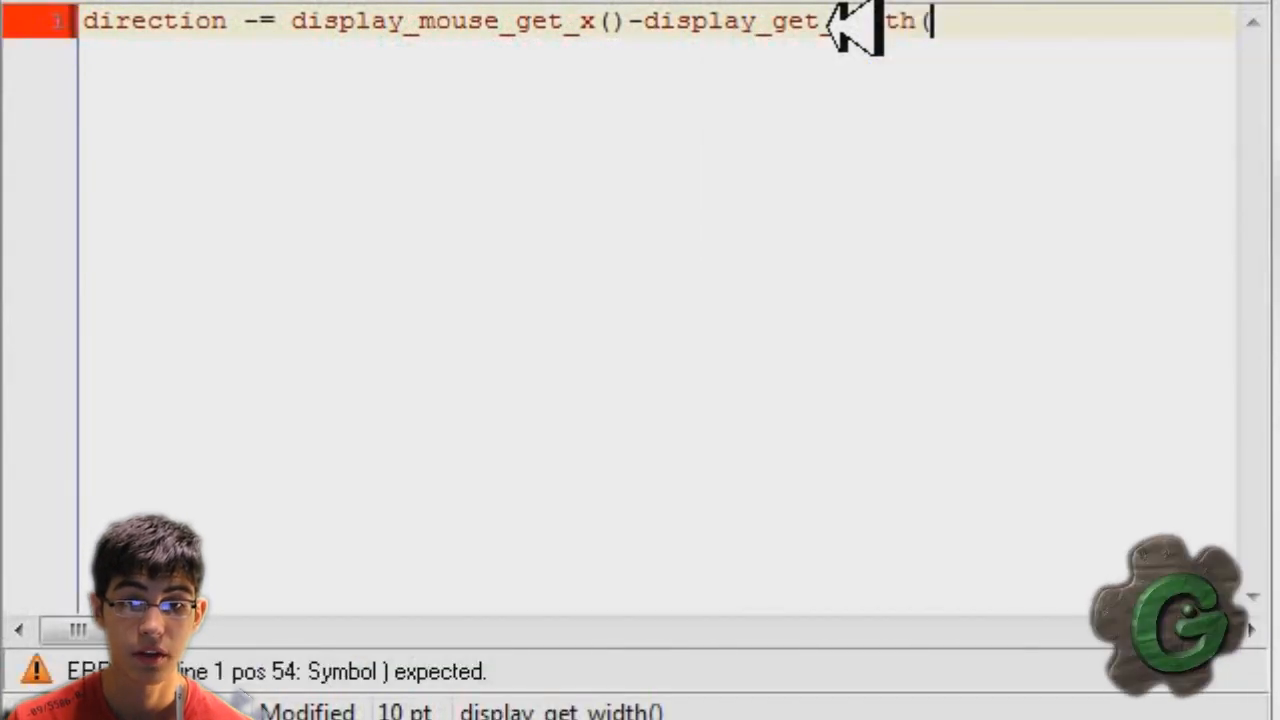
{"action": "type", "text": ")/5"}
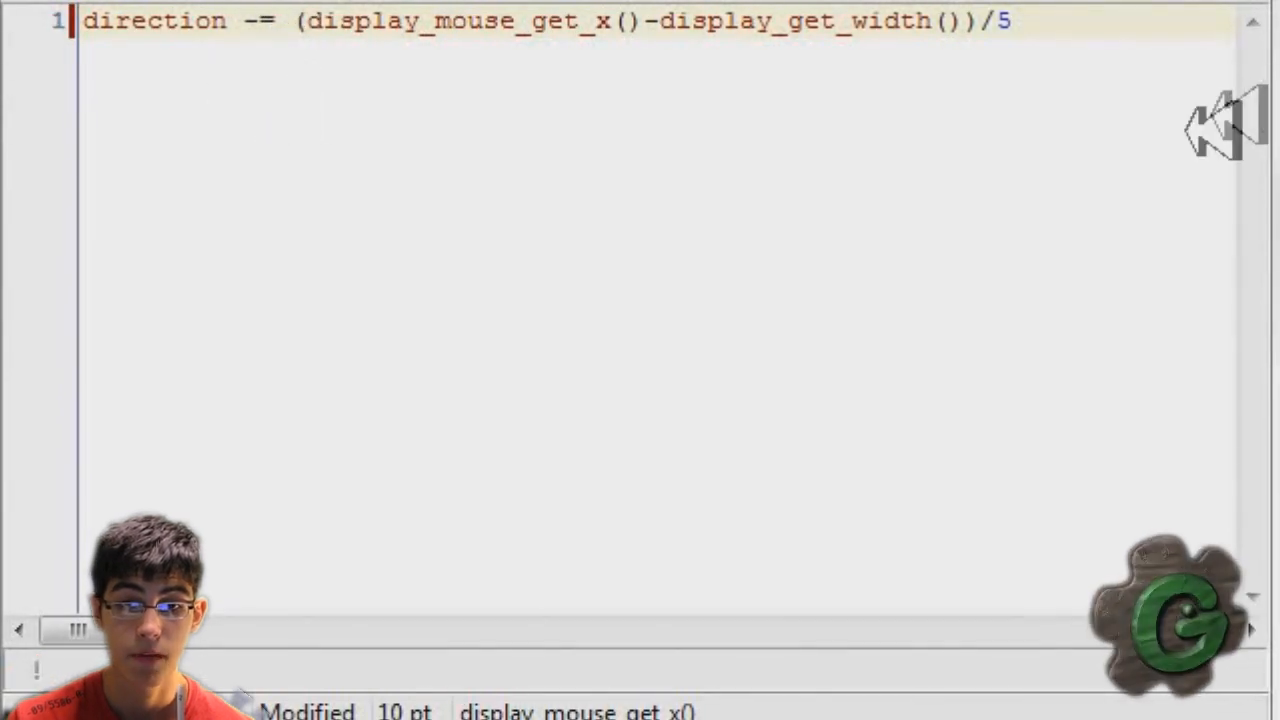
{"action": "type", "text": "z"}
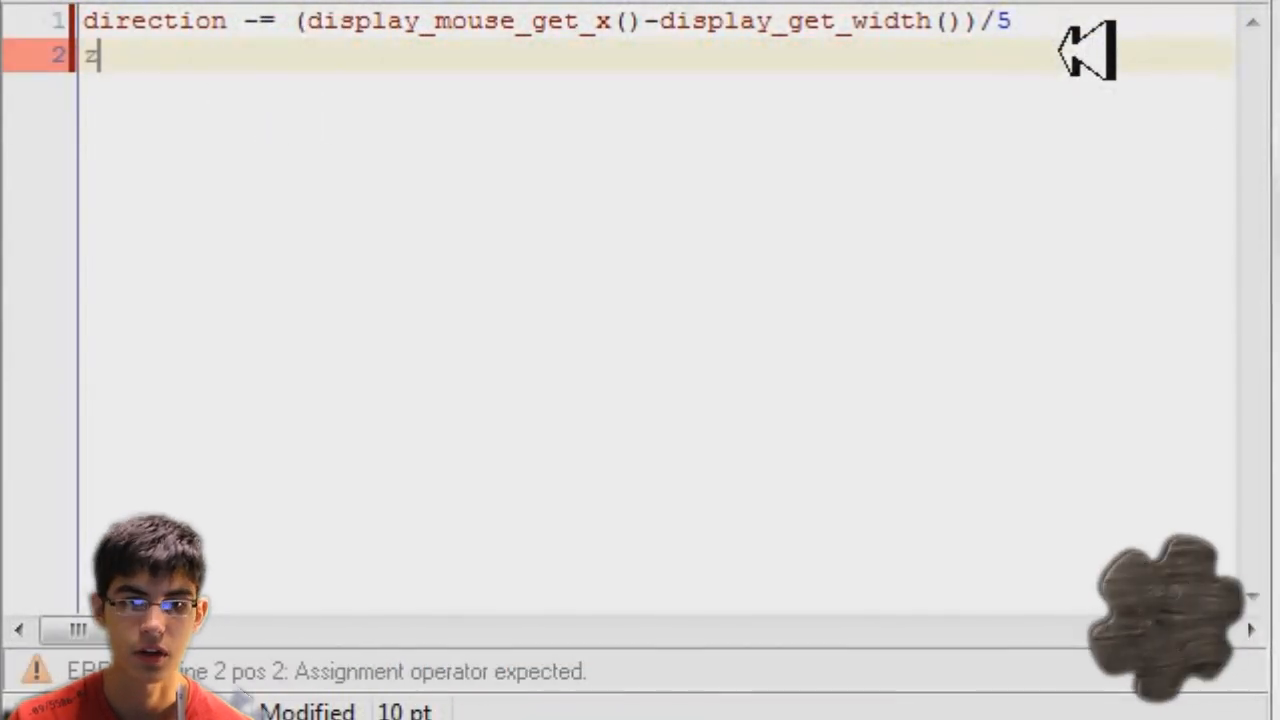
{"action": "type", "text": "to"}
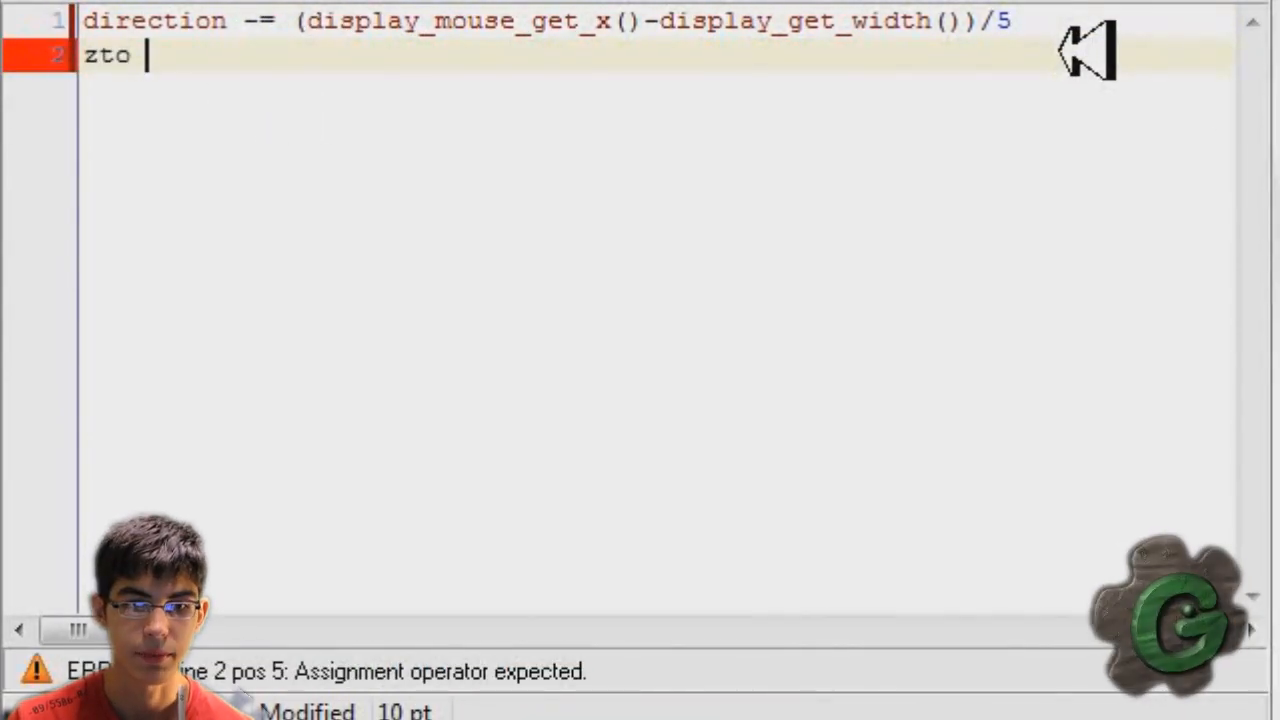
{"action": "type", "text": "+="}
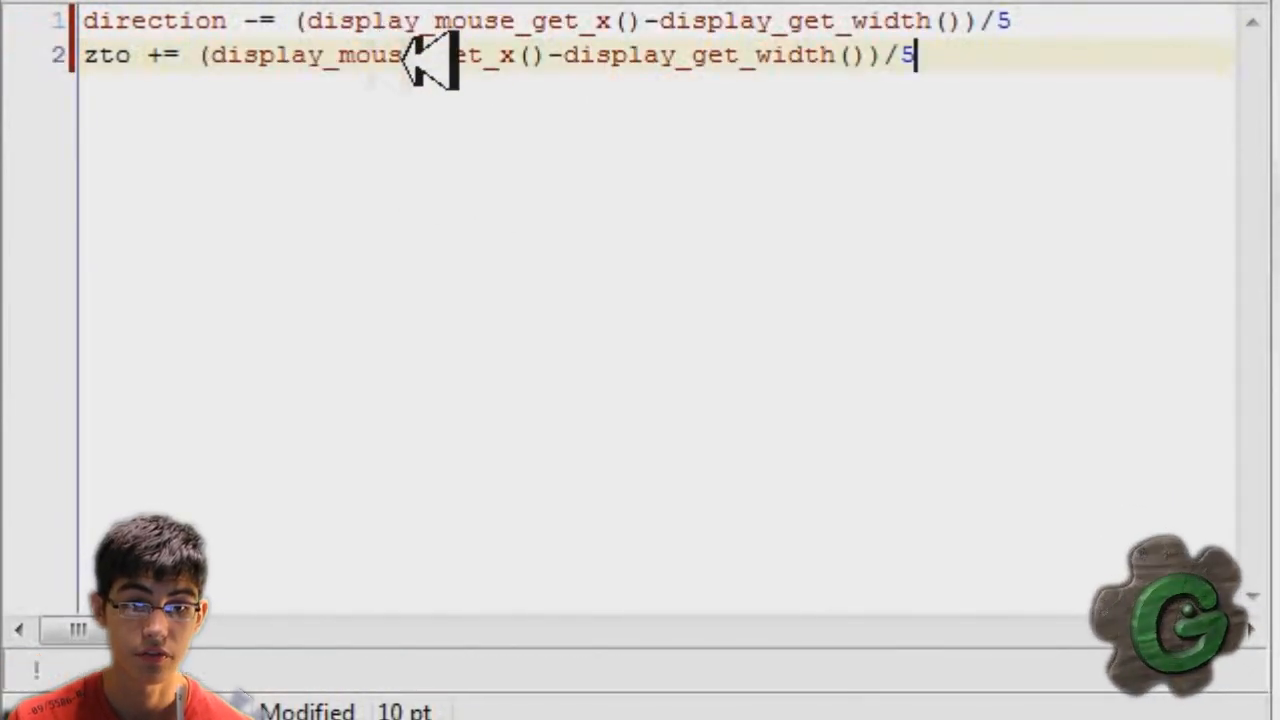
{"action": "type", "text": "y"}
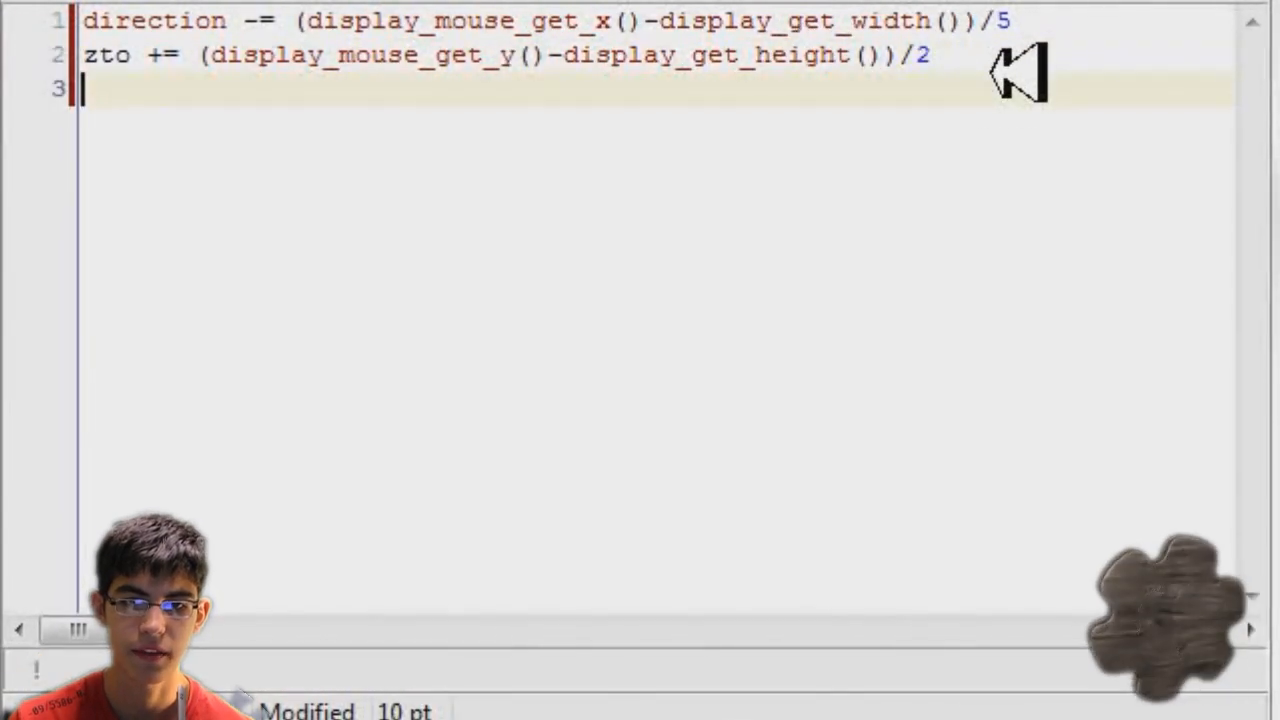
Recentre the mouse with display_mouse_set(display_get_width()/2, display_get_height()/2).
{"action": "type", "text": "display_mouse"}
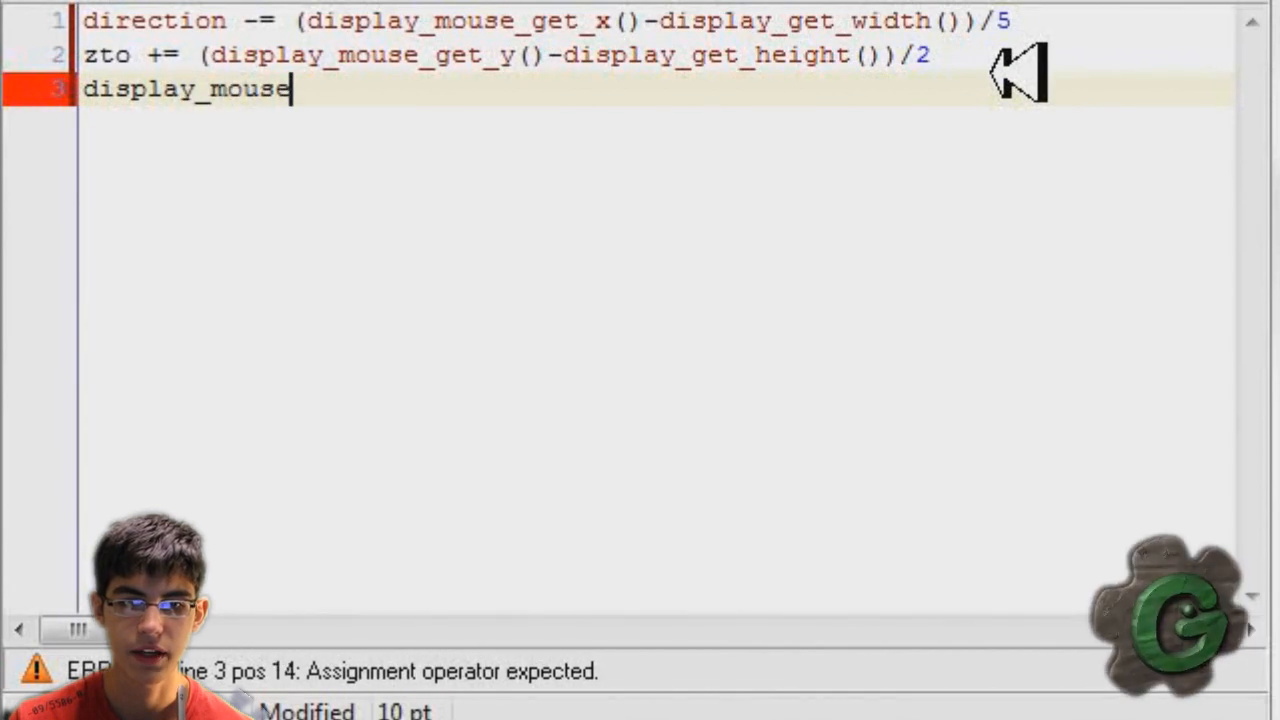
{"action": "type", "text": "_set()"}
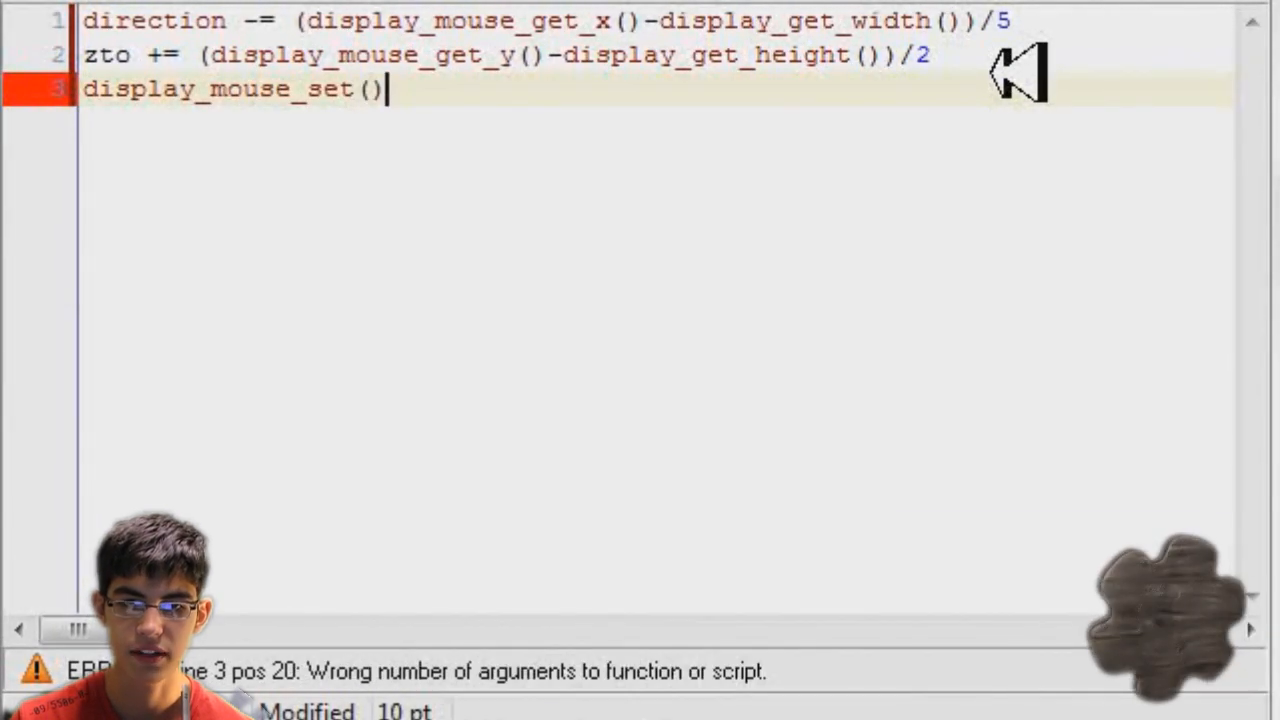
{"action": "type", "text": "display_width"}
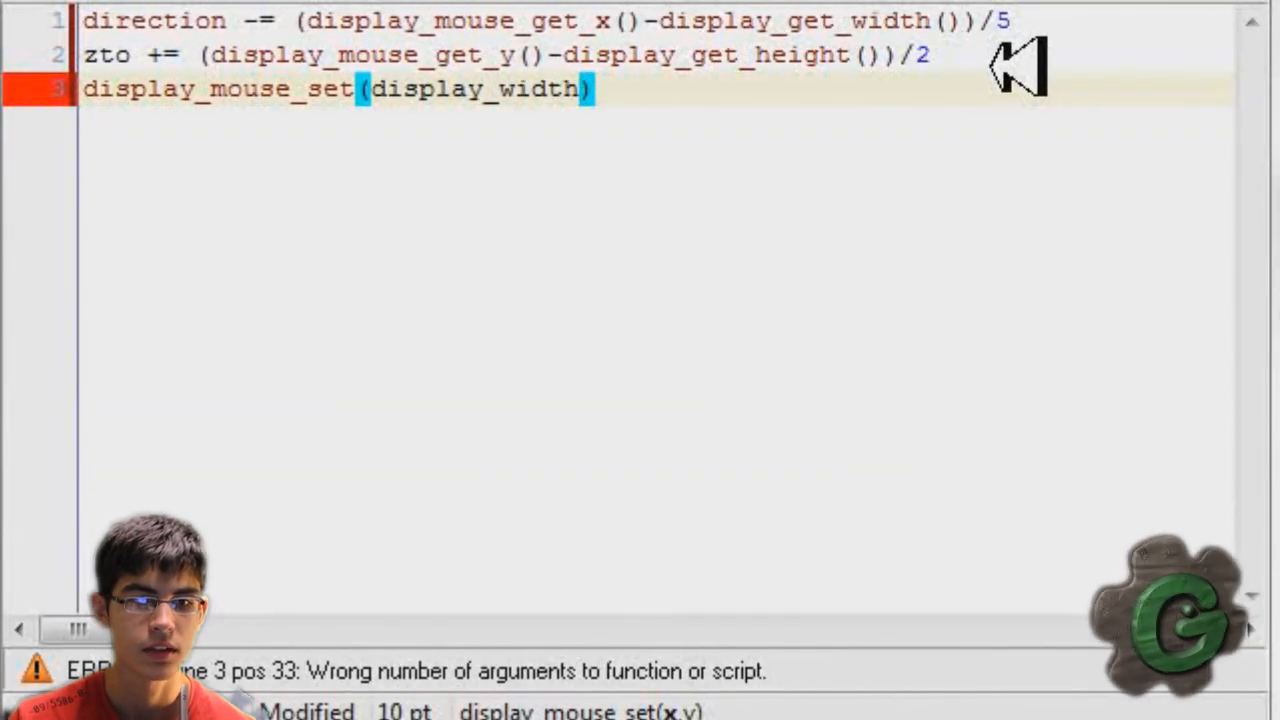
{"action": "type", "text": "display_get_"}
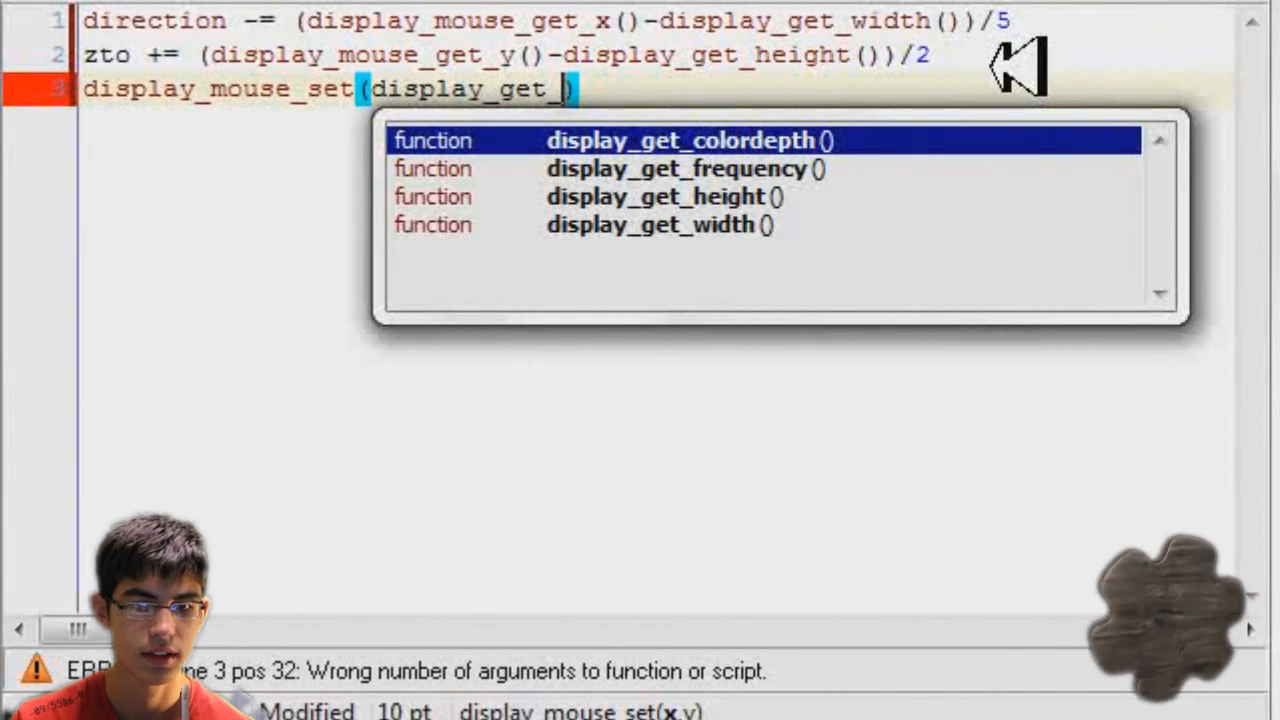
{"action": "type", "text": "width/2,"}
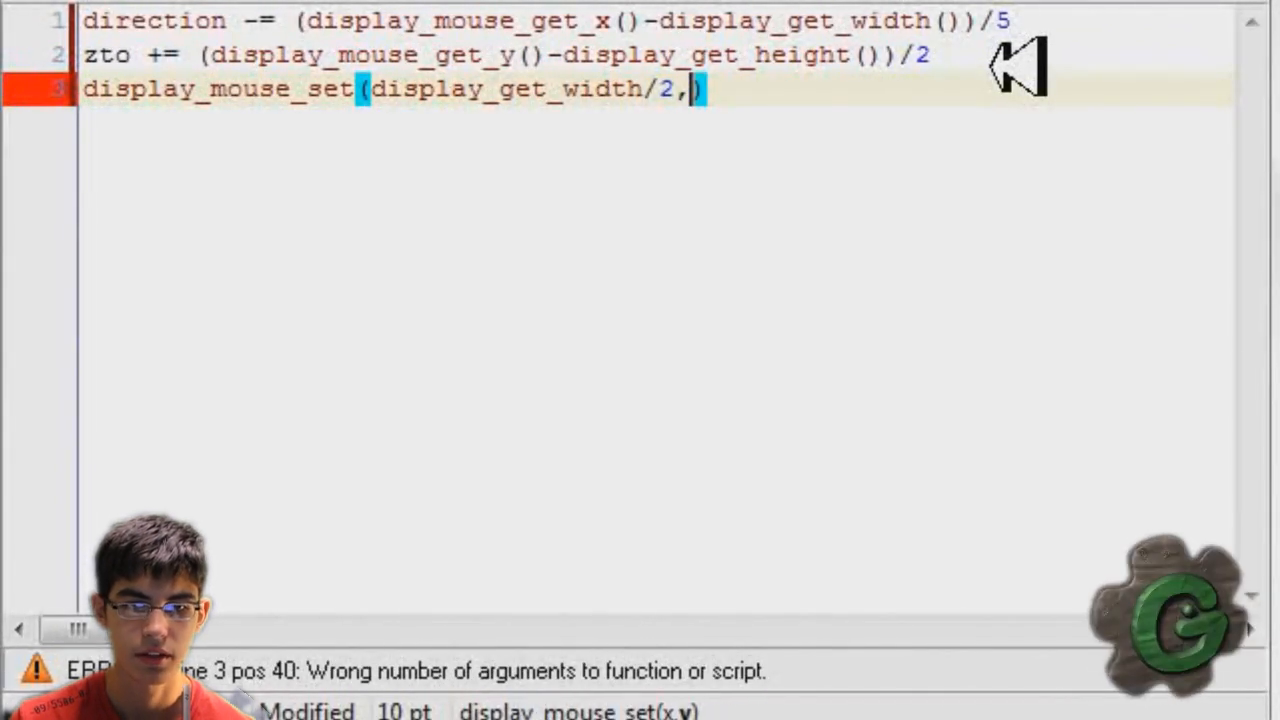
{"action": "type", "text": "display_get"}
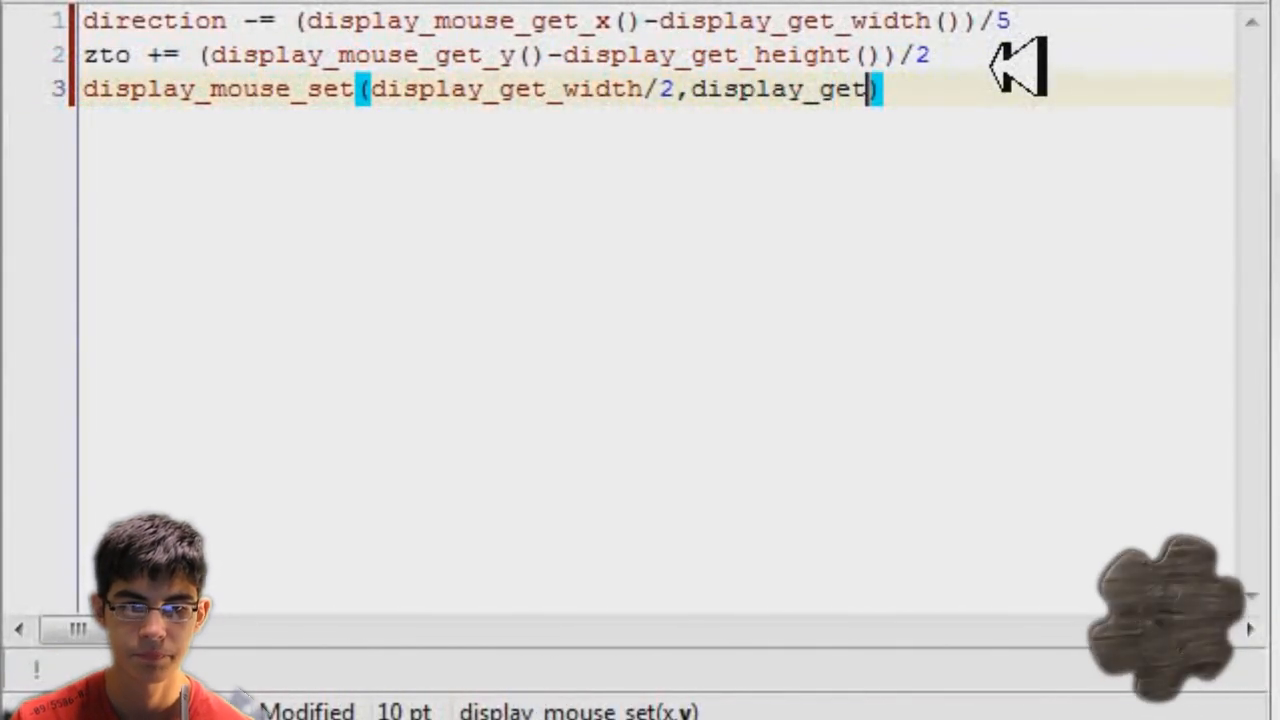
{"action": "type", "text": "_"}
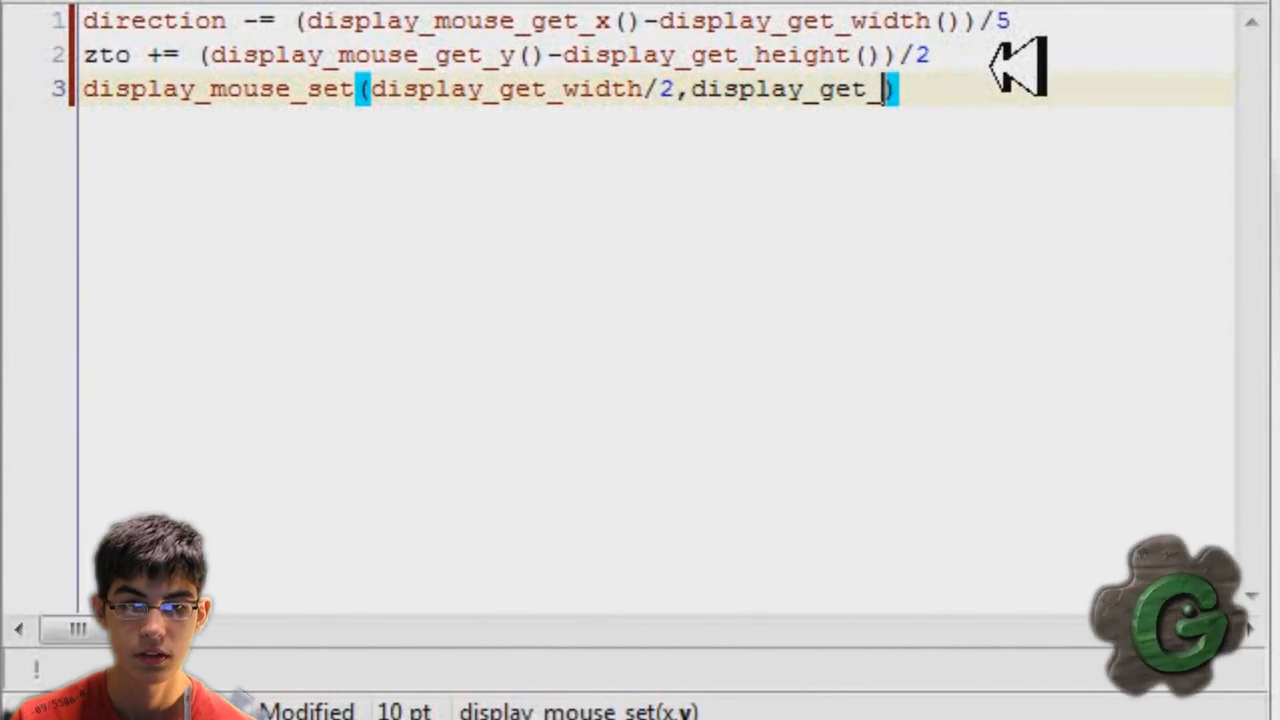
{"action": "type", "text": "height/2"}
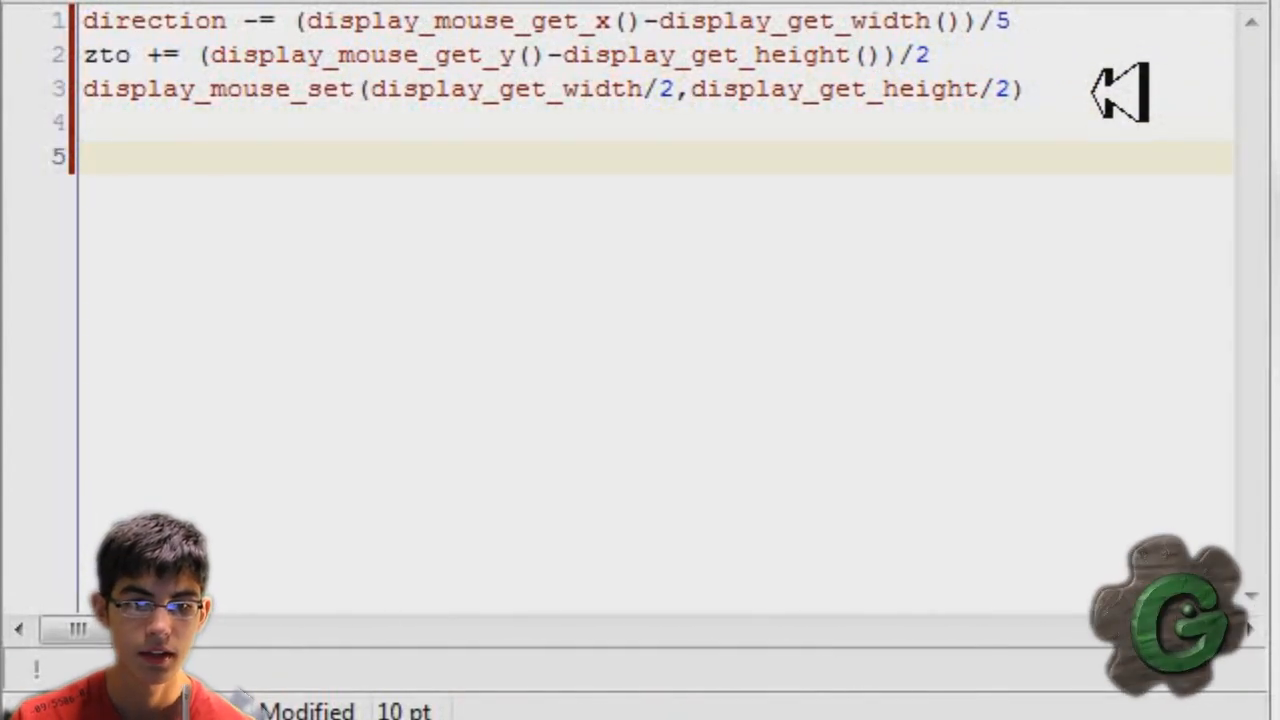
Set xto = lengthdir_x(100,direction) and yto = lengthdir_y(100,direction), then begin a d3d_ line.
{"action": "type", "text": "xto = len"}
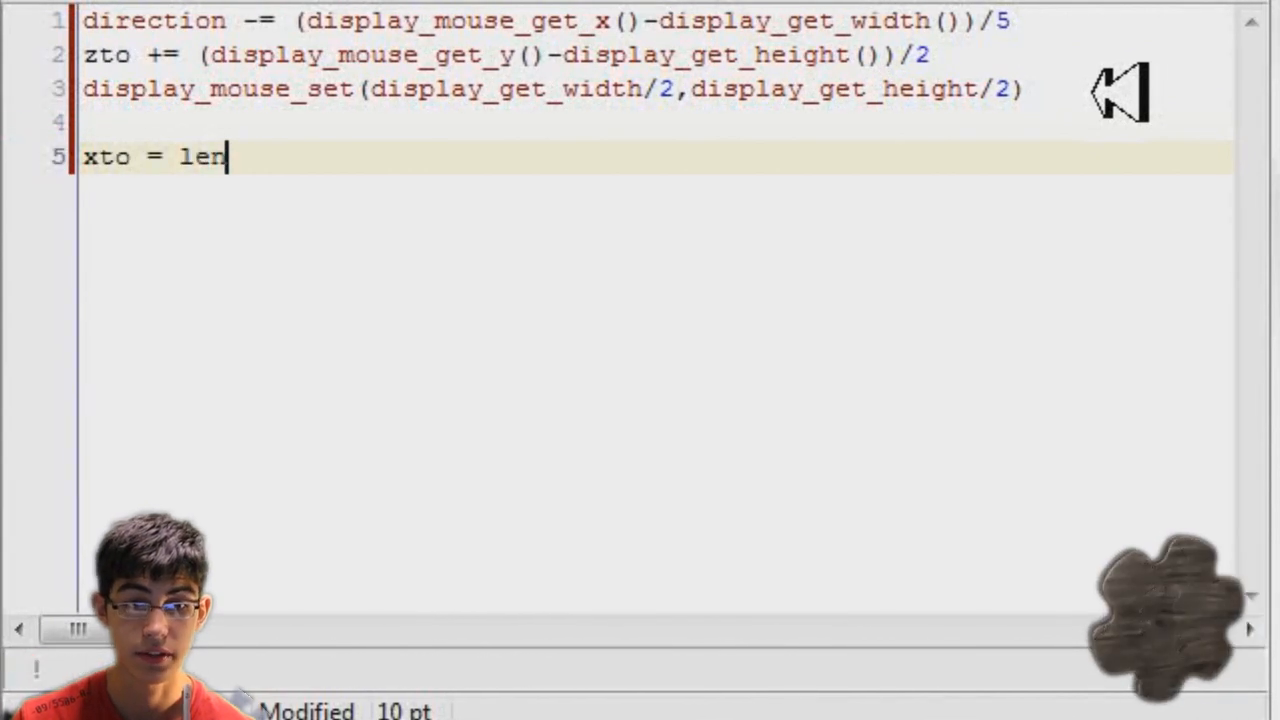
{"action": "type", "text": "ghtdir"}
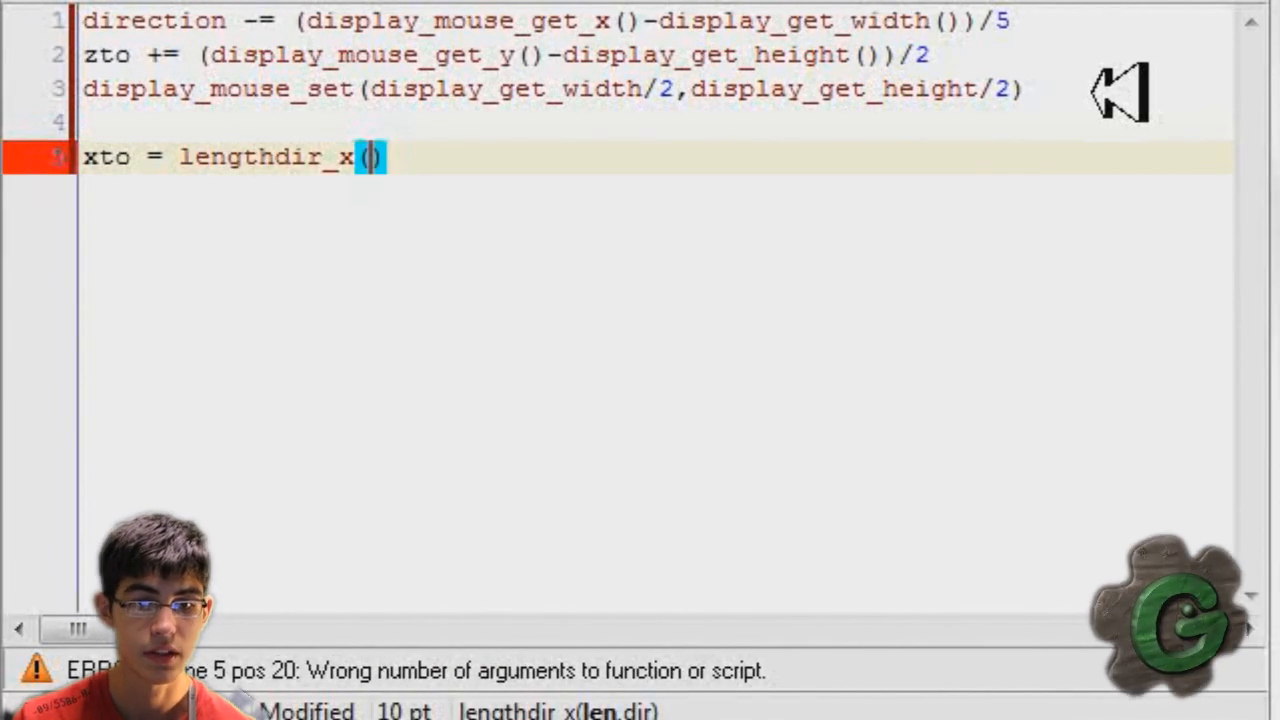
{"action": "type", "text": "100,direction"}
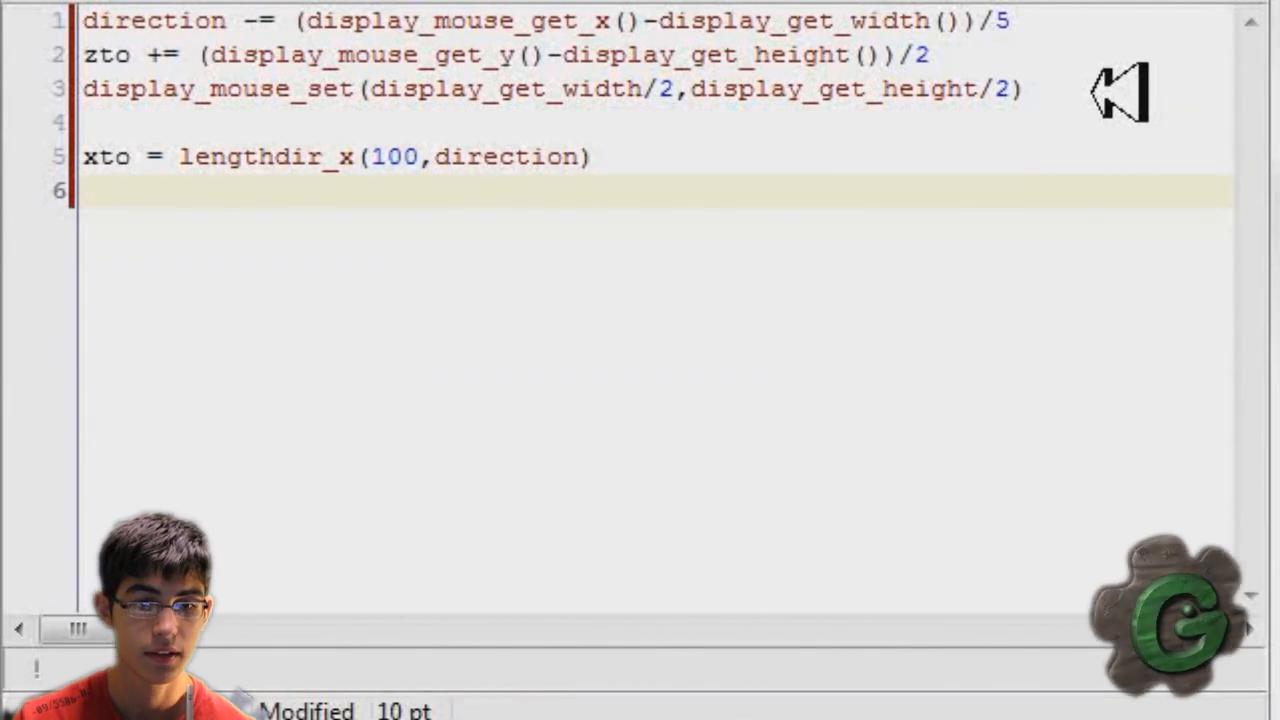
{"action": "type", "text": "yto ="}
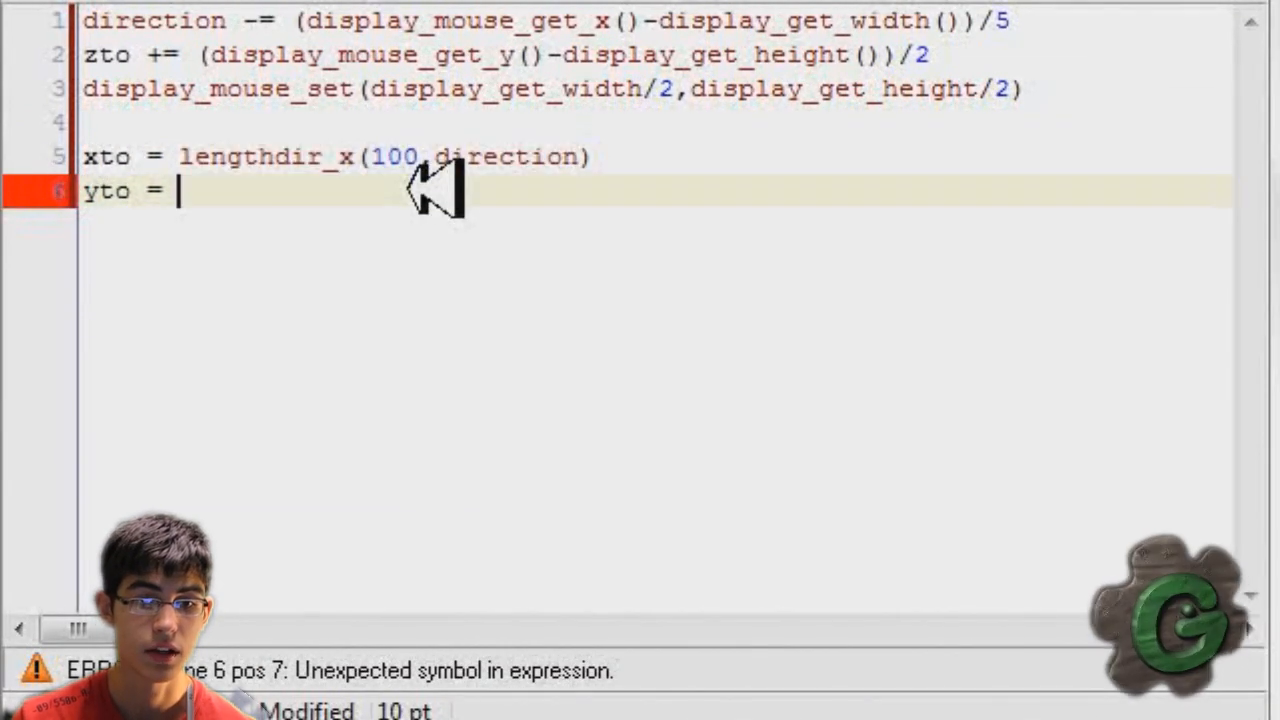
{"action": "type", "text": "lengthdir_y(100,direction)"}
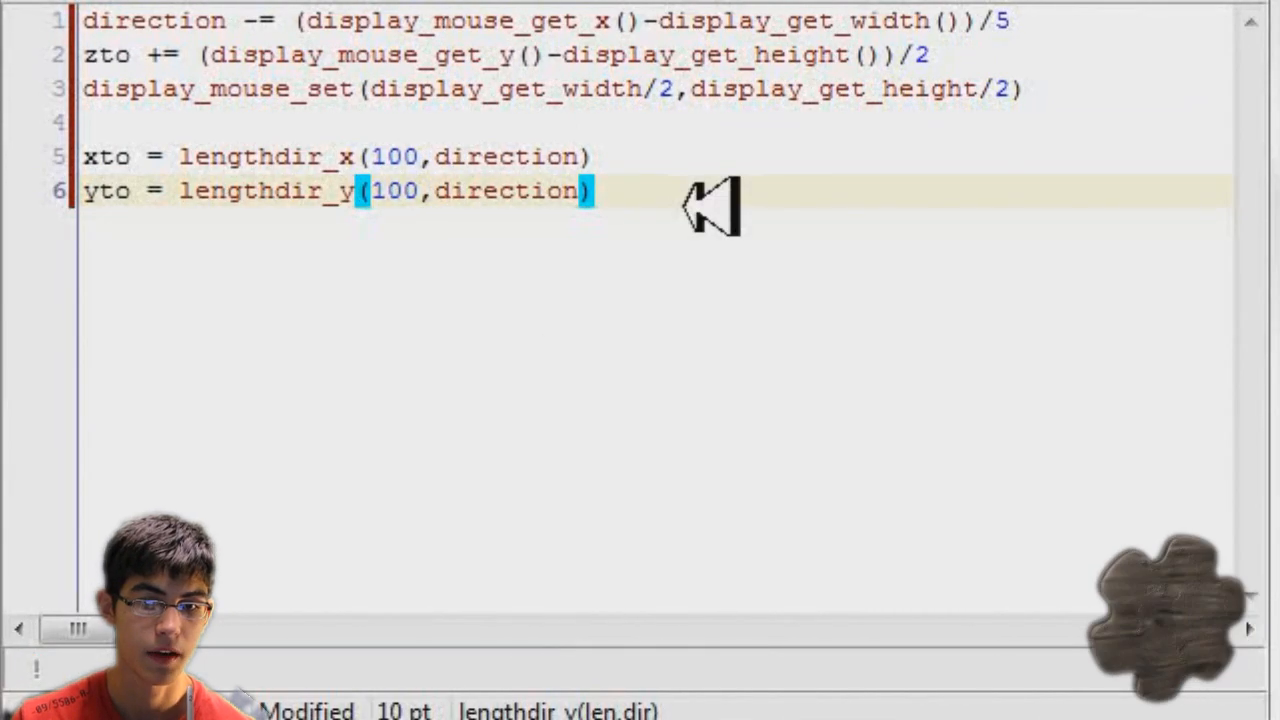
{"action": "key", "text": "enter"}
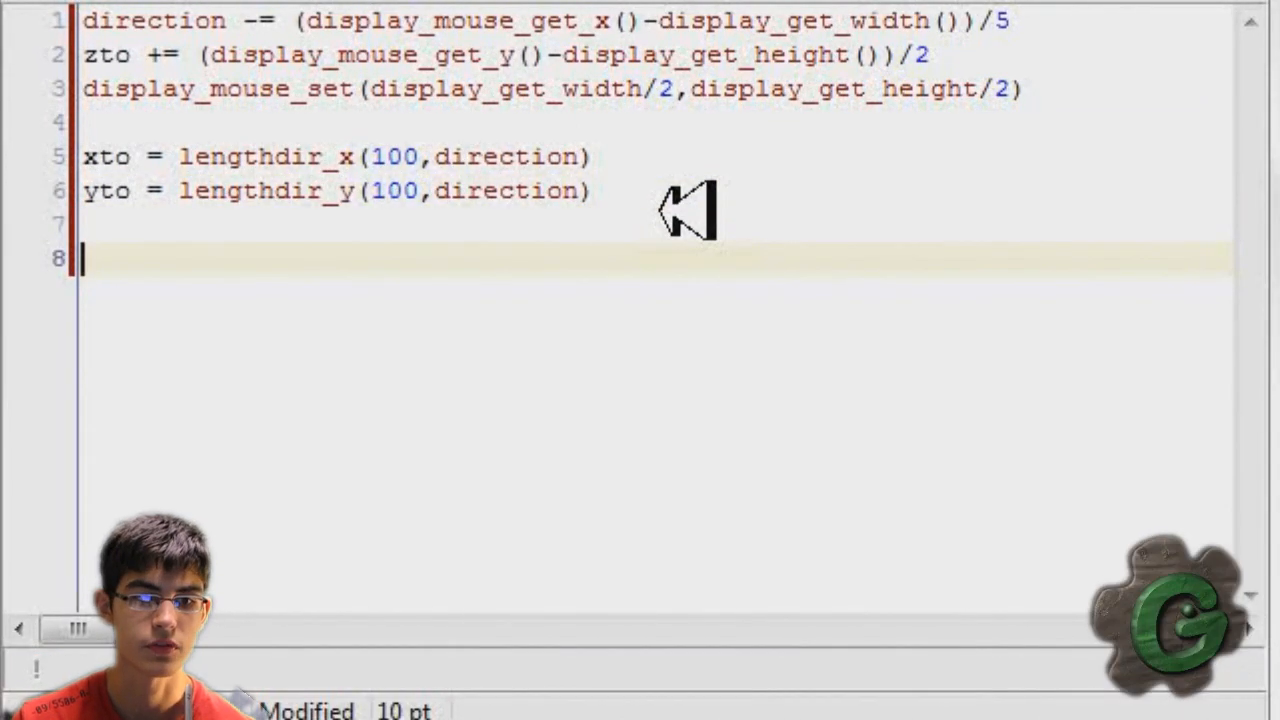
{"action": "type", "text": "d3d_"}
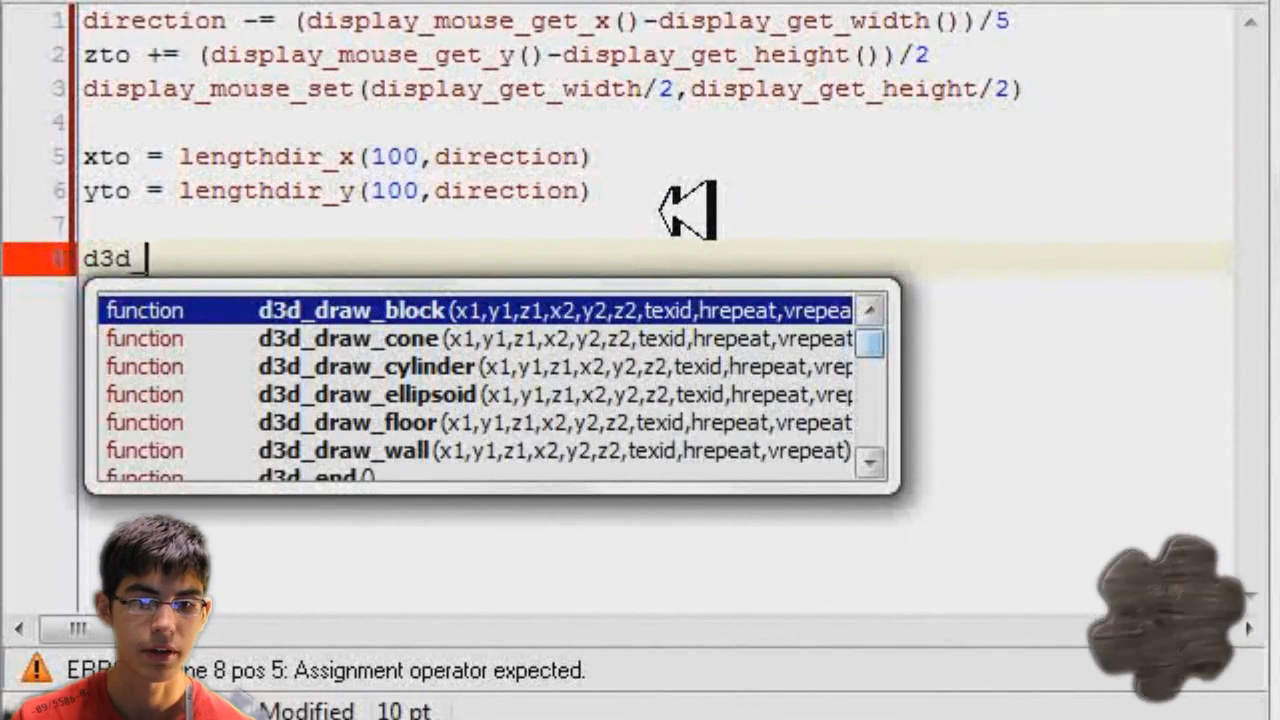
Call d3d_set_projection(x,y,z,xto,yto,zto,0,0,1).
{"action": "type", "text": "dra"}
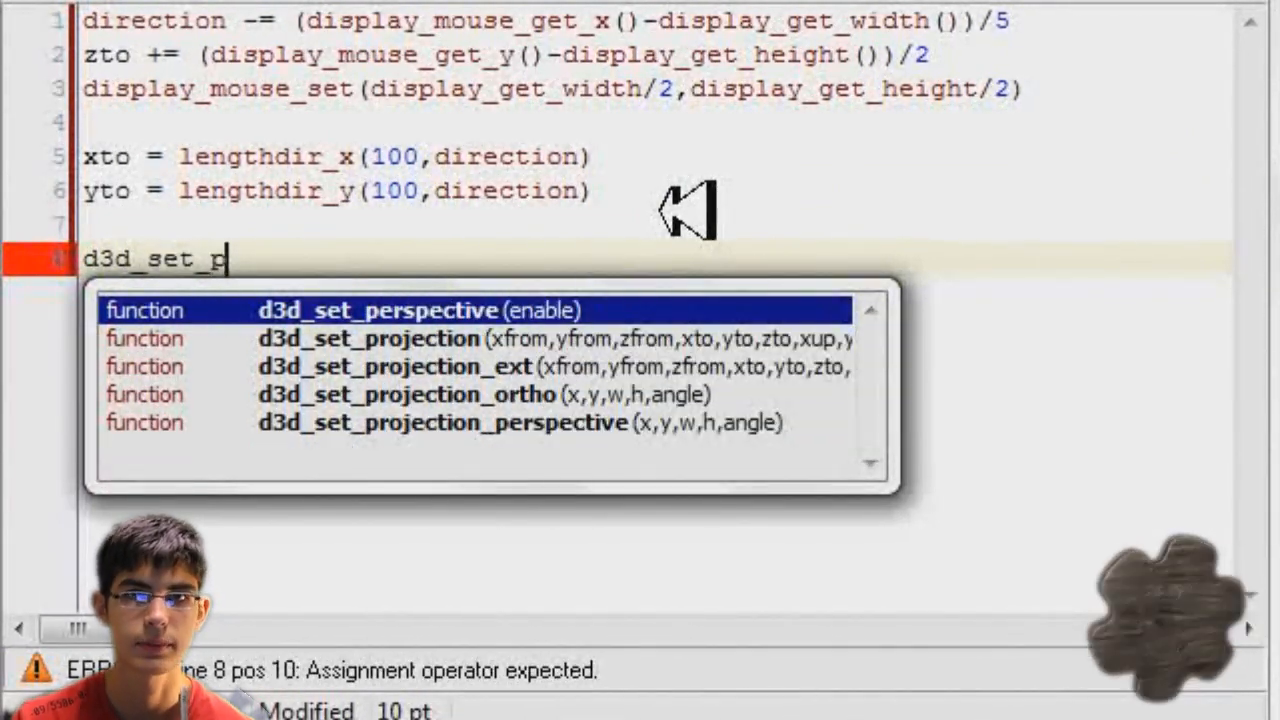
{"action": "left_click", "coordinate": [367, 338]}
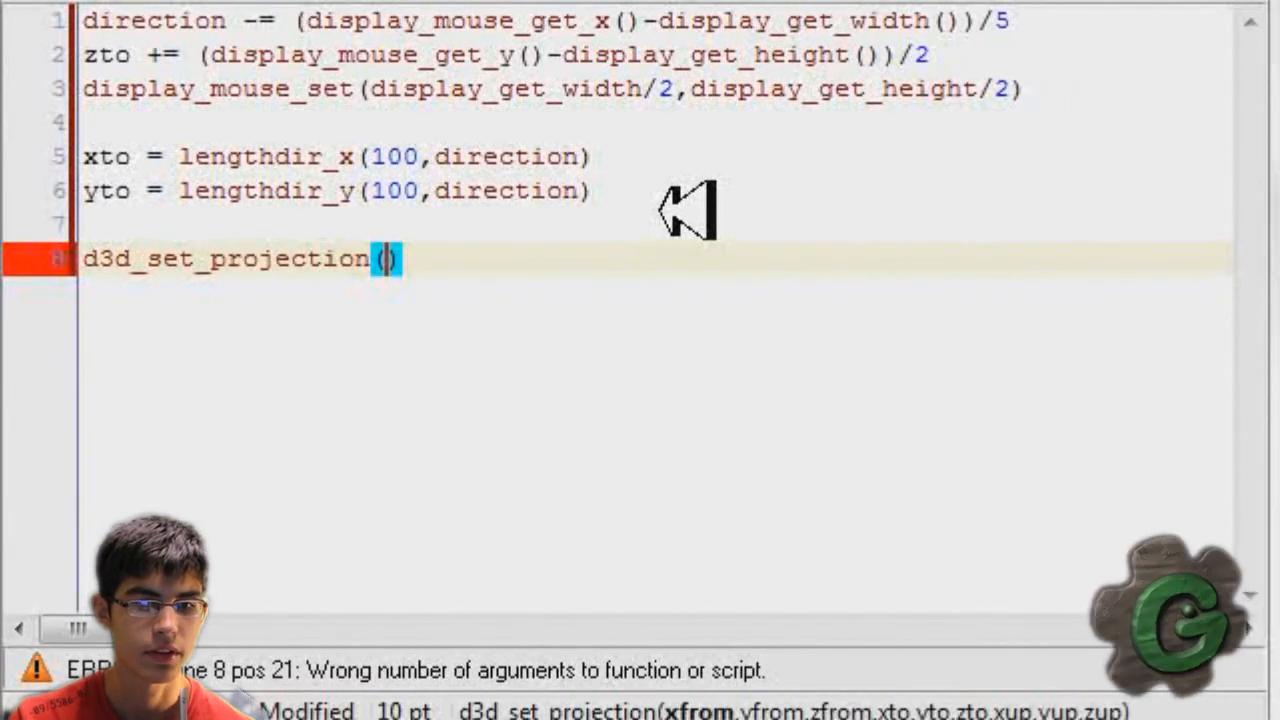
{"action": "type", "text": "x,y,z"}
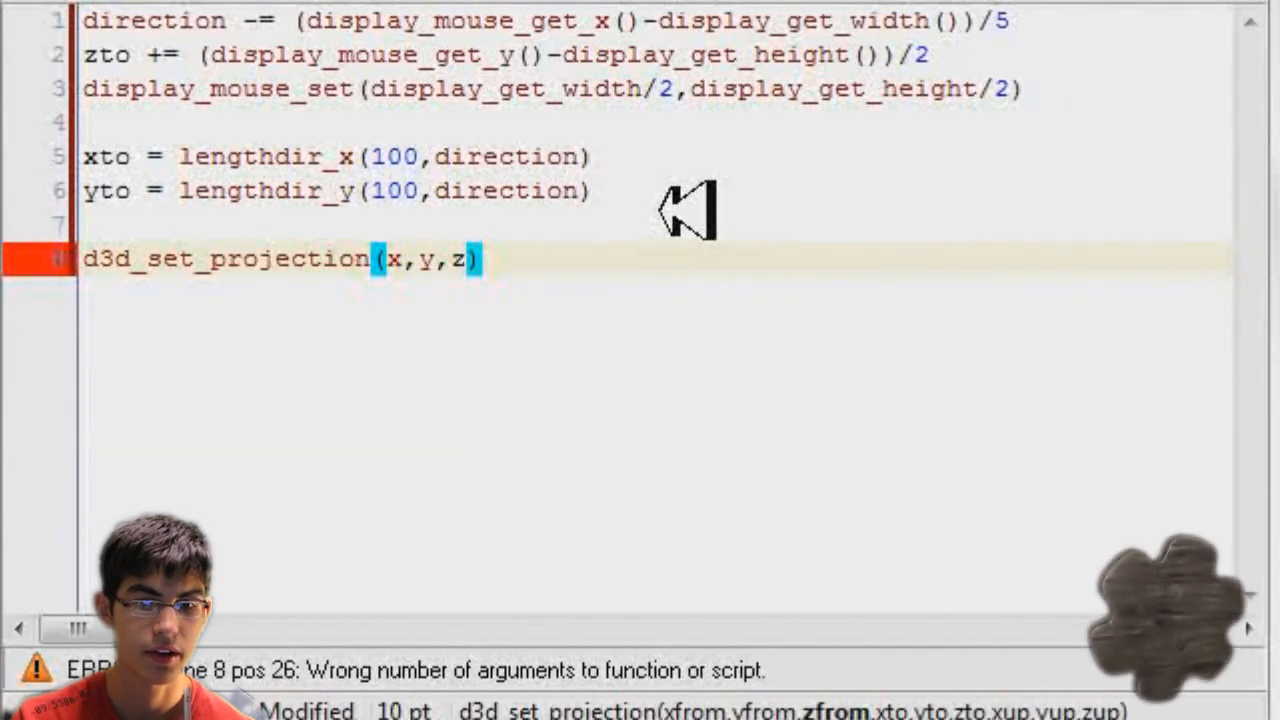
{"action": "type", "text": ",xto"}
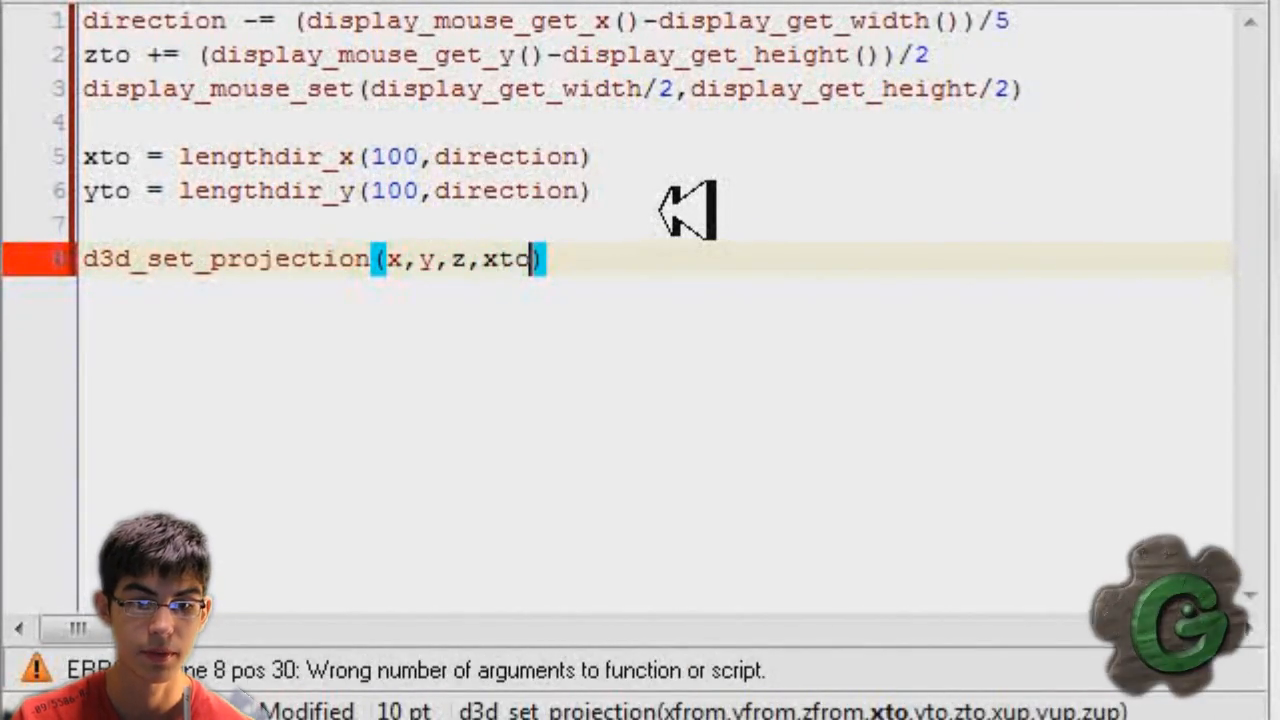
{"action": "type", "text": ",yto,zto"}
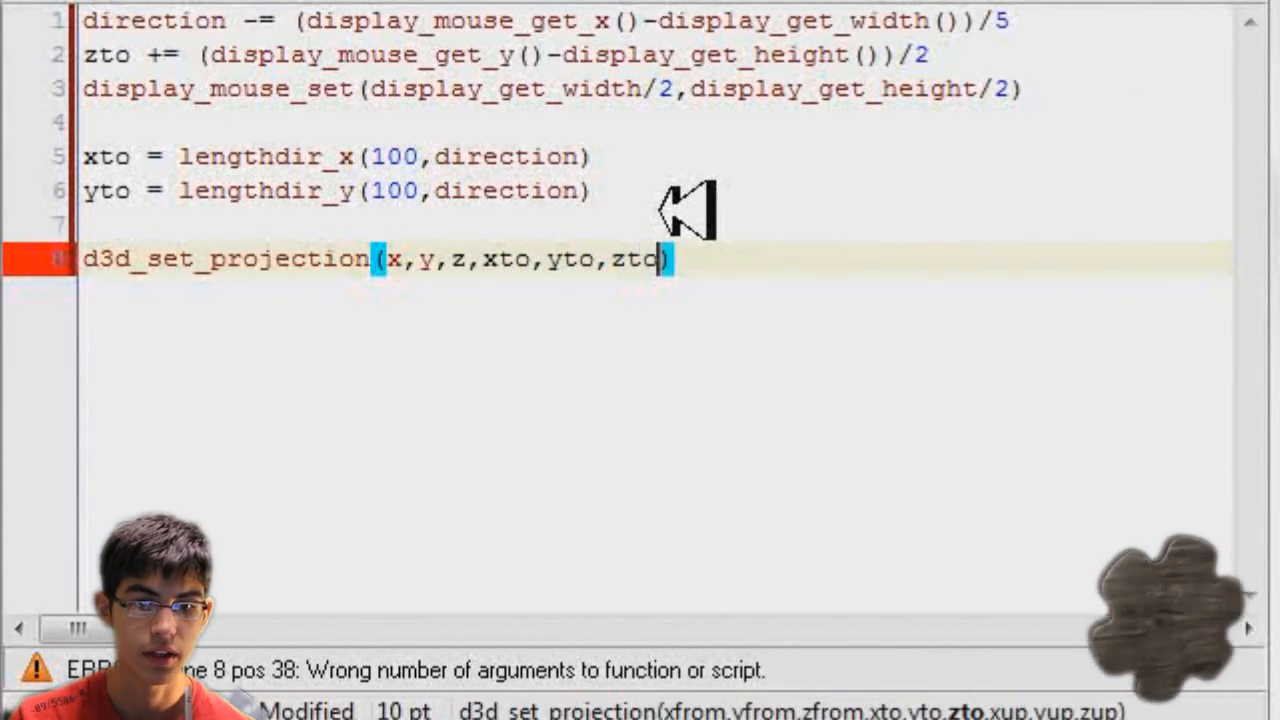
{"action": "type", "text": ","}
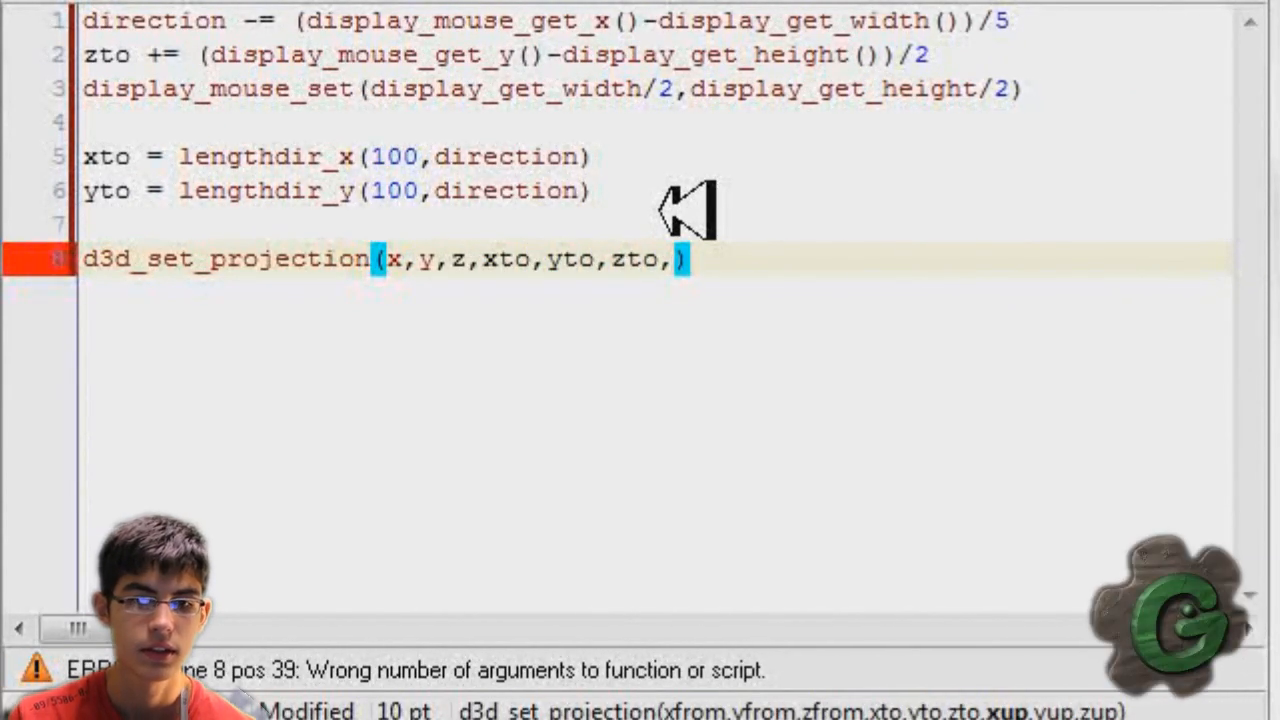
{"action": "type", "text": "0,0,1"}
{"action": "type", "text": "draw"}
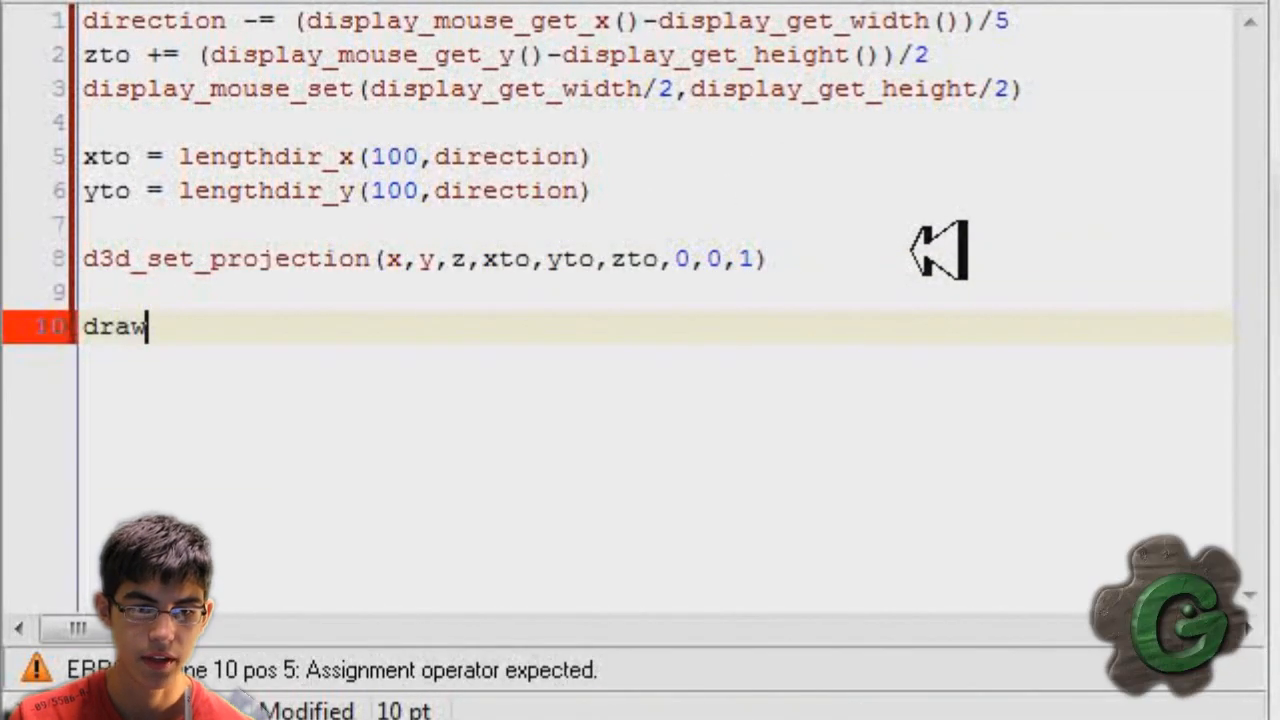
Start a draw_set_color line with a white colour constant.
{"action": "type", "text": "_set_color("}
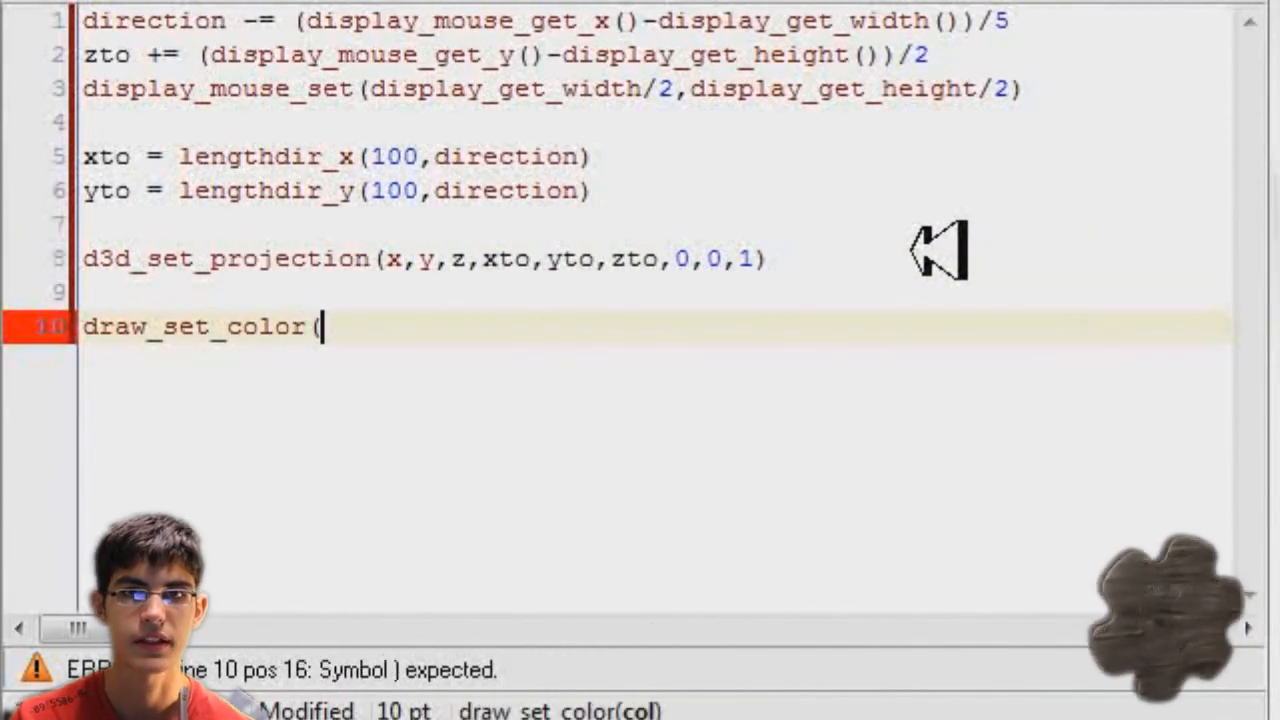
{"action": "type", "text": "c_"}
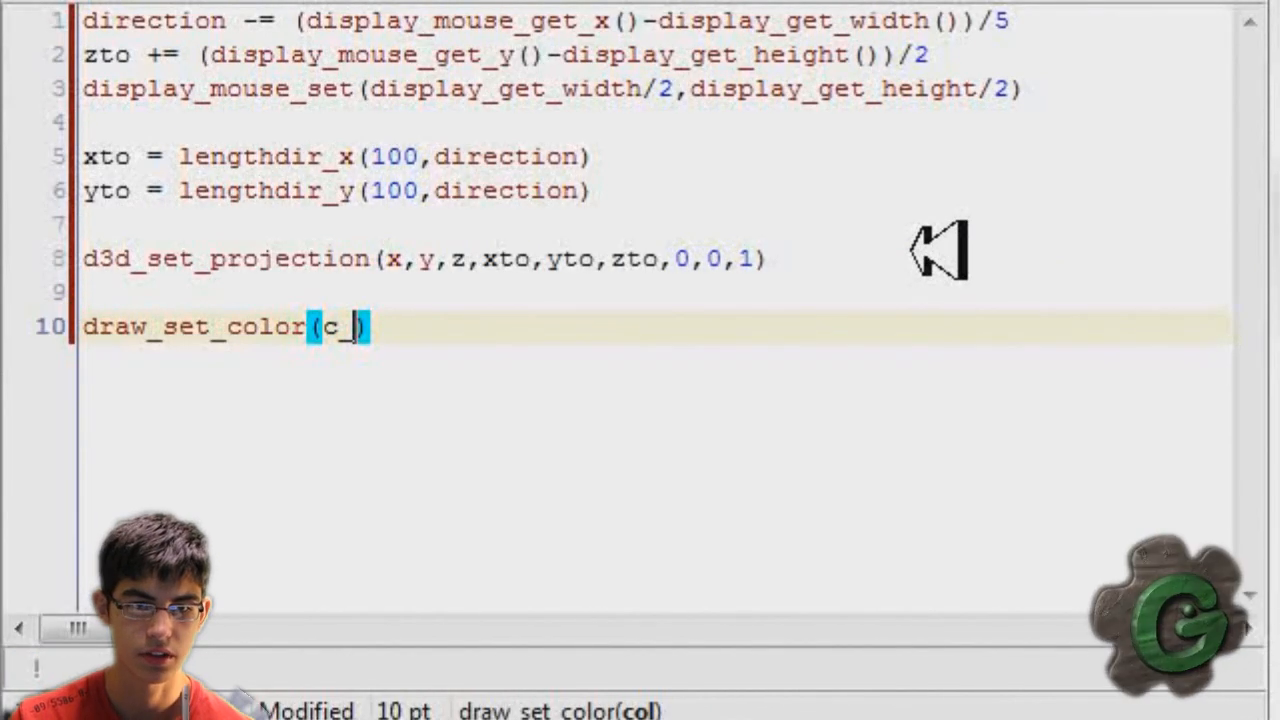
{"action": "type", "text": "whiyt"}
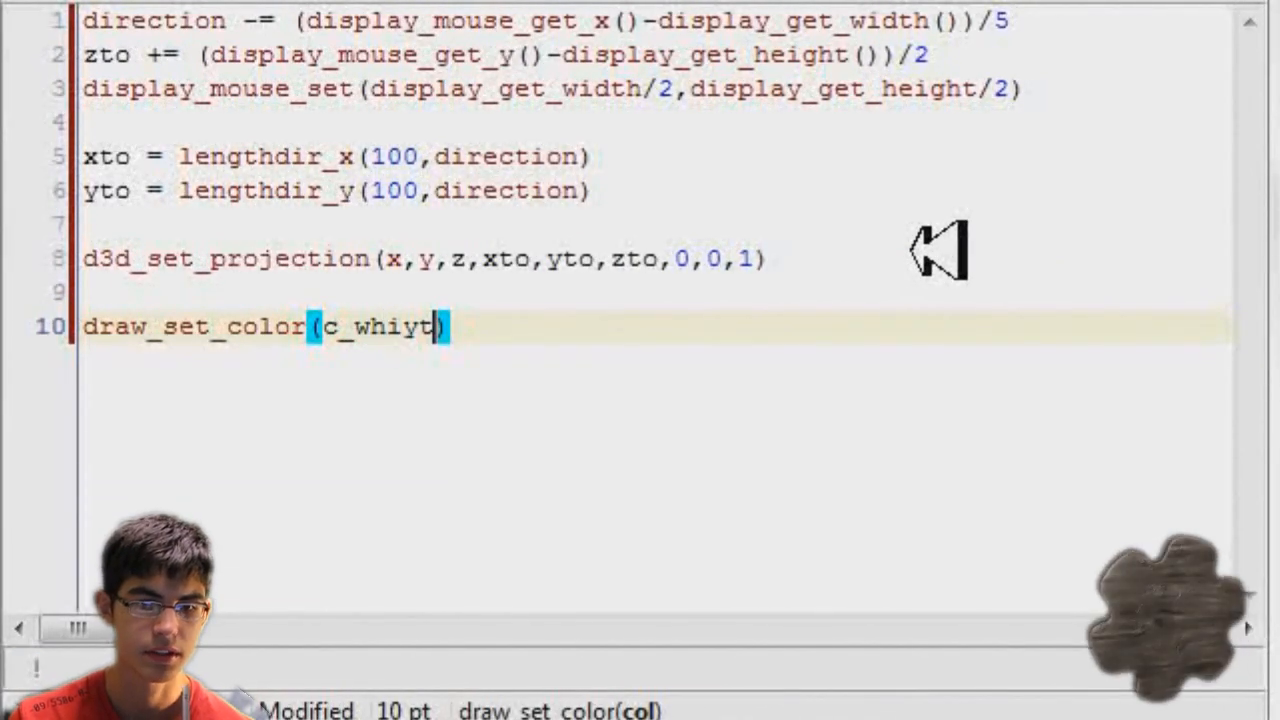
Fix the colour to c_white and draw a room-sized floor_tex floor tiled per 128 pixels.
{"action": "key", "text": "BackSpace"}
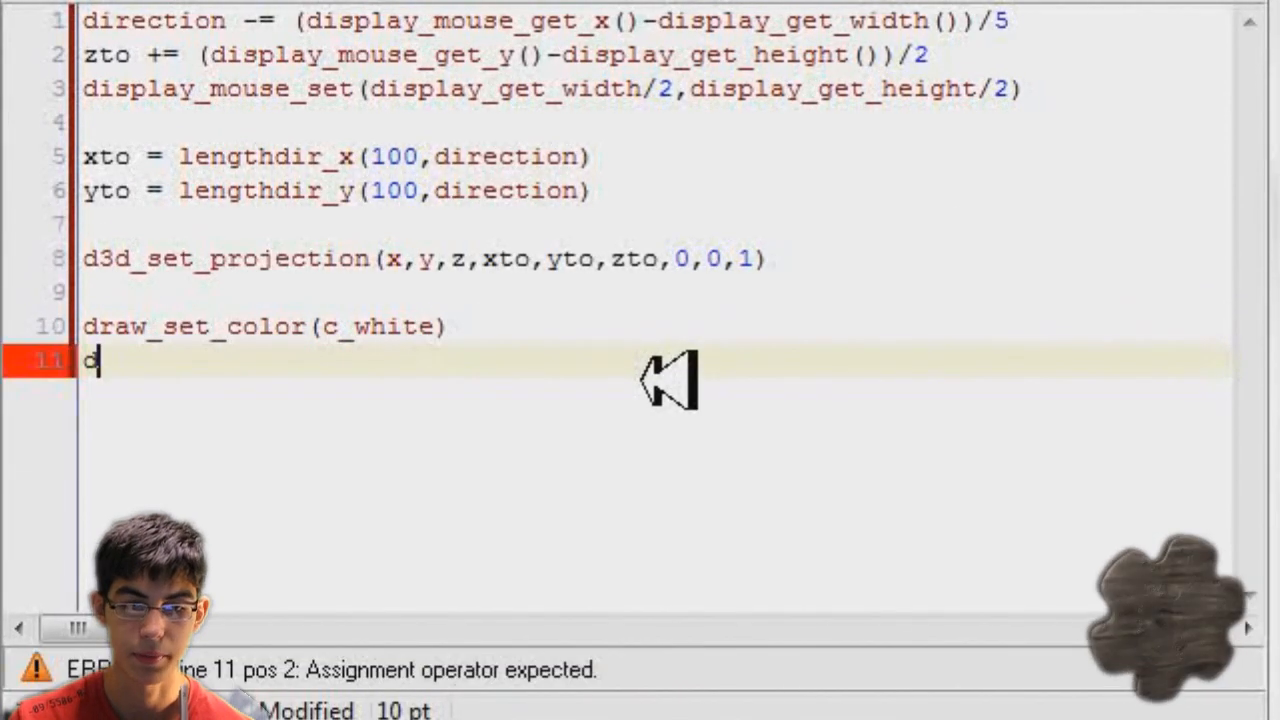
{"action": "type", "text": "3d"}
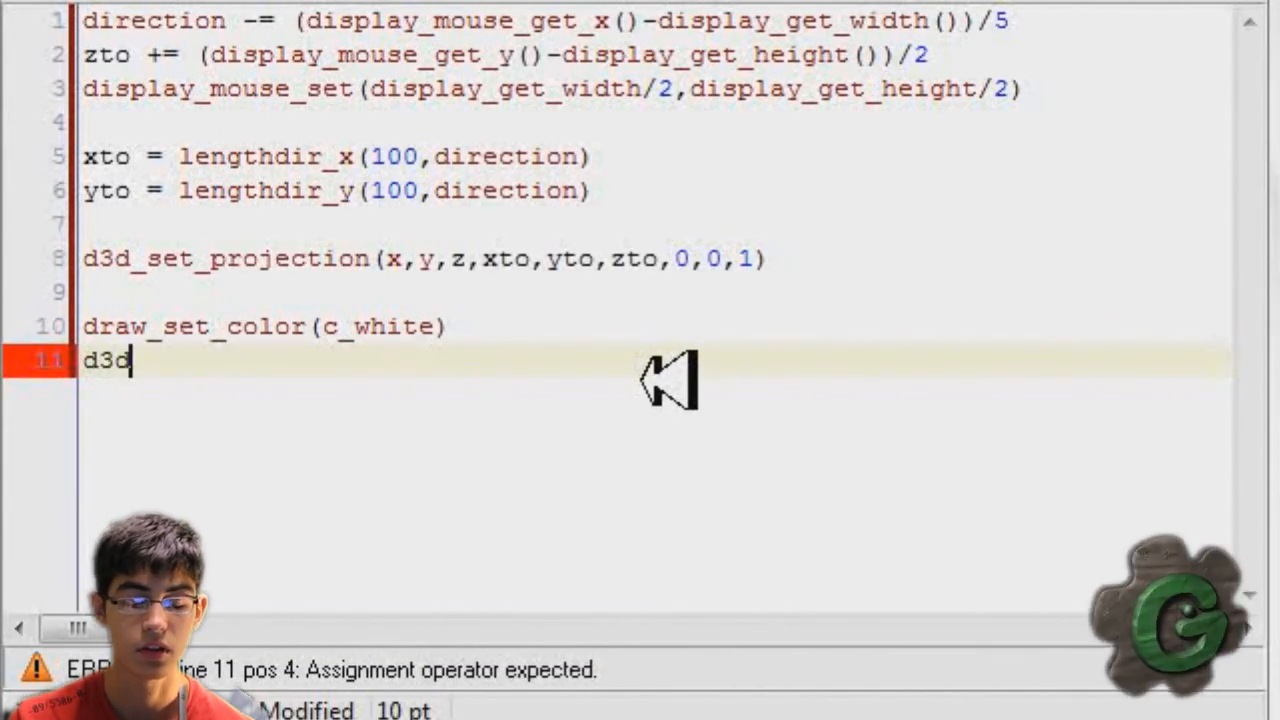
{"action": "type", "text": "_draw_floor"}
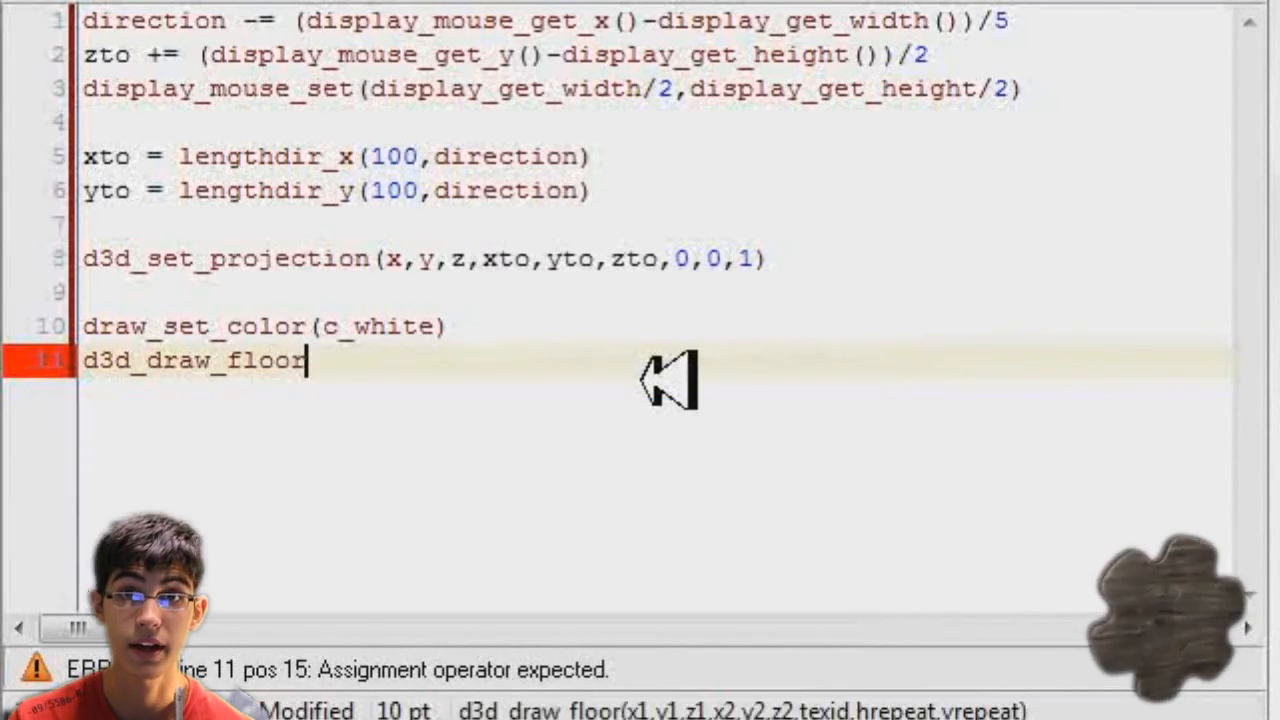
{"action": "type", "text": "(0,0,0,"}
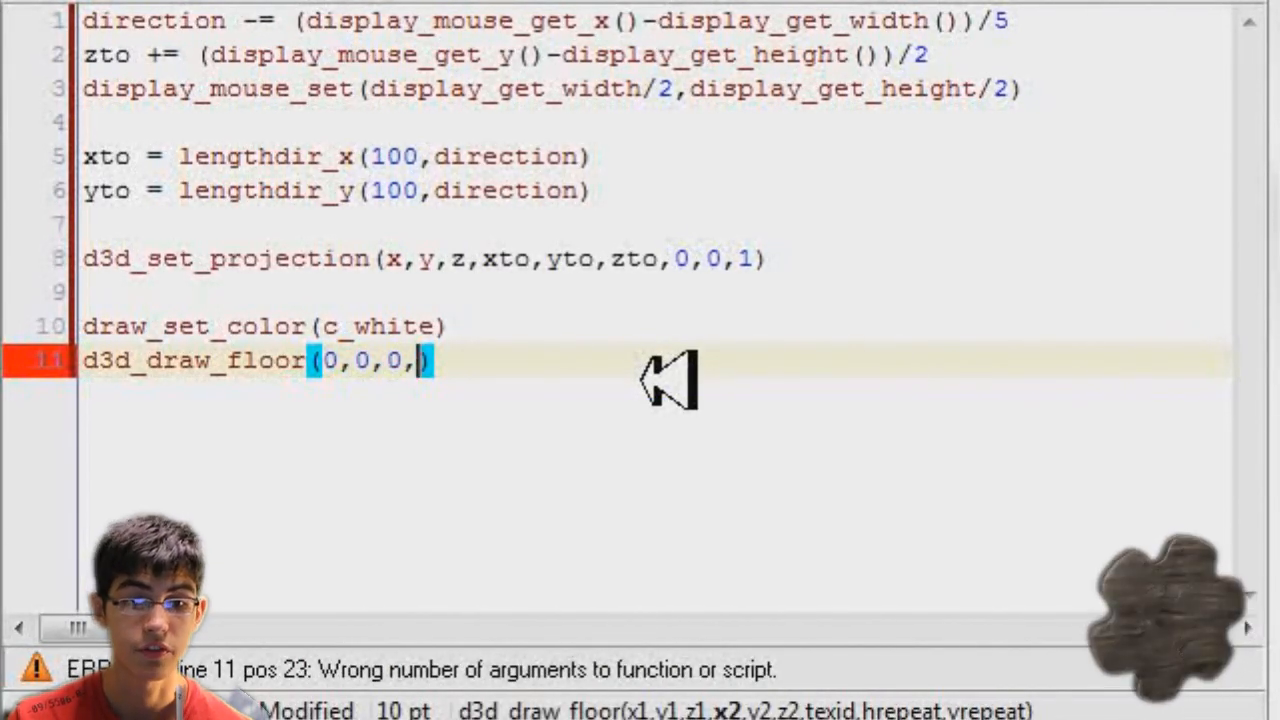
{"action": "type", "text": "room_width,room_"}
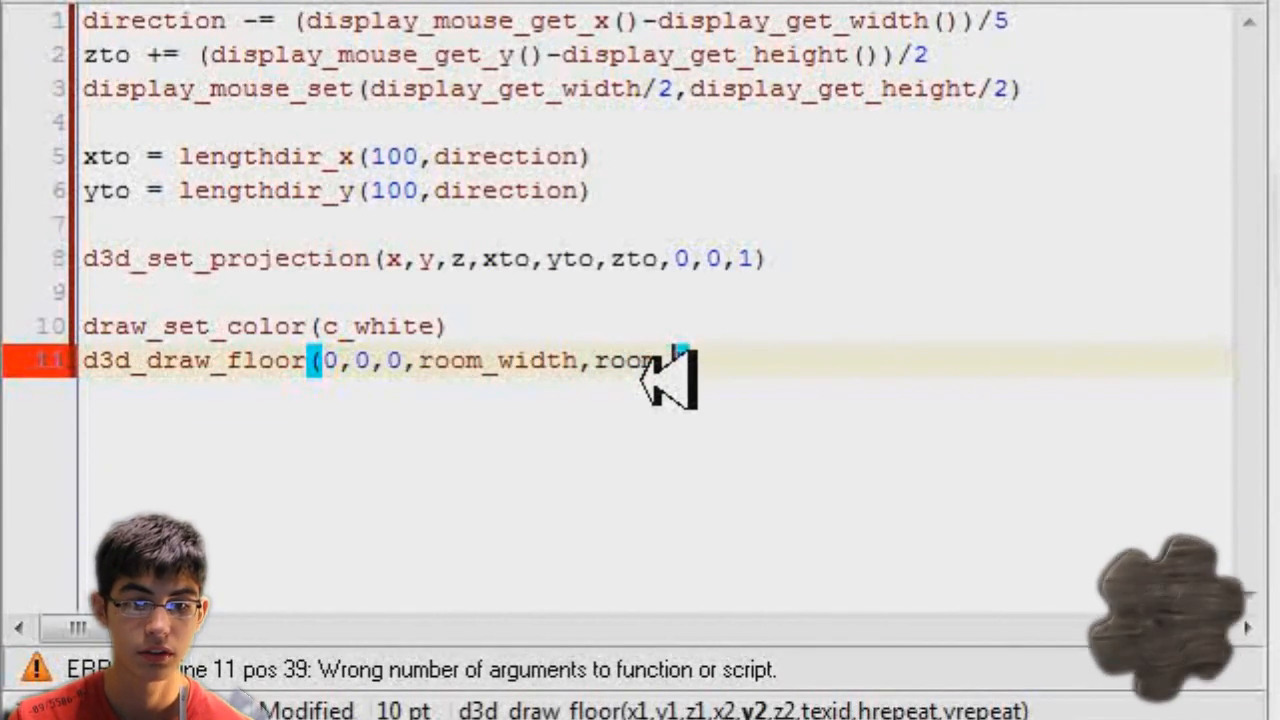
{"action": "type", "text": "height,0,background_"}
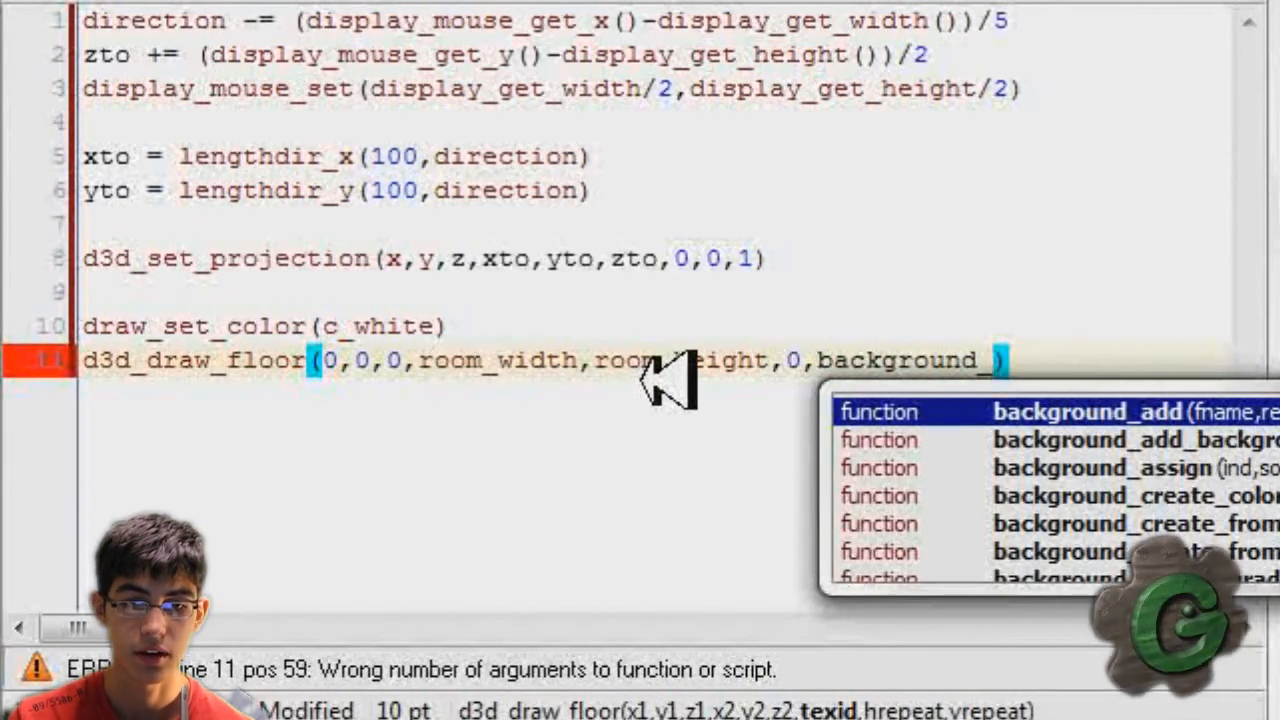
{"action": "type", "text": "get_texture()"}
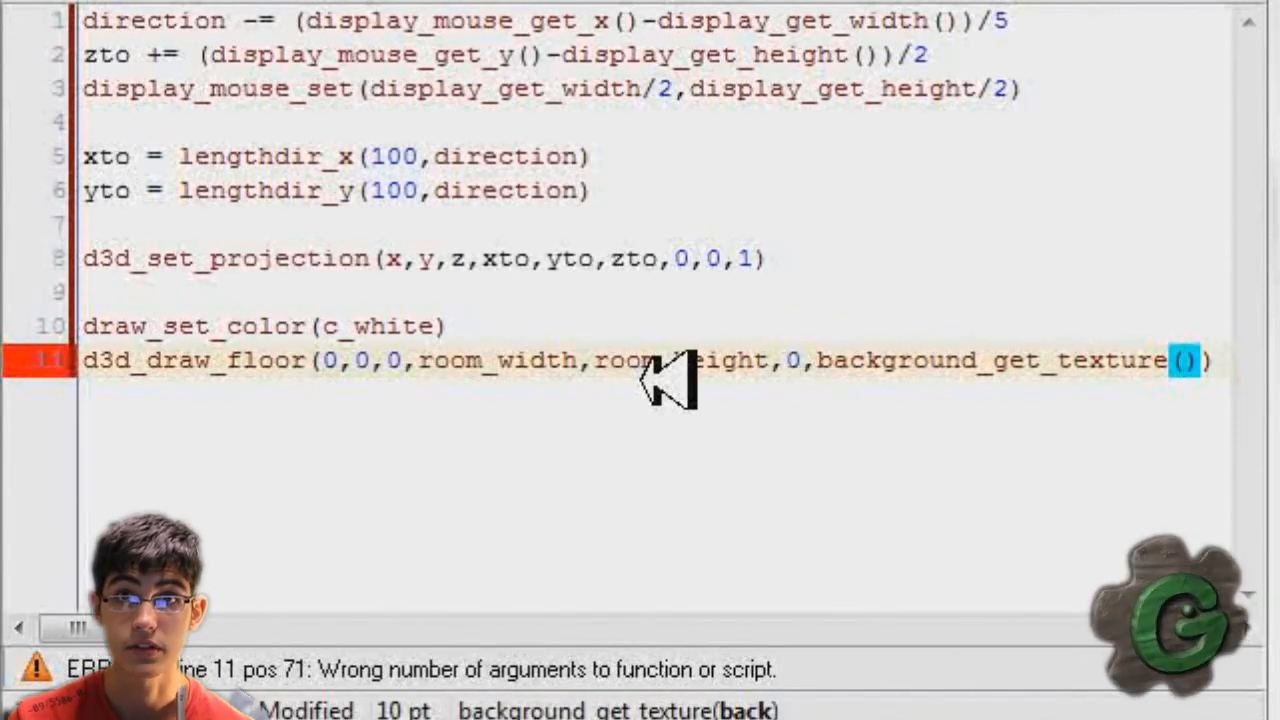
{"action": "type", "text": "floor_tex"}
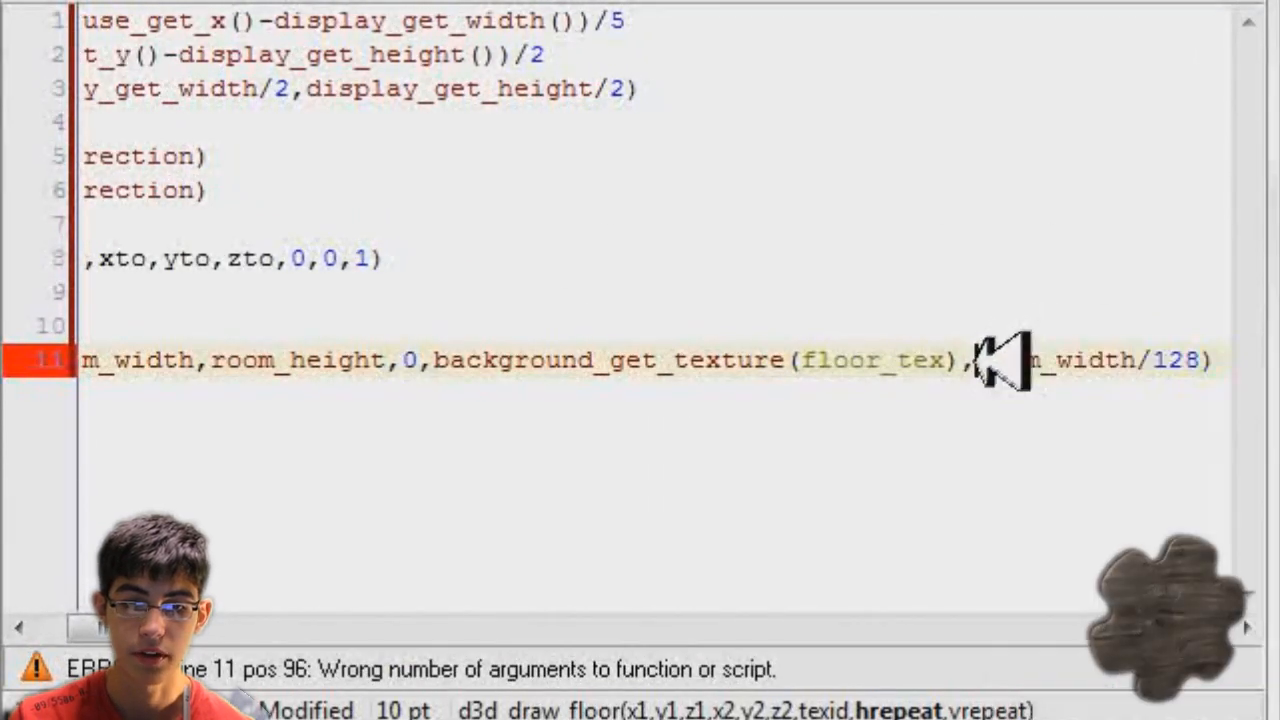
{"action": "type", "text": ","}
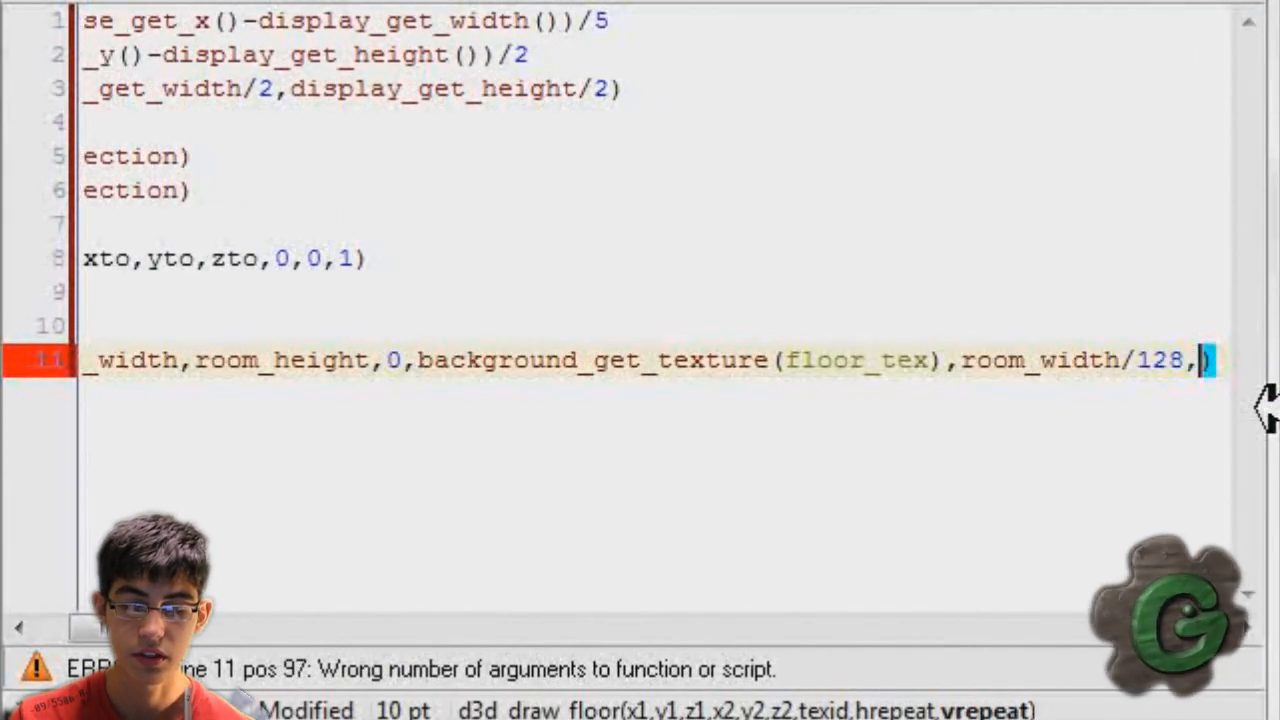
{"action": "double_click", "coordinate": [1090, 360]}
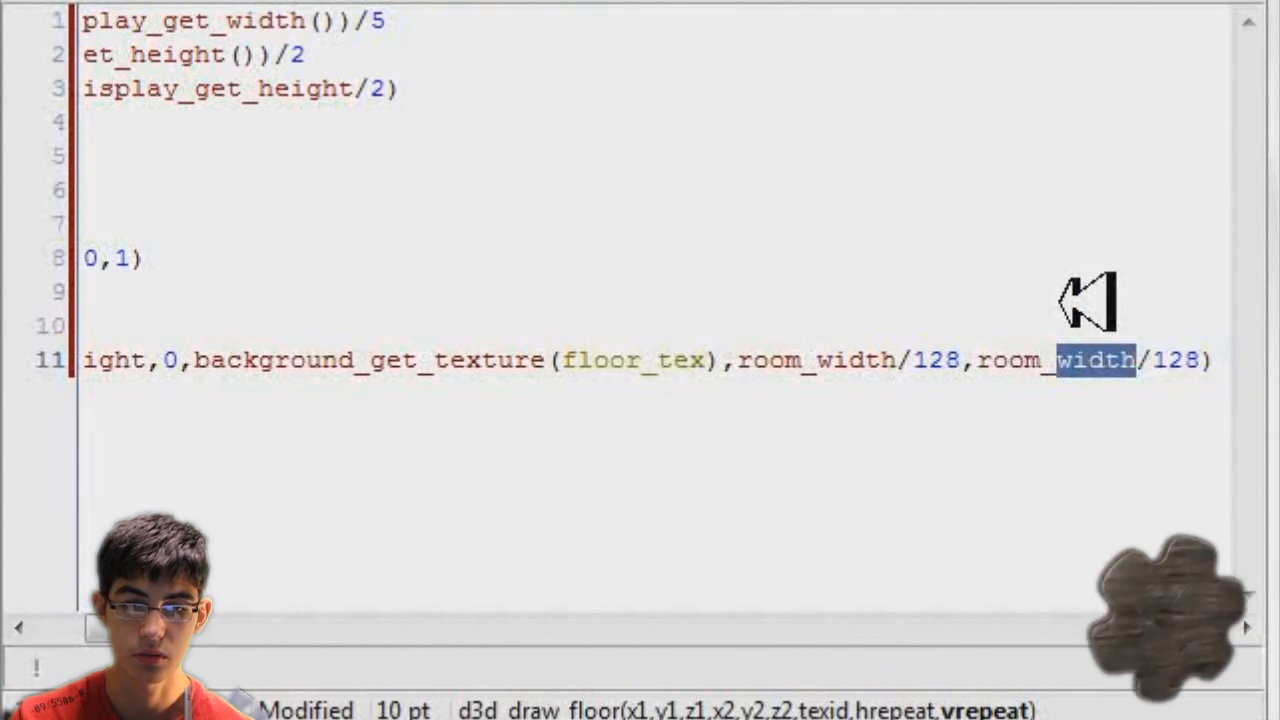
{"action": "type", "text": "height,0,background_get_texture(flo"}
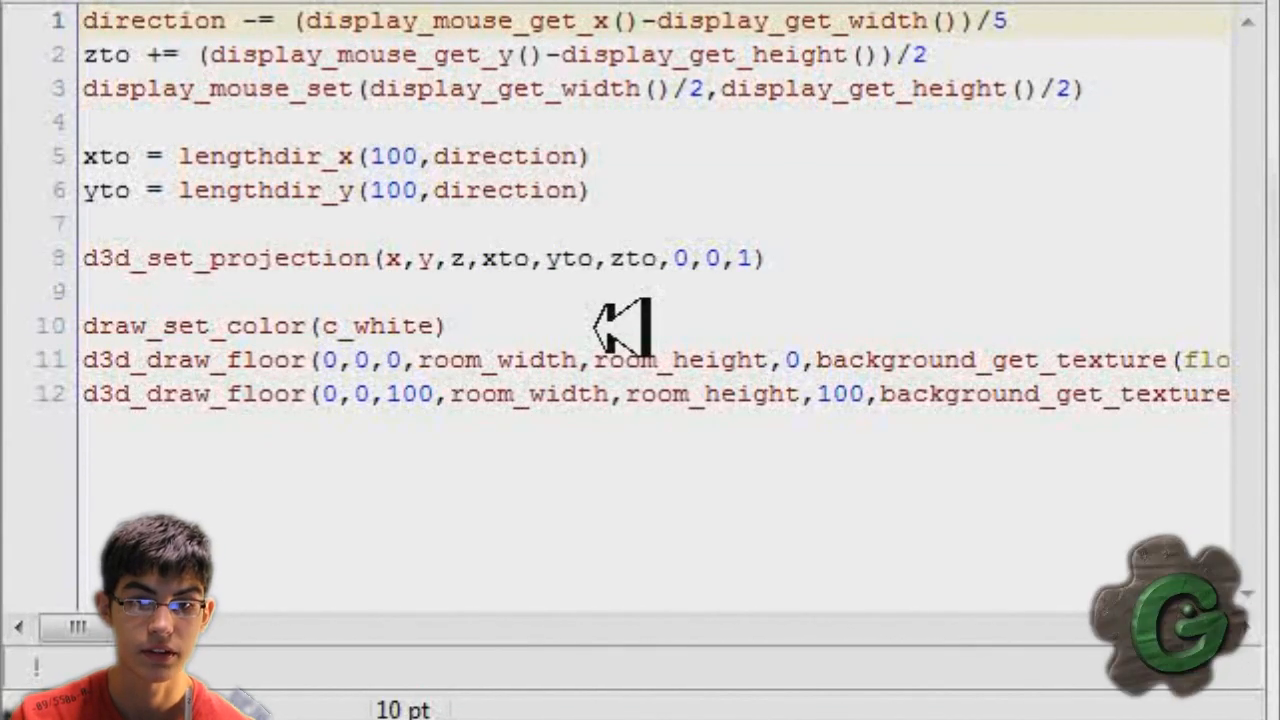
{"action": "mouse_move", "coordinate": [910, 88]}
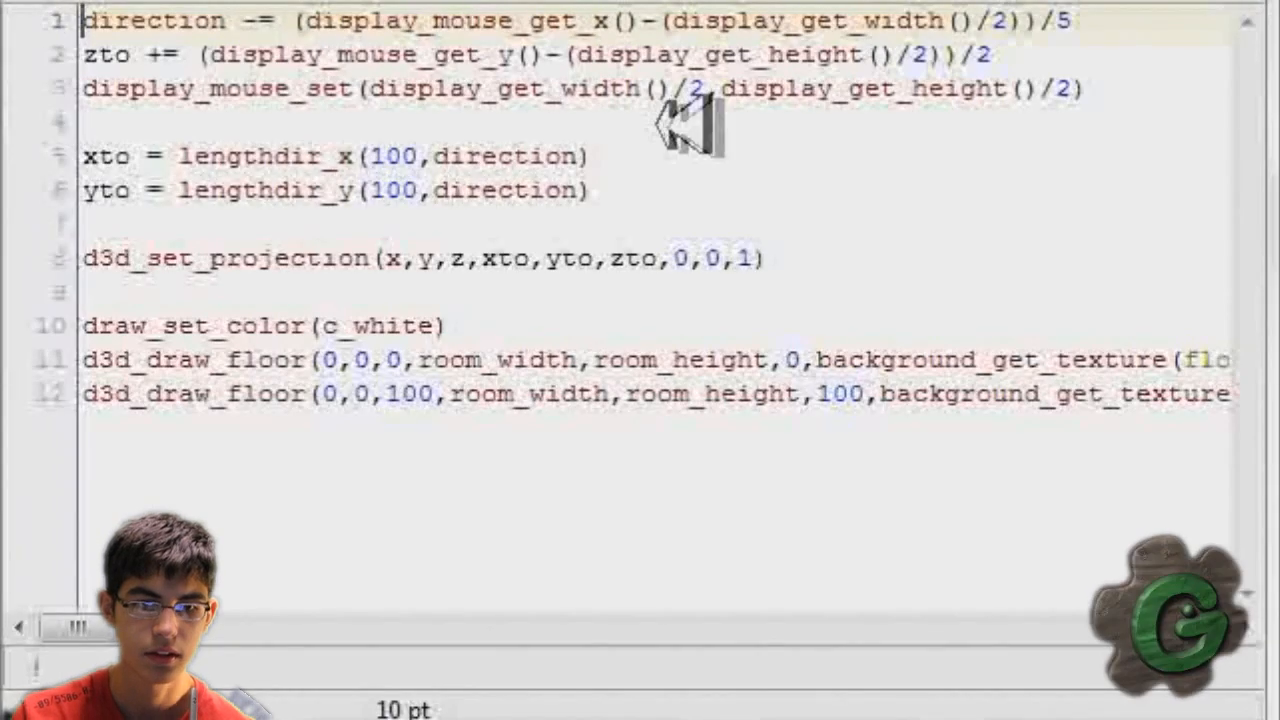
Append +x to the xto line and +y to the yto line.
{"action": "type", "text": "+x"}
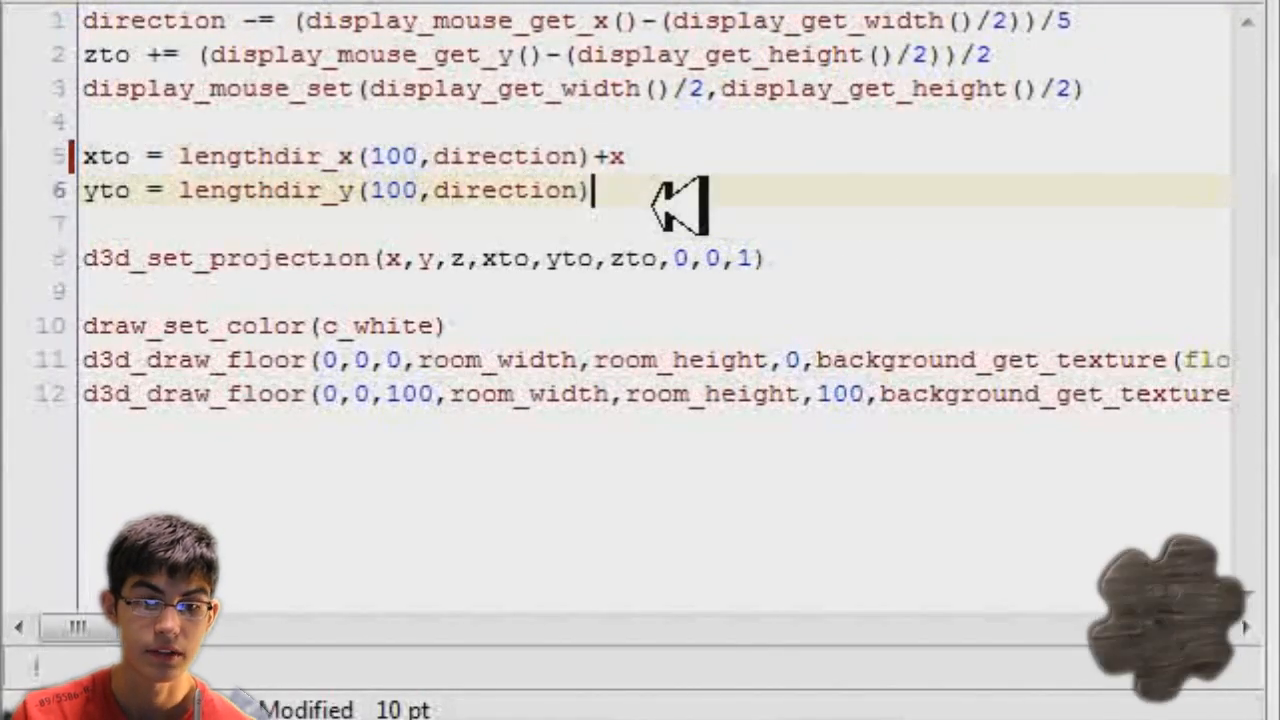
{"action": "type", "text": "+y"}
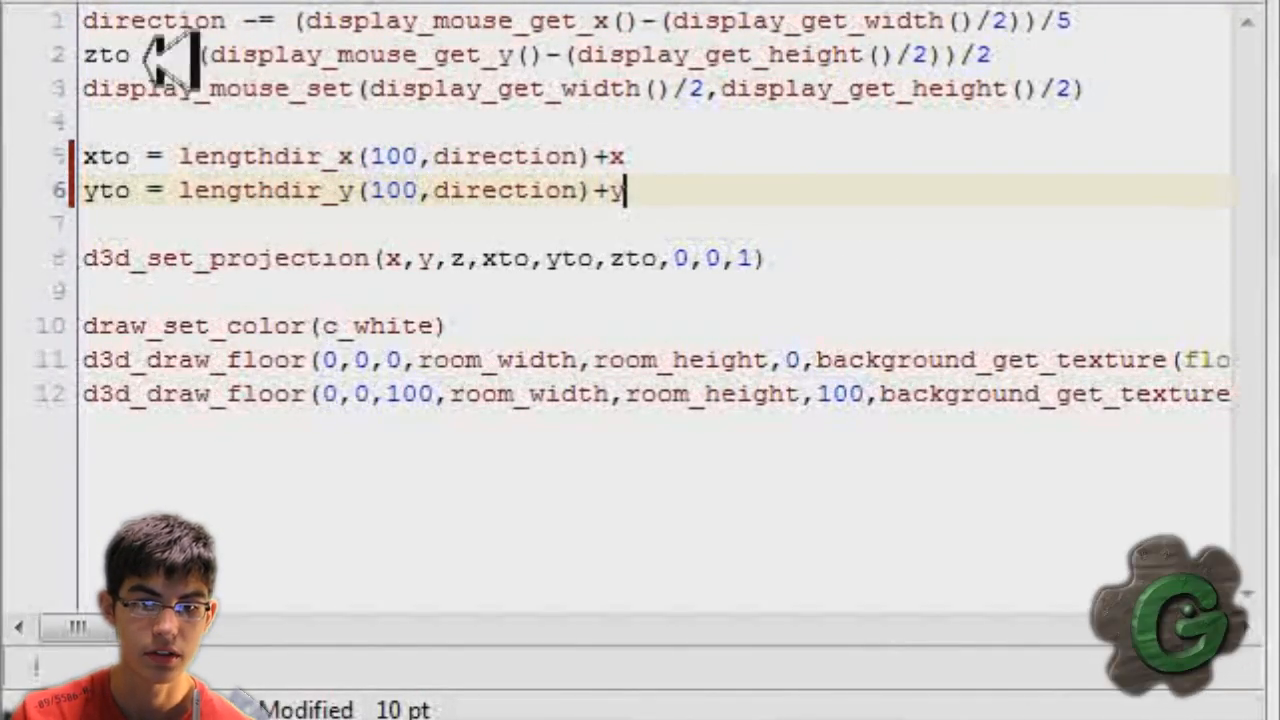